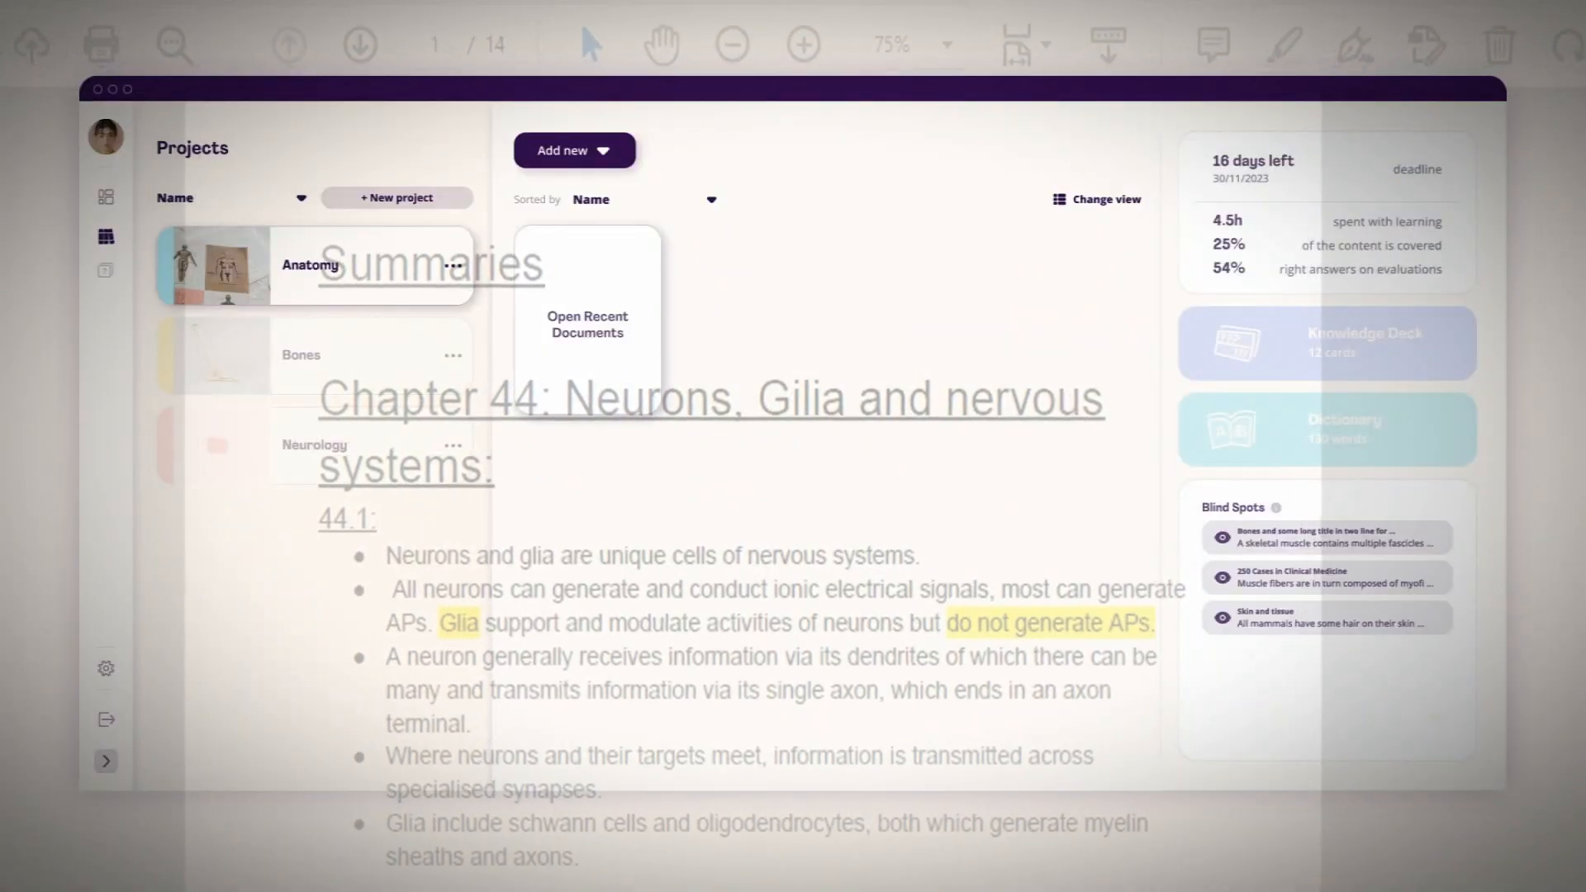
Browse the Quino AI library by scrolling through its existing content.
{"action": "left_click", "coordinate": [573, 149]}
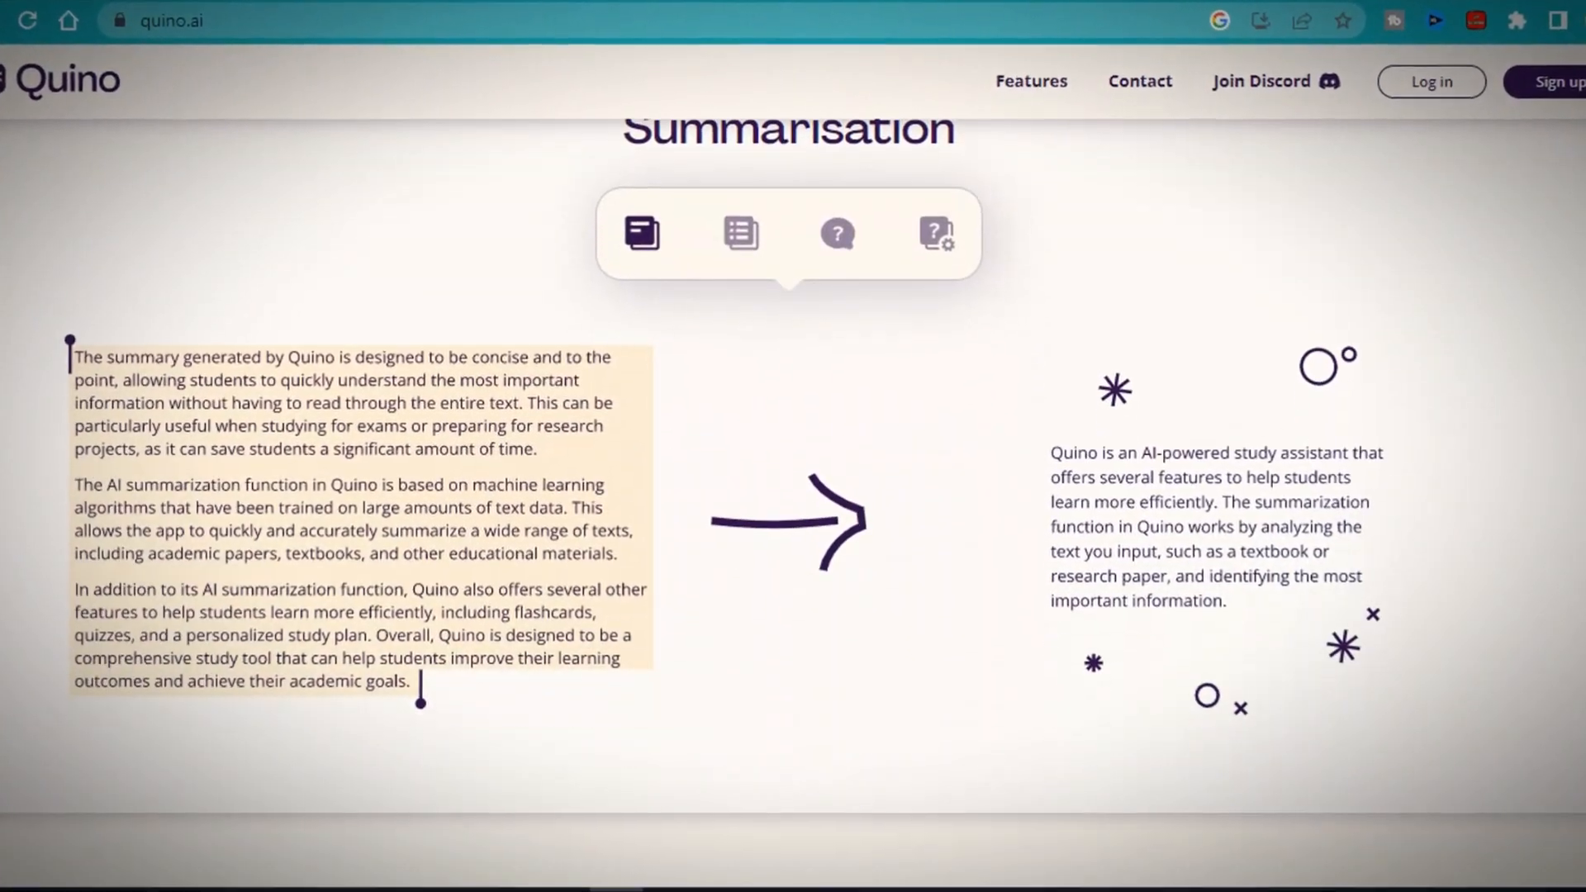
{"action": "scroll", "scroll_direction": "down", "scroll_amount": 3}
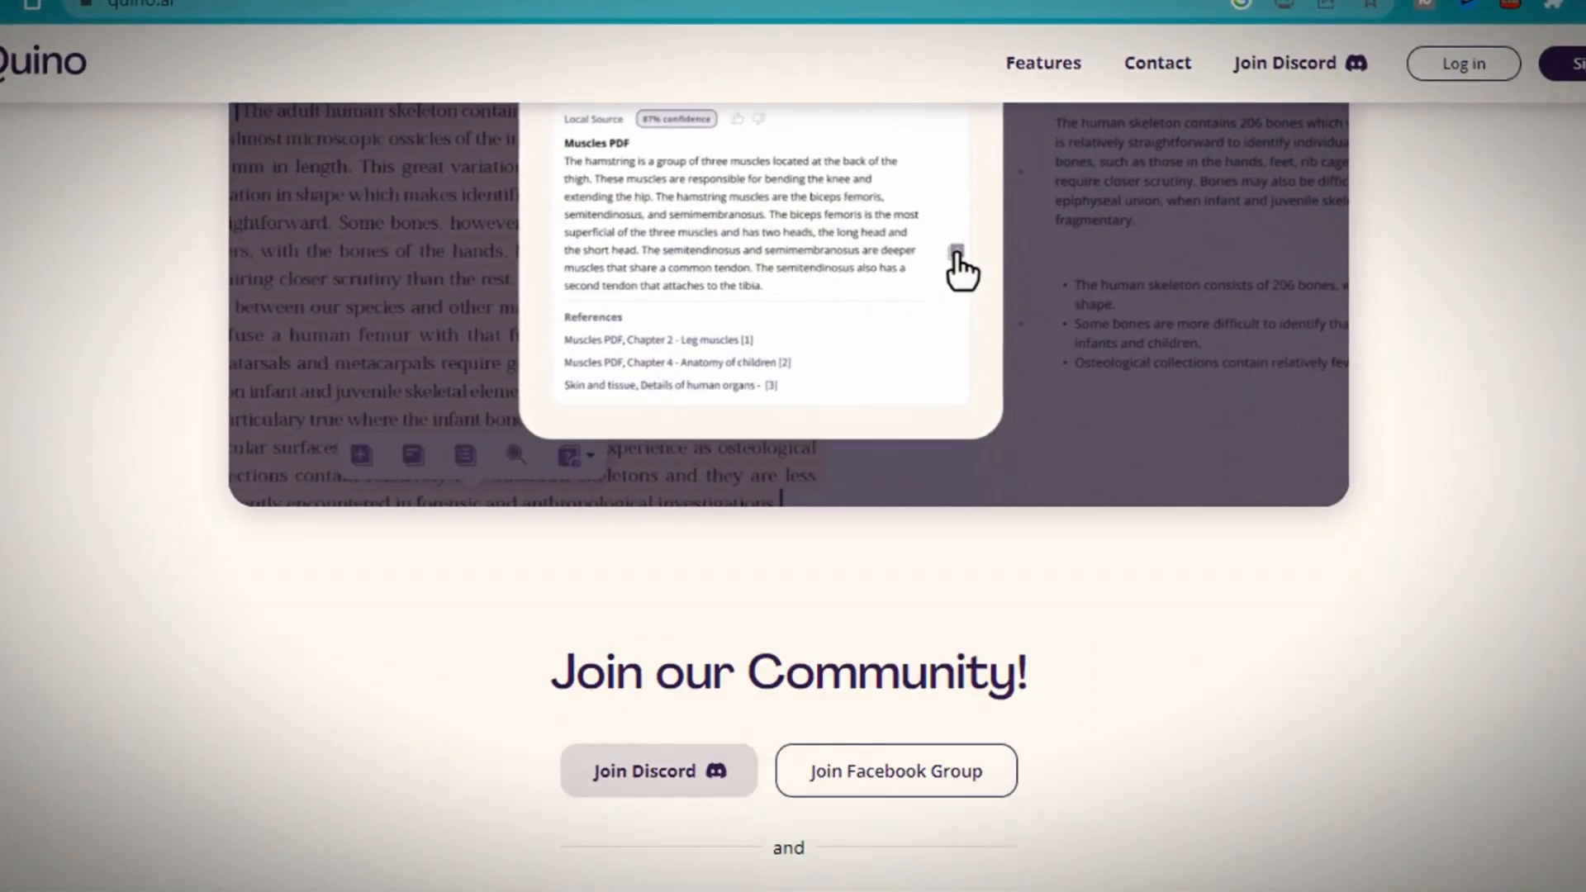
{"action": "scroll", "scroll_direction": "up", "scroll_amount": 3}
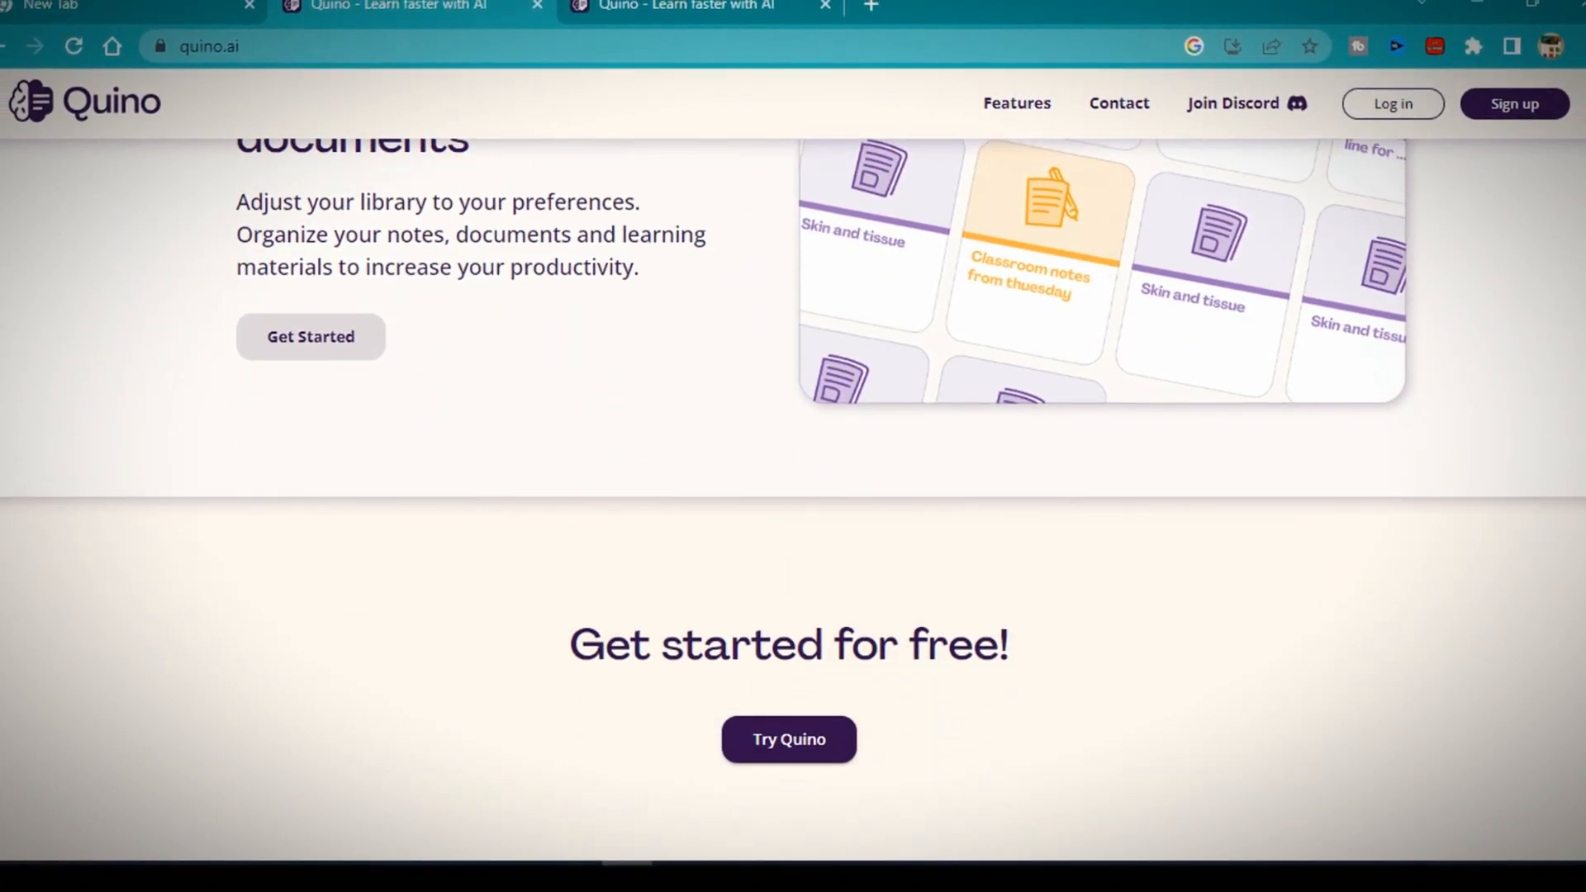
{"action": "scroll", "scroll_direction": "down", "scroll_amount": 3}
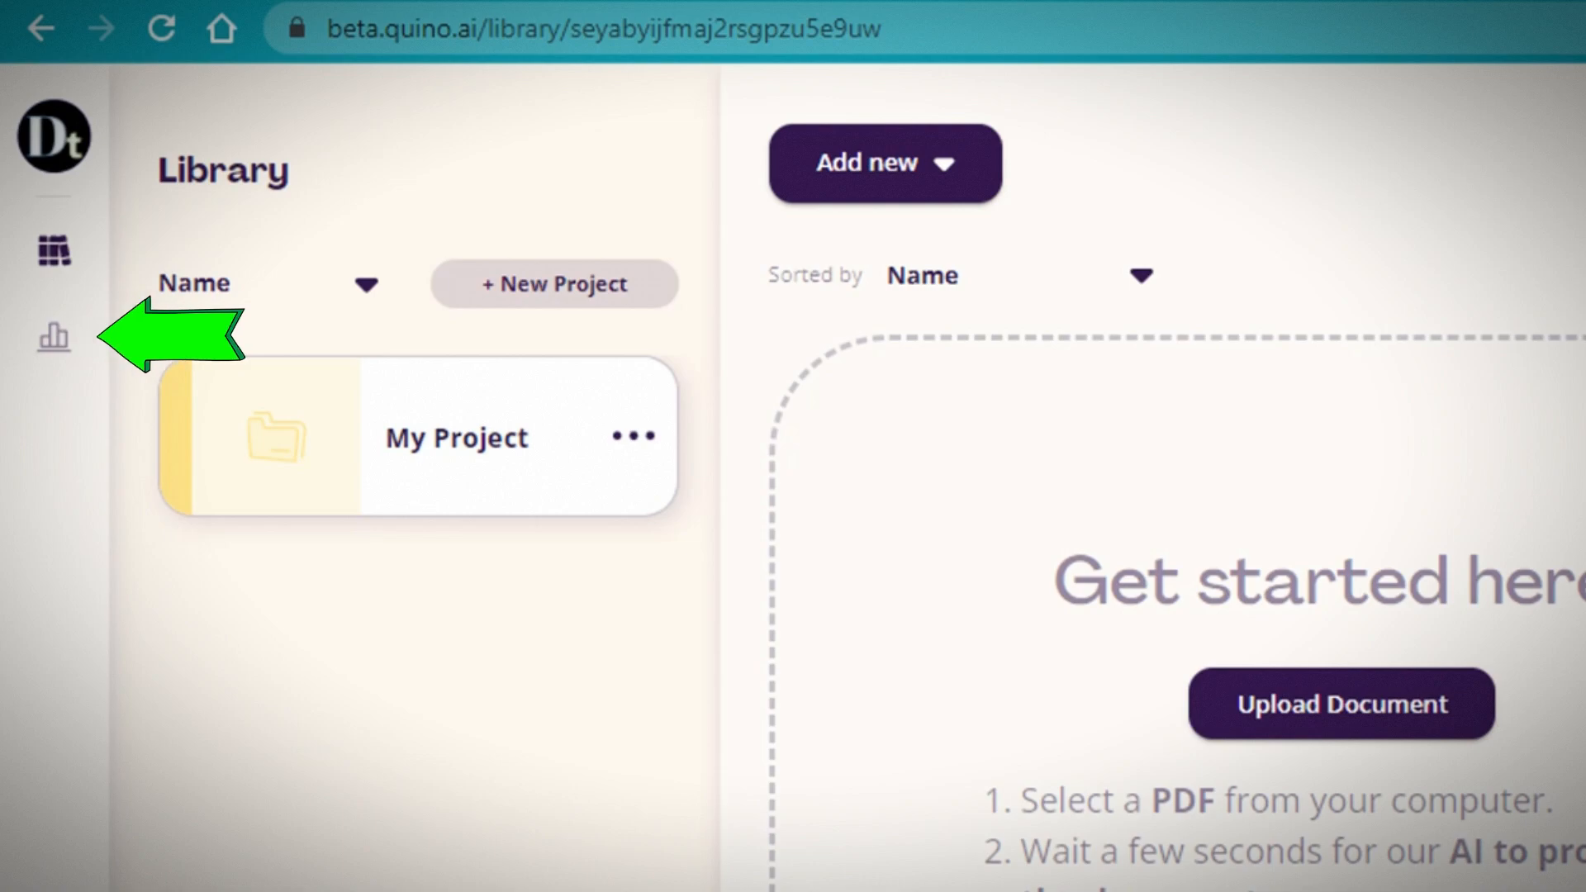
{"action": "scroll", "scroll_direction": "down", "scroll_amount": 3}
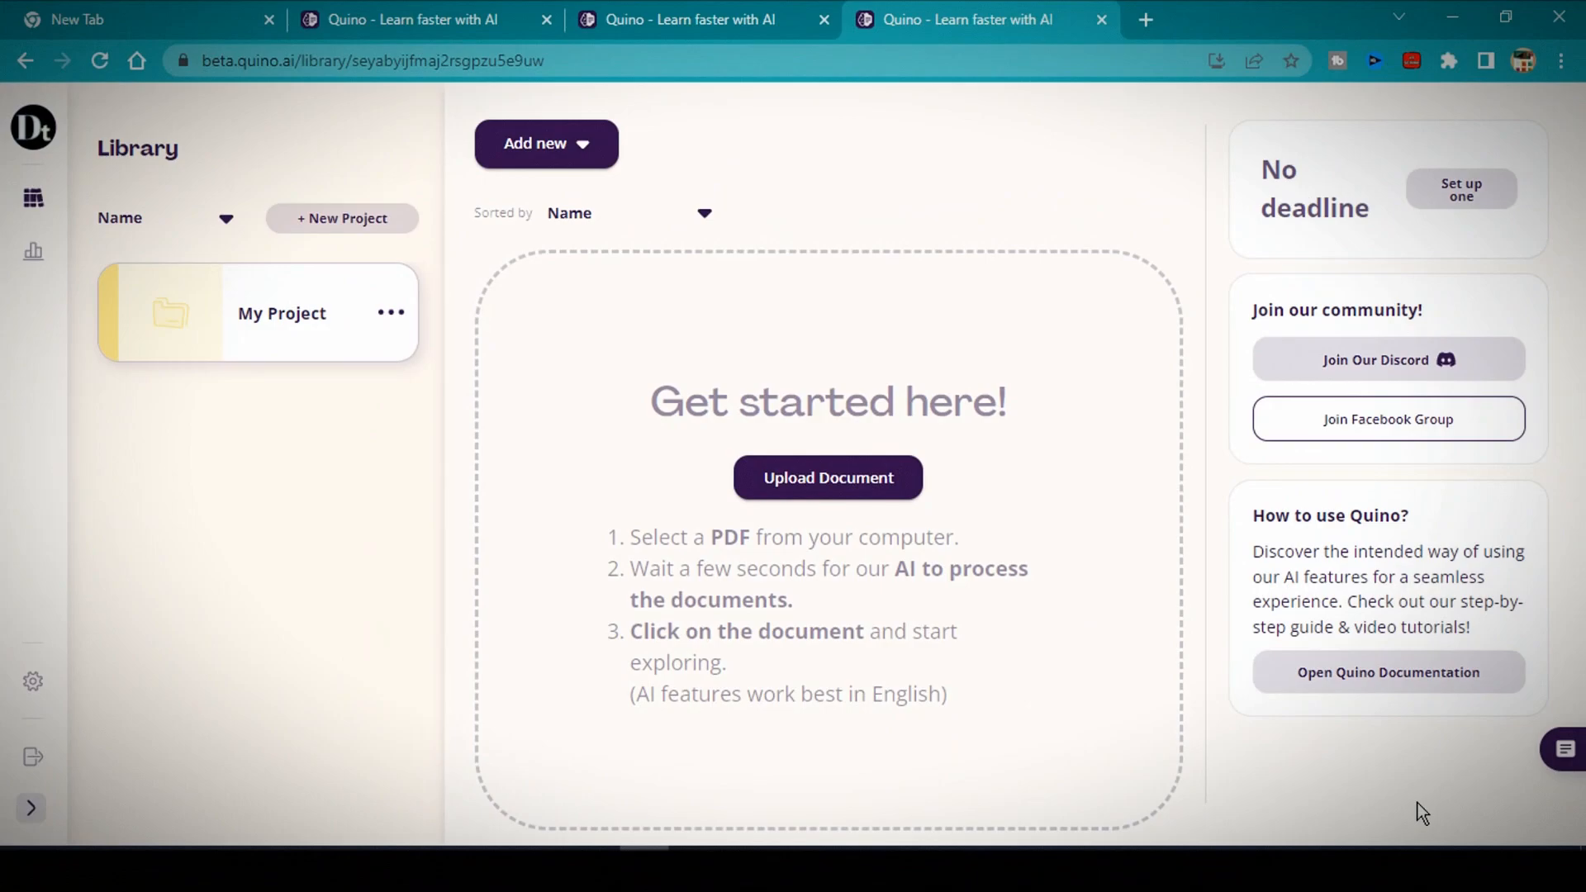
Create the light-blue 'My Lecture Notes' project, adding and then removing a deadline.
{"action": "left_click", "coordinate": [342, 218]}
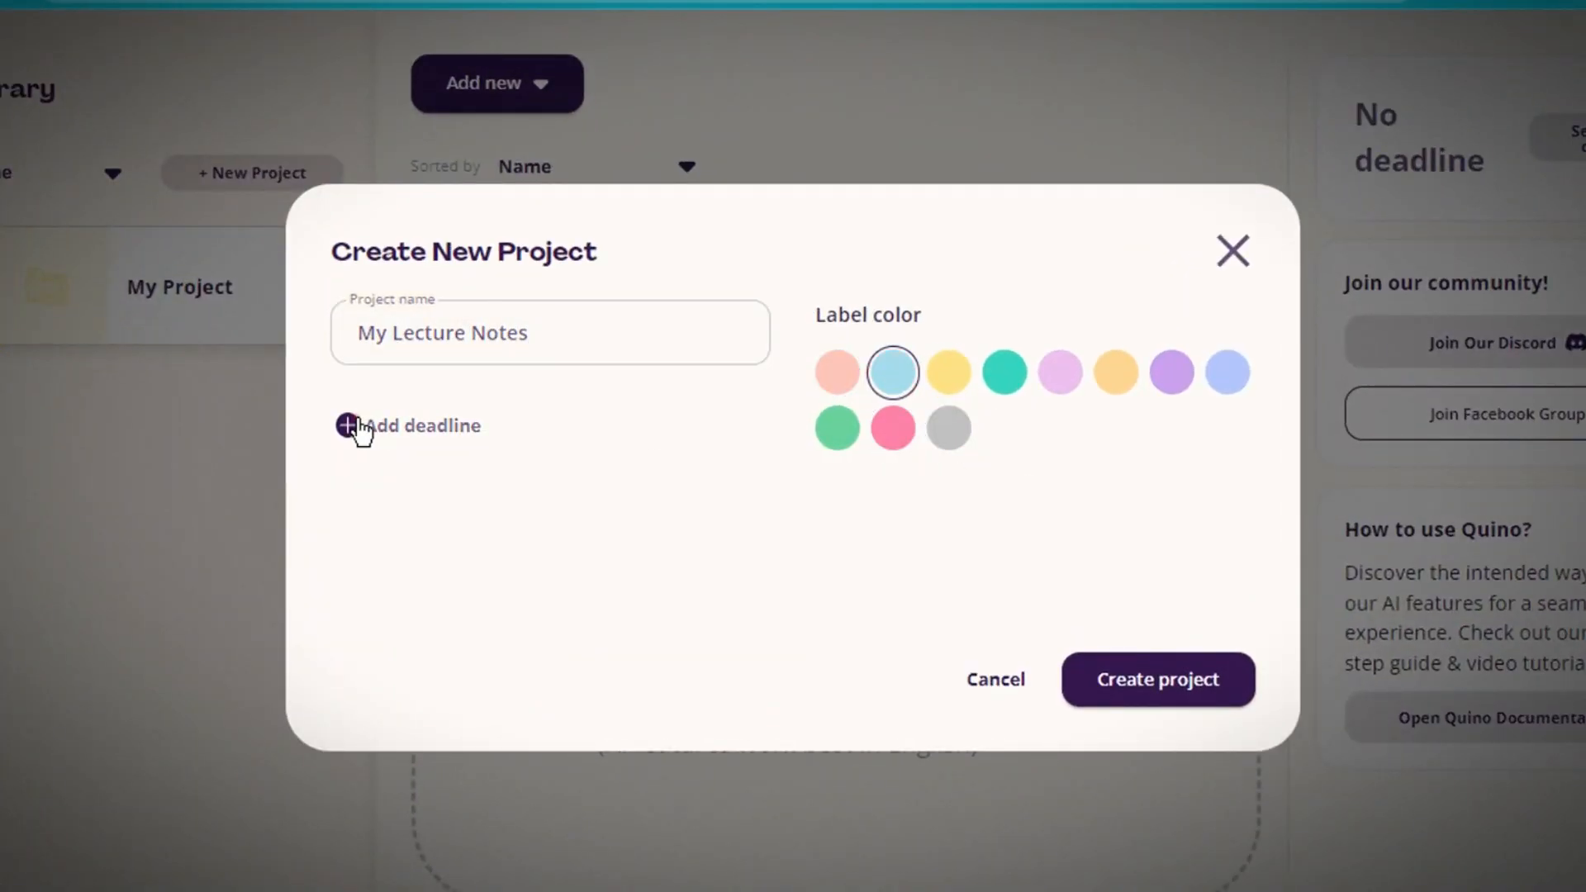
{"action": "left_click", "coordinate": [348, 425]}
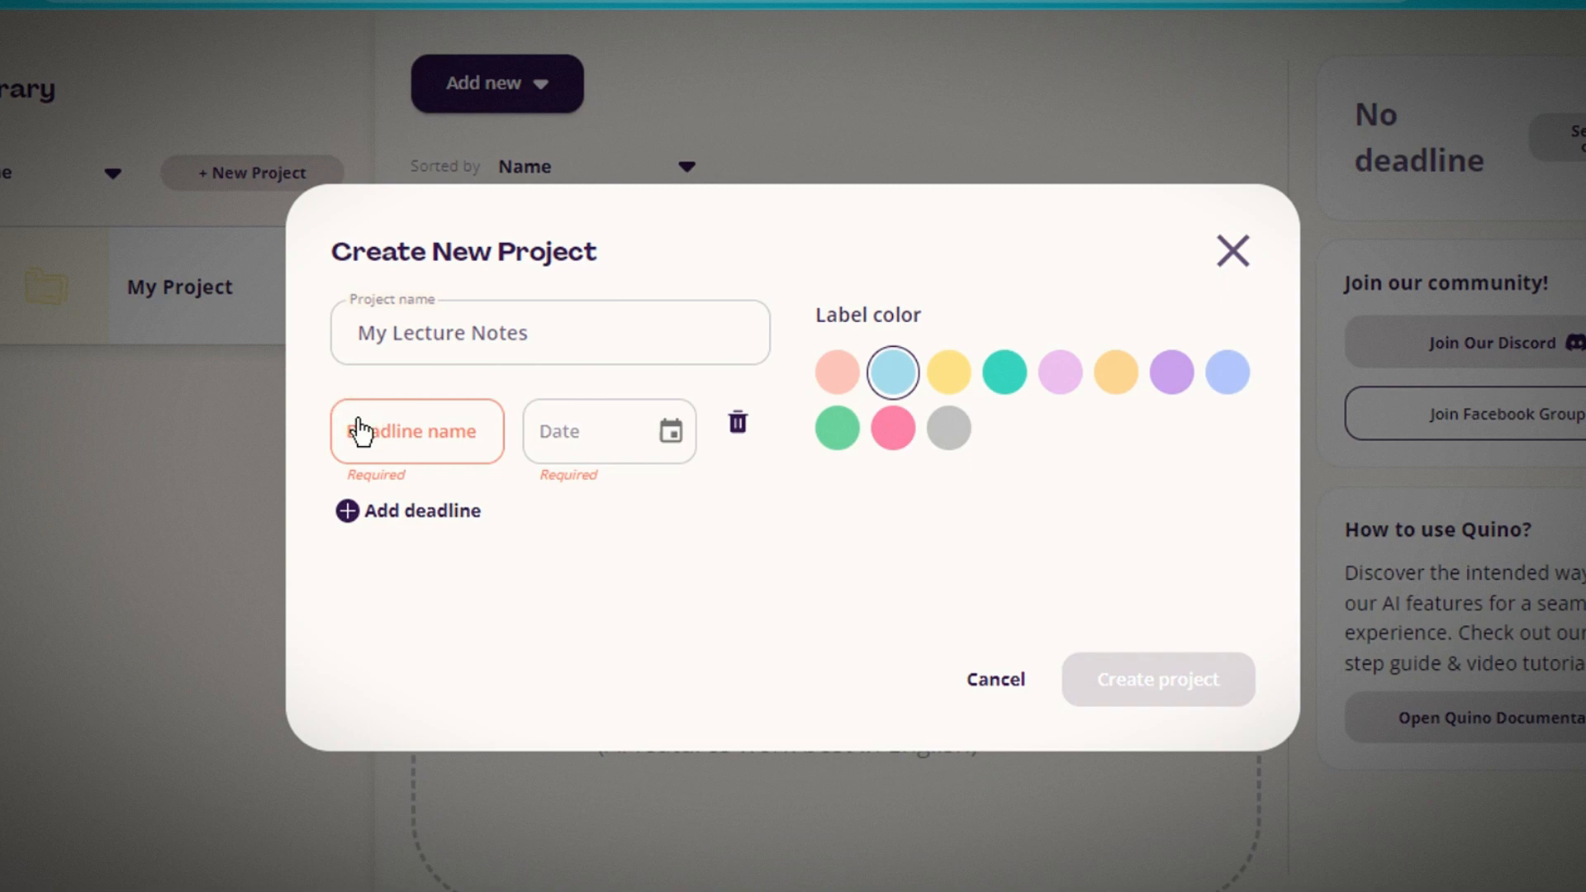
{"action": "left_click", "coordinate": [598, 351]}
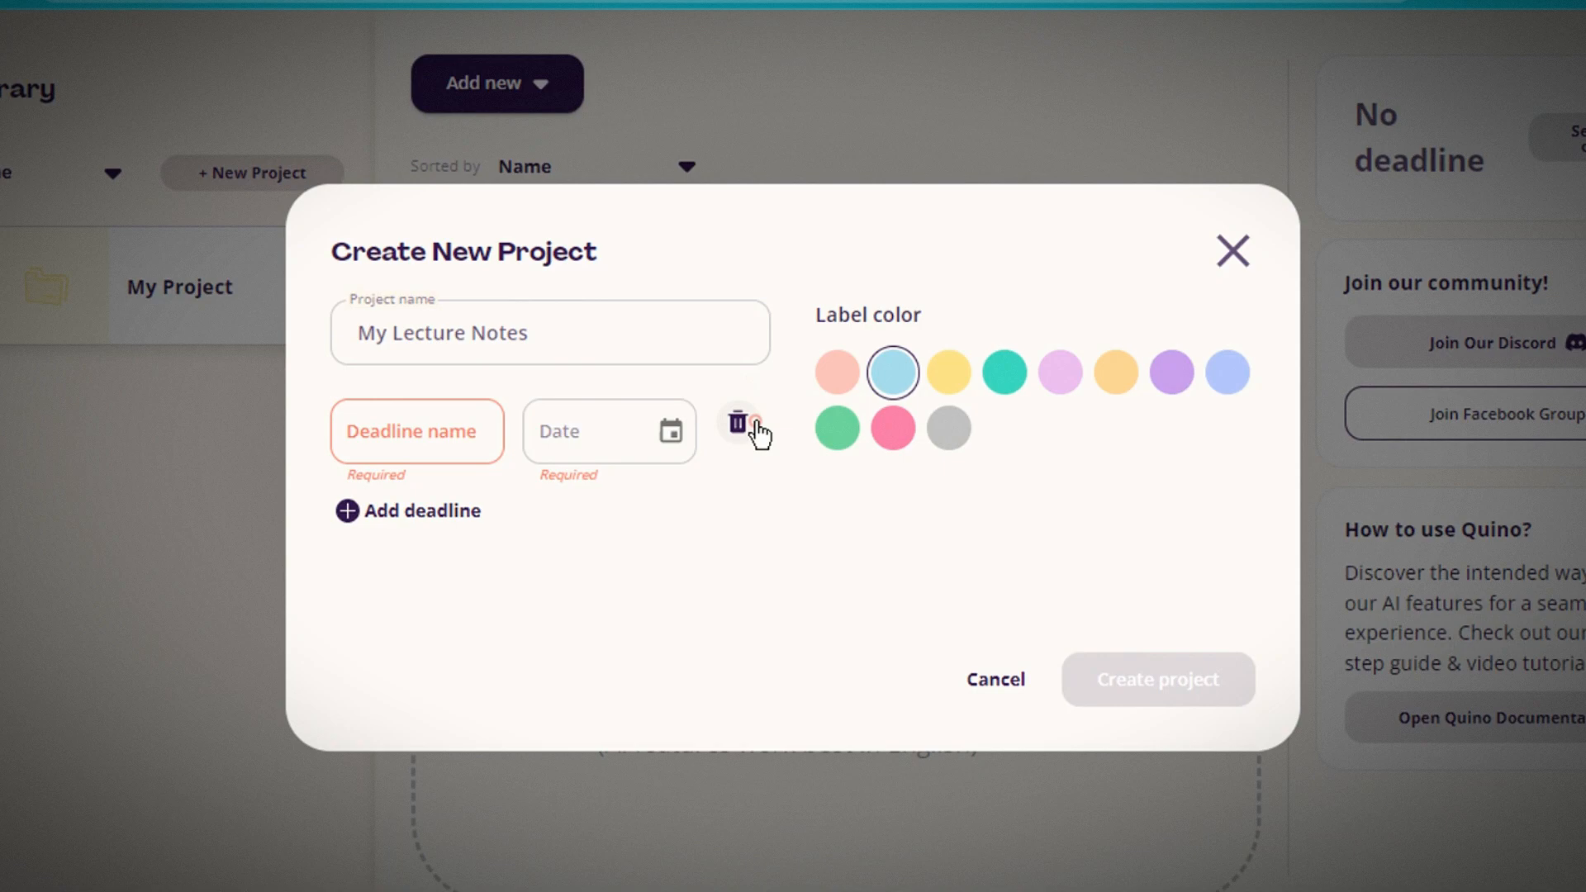
{"action": "left_click", "coordinate": [739, 422]}
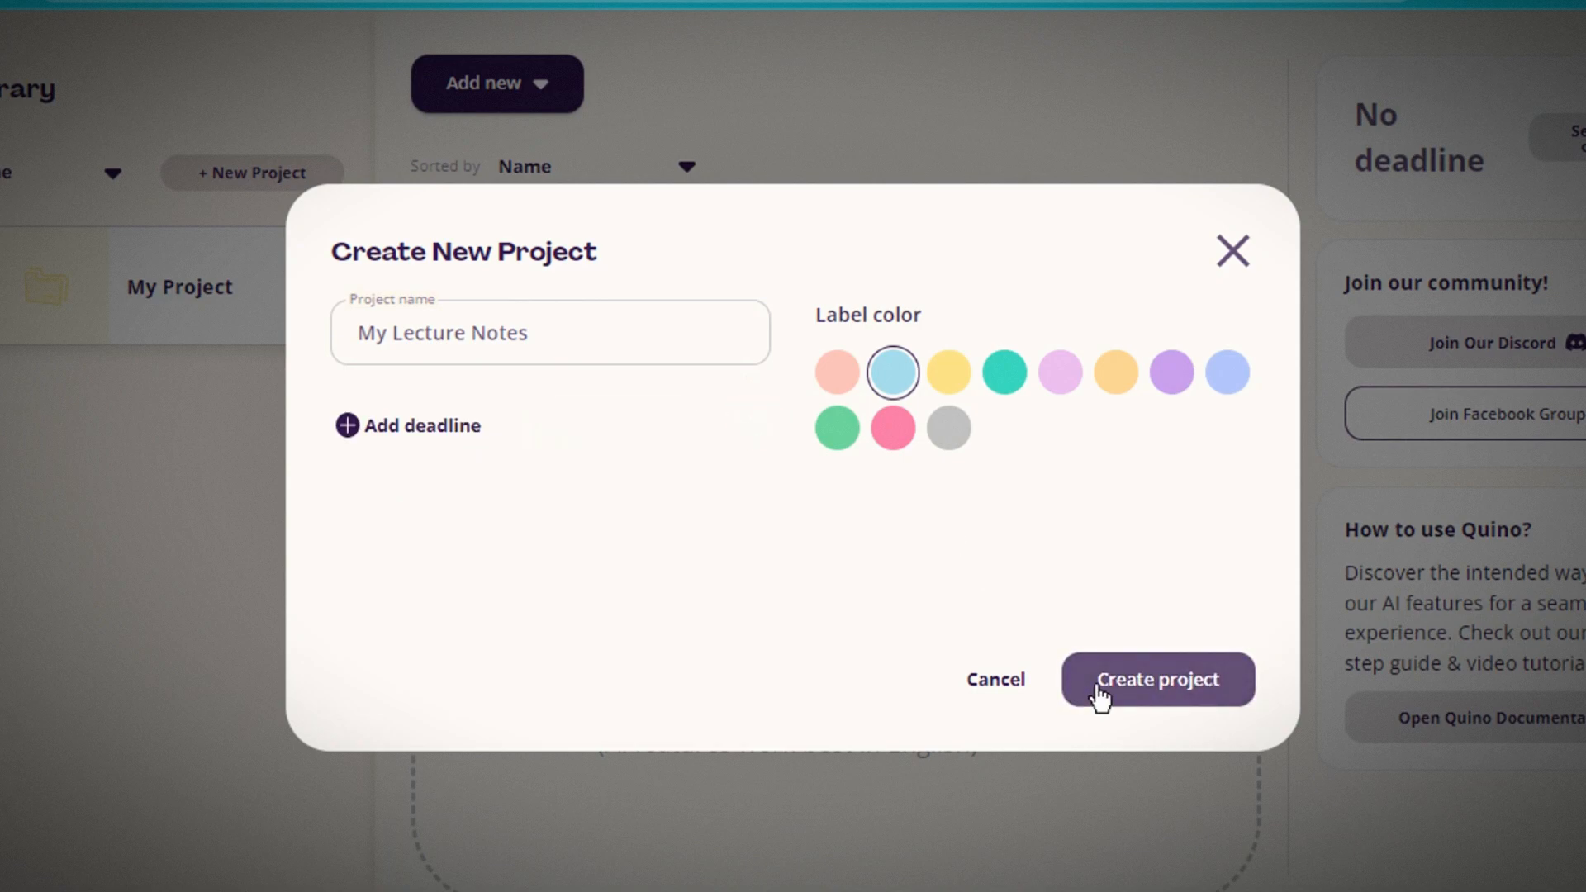
{"action": "left_click", "coordinate": [1157, 679]}
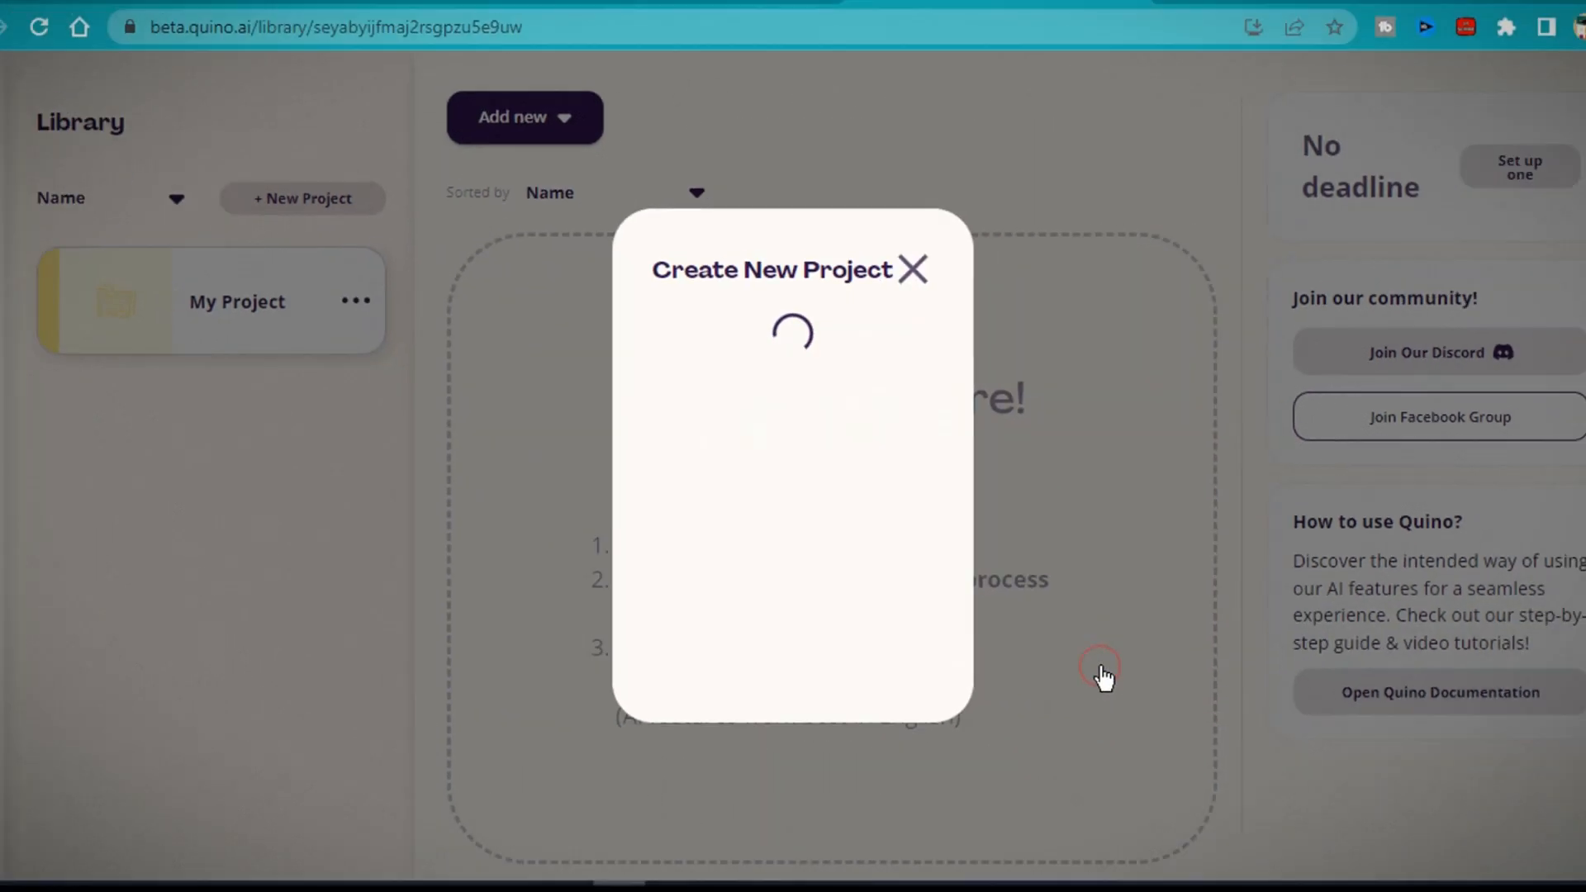
{"action": "left_click", "coordinate": [911, 269]}
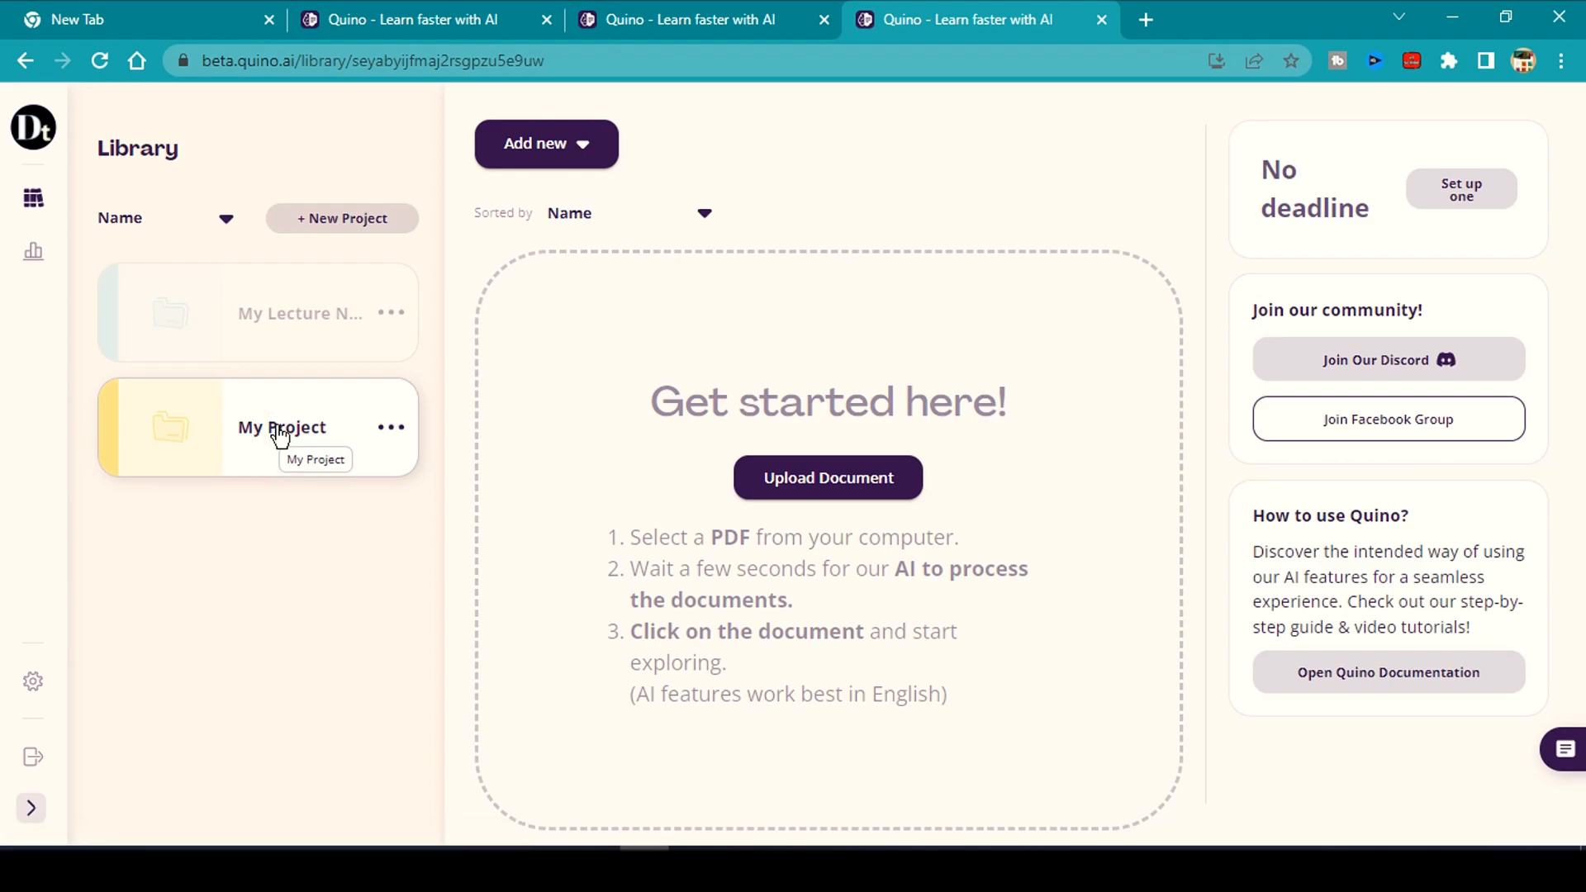
{"action": "mouse_move", "coordinate": [299, 313]}
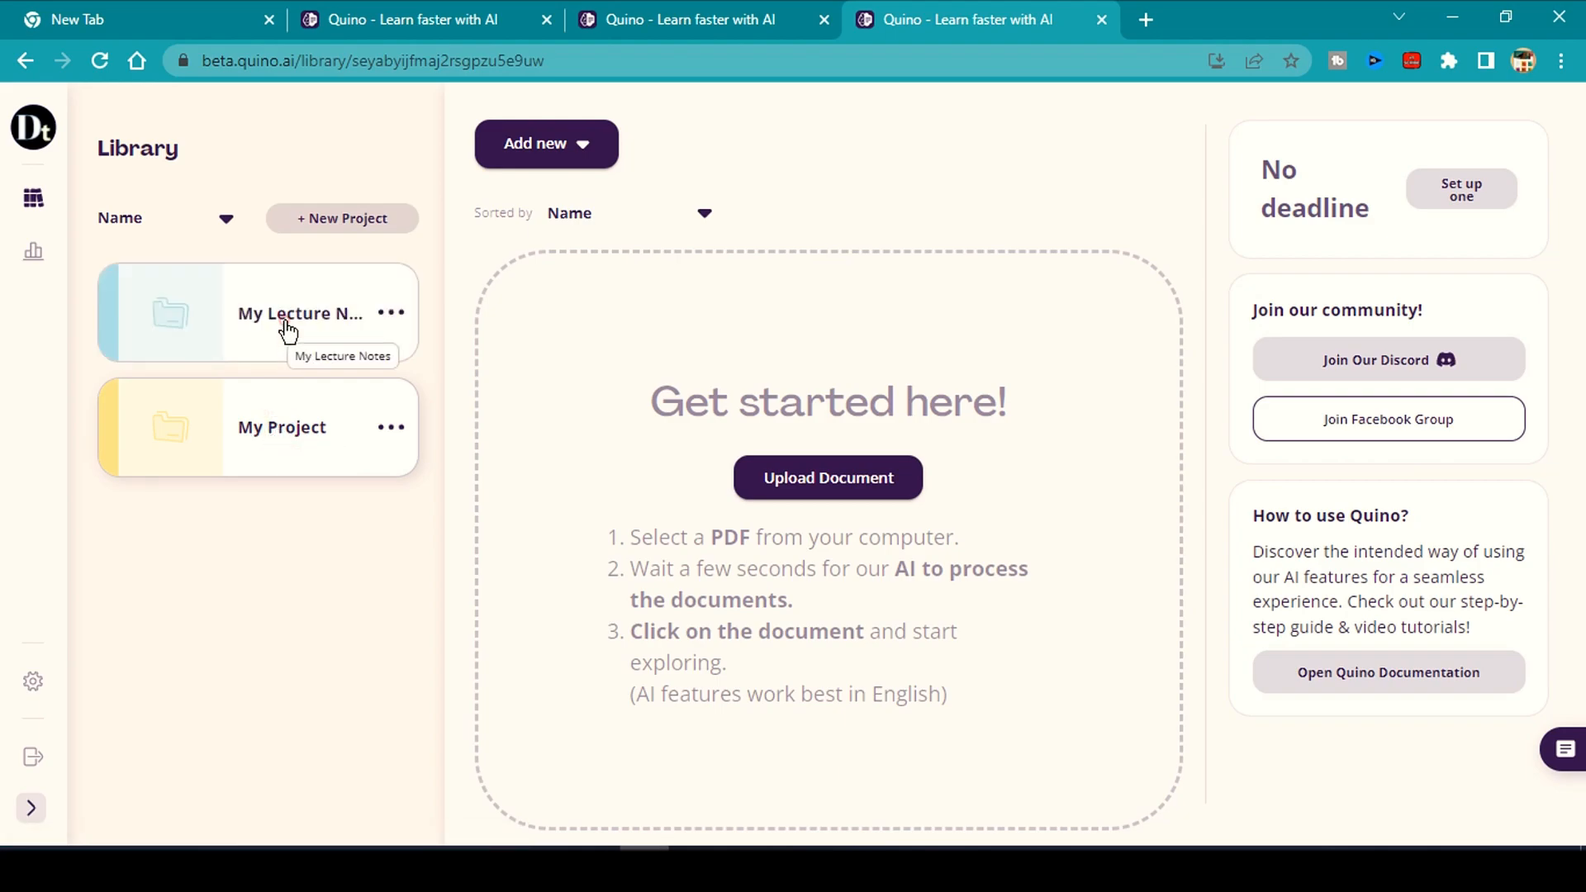
Open My Lecture Notes and upload the PDF 'A Lecture Note - Intro' from the desktop.
{"action": "left_click", "coordinate": [826, 478]}
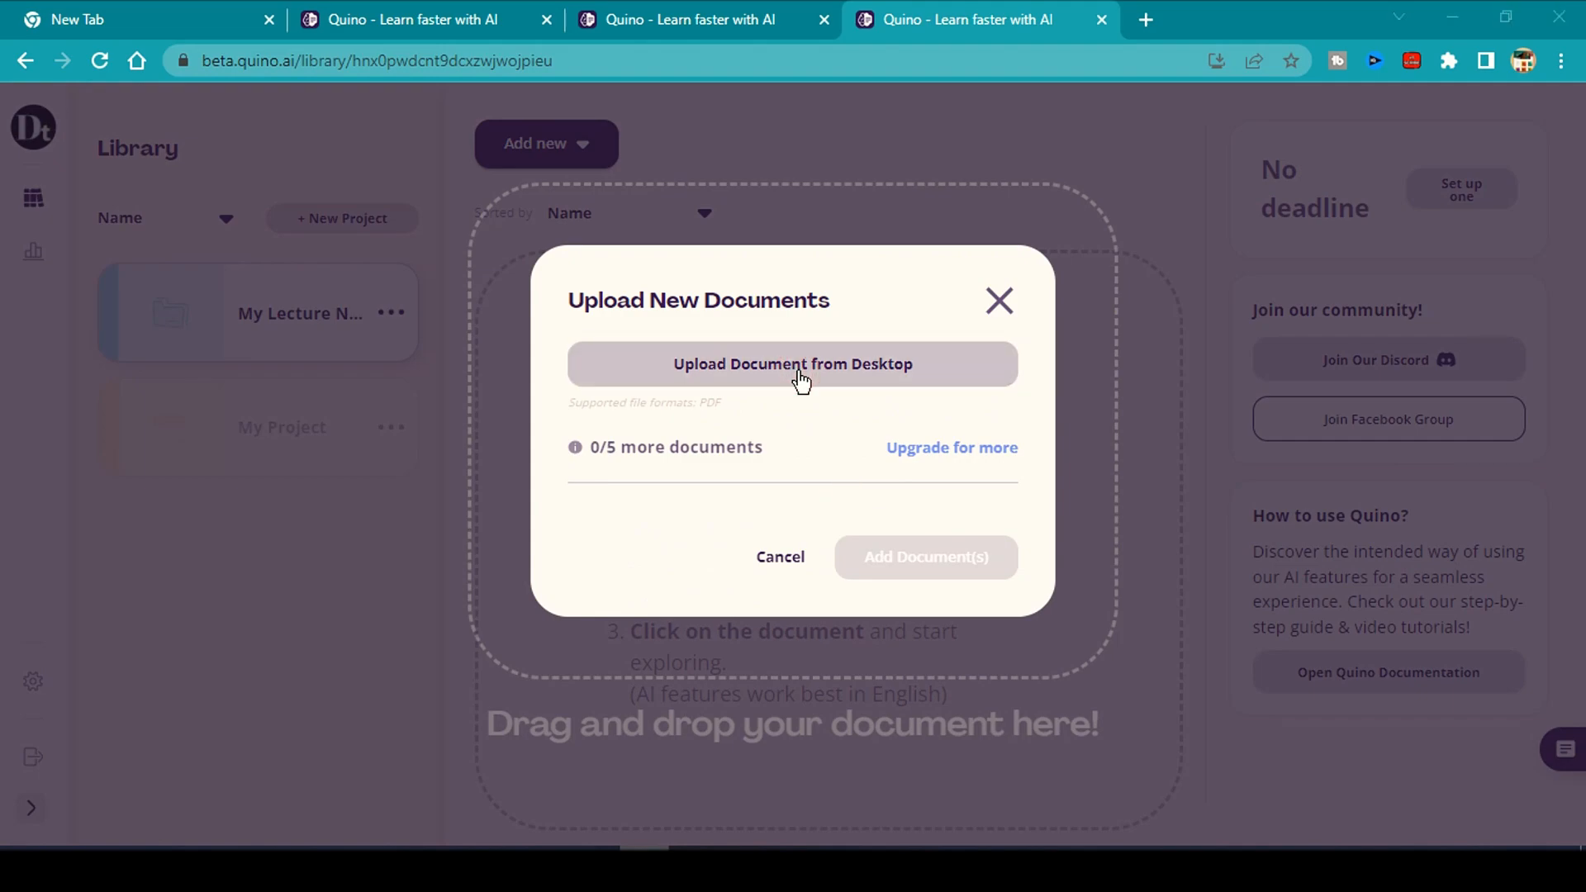
{"action": "left_click", "coordinate": [793, 365]}
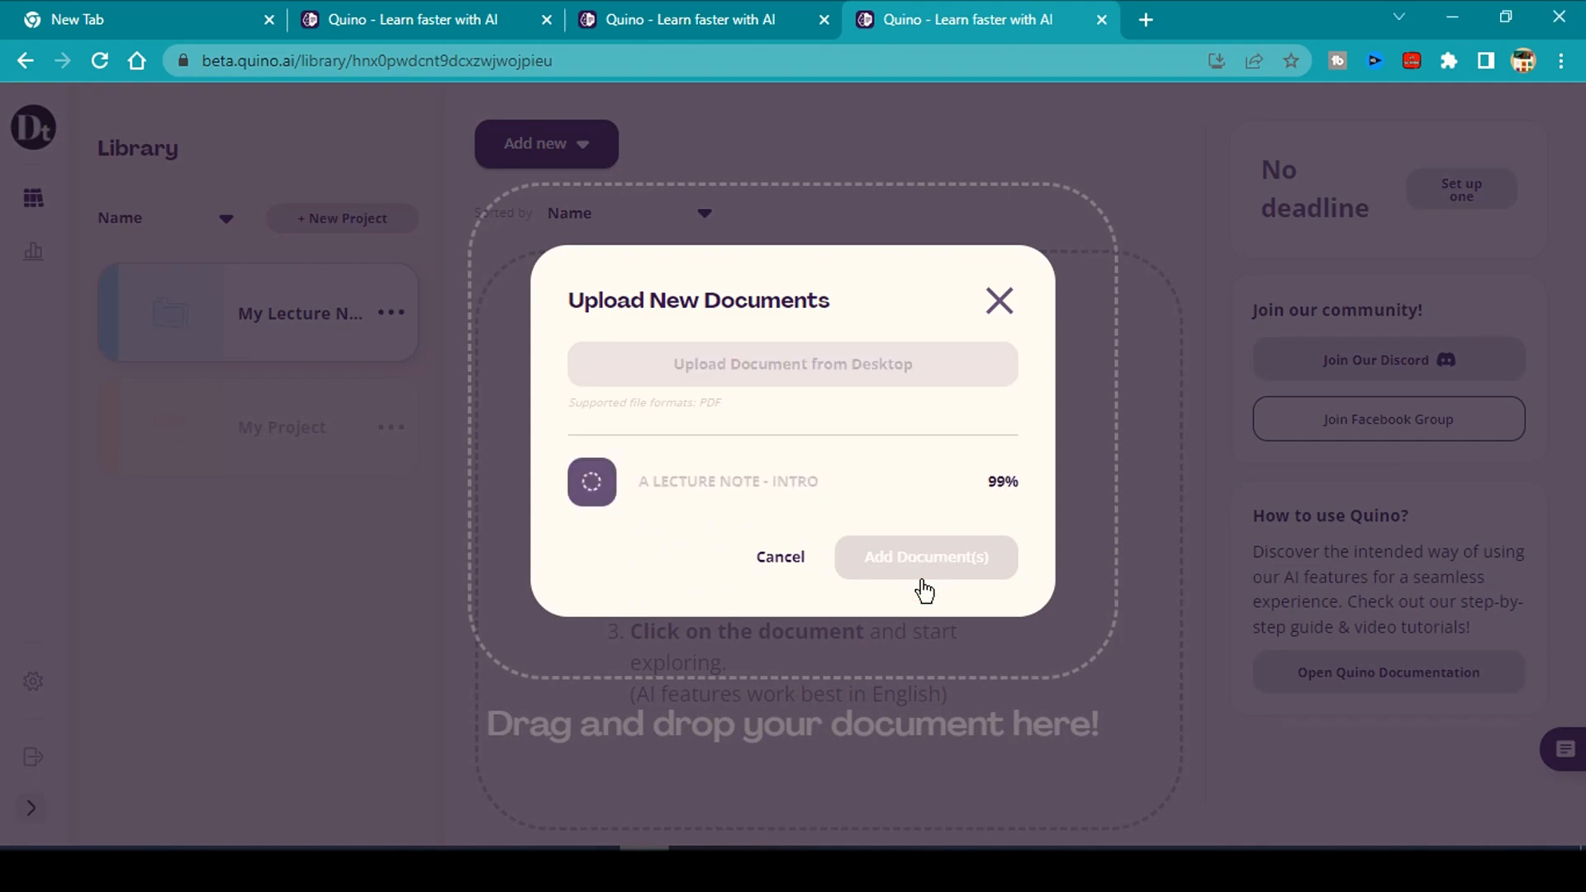
{"action": "left_click", "coordinate": [925, 556]}
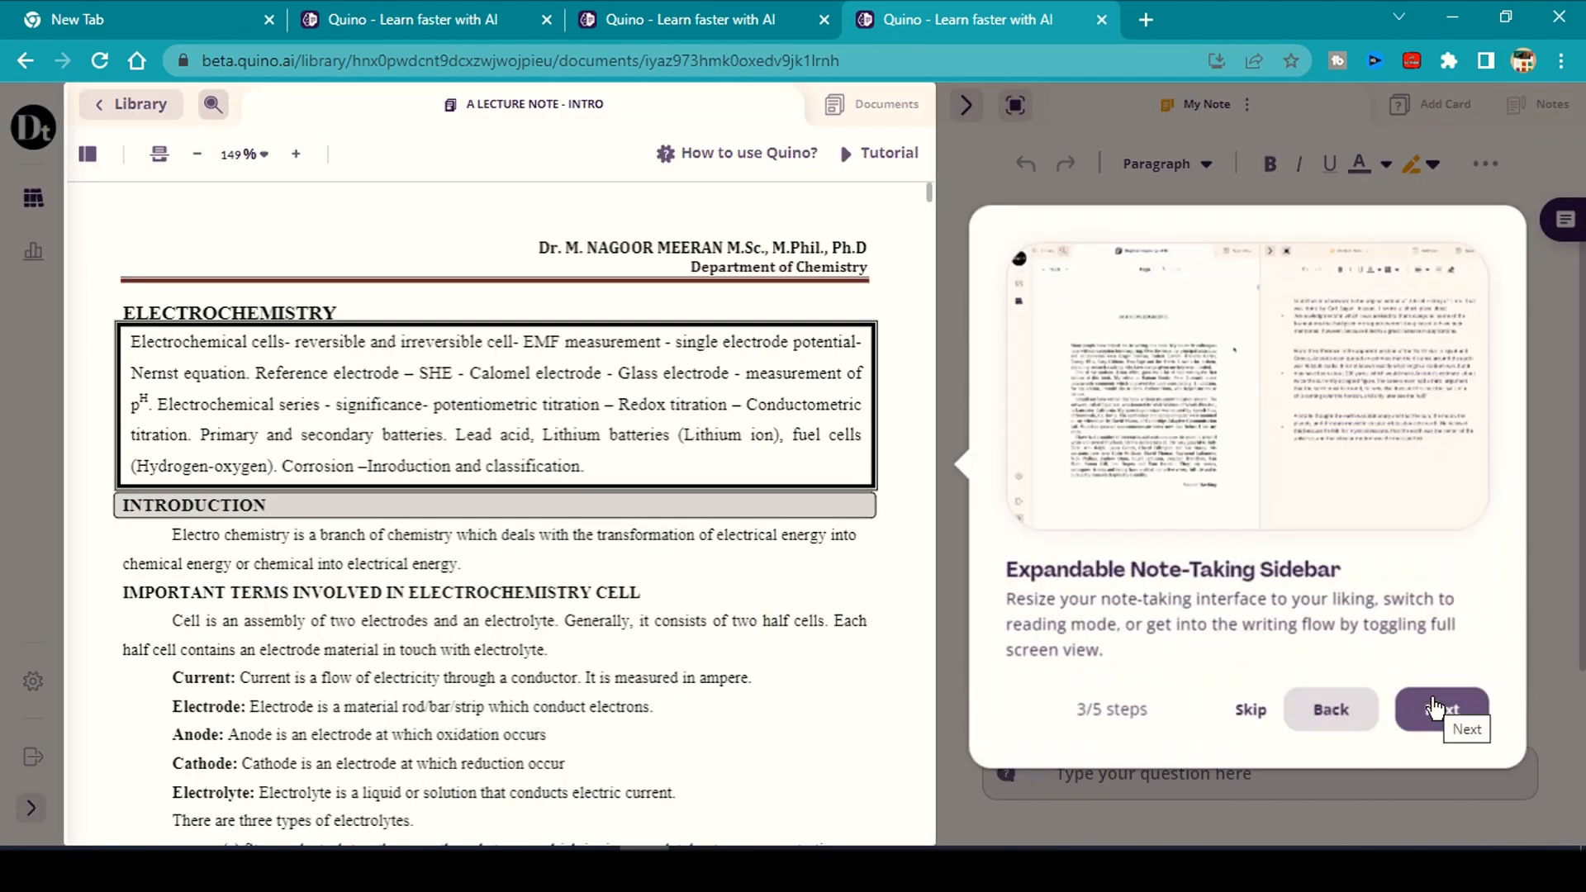
Finish the feature tour and scroll through the lecture note PDF pages.
{"action": "left_click", "coordinate": [1441, 709]}
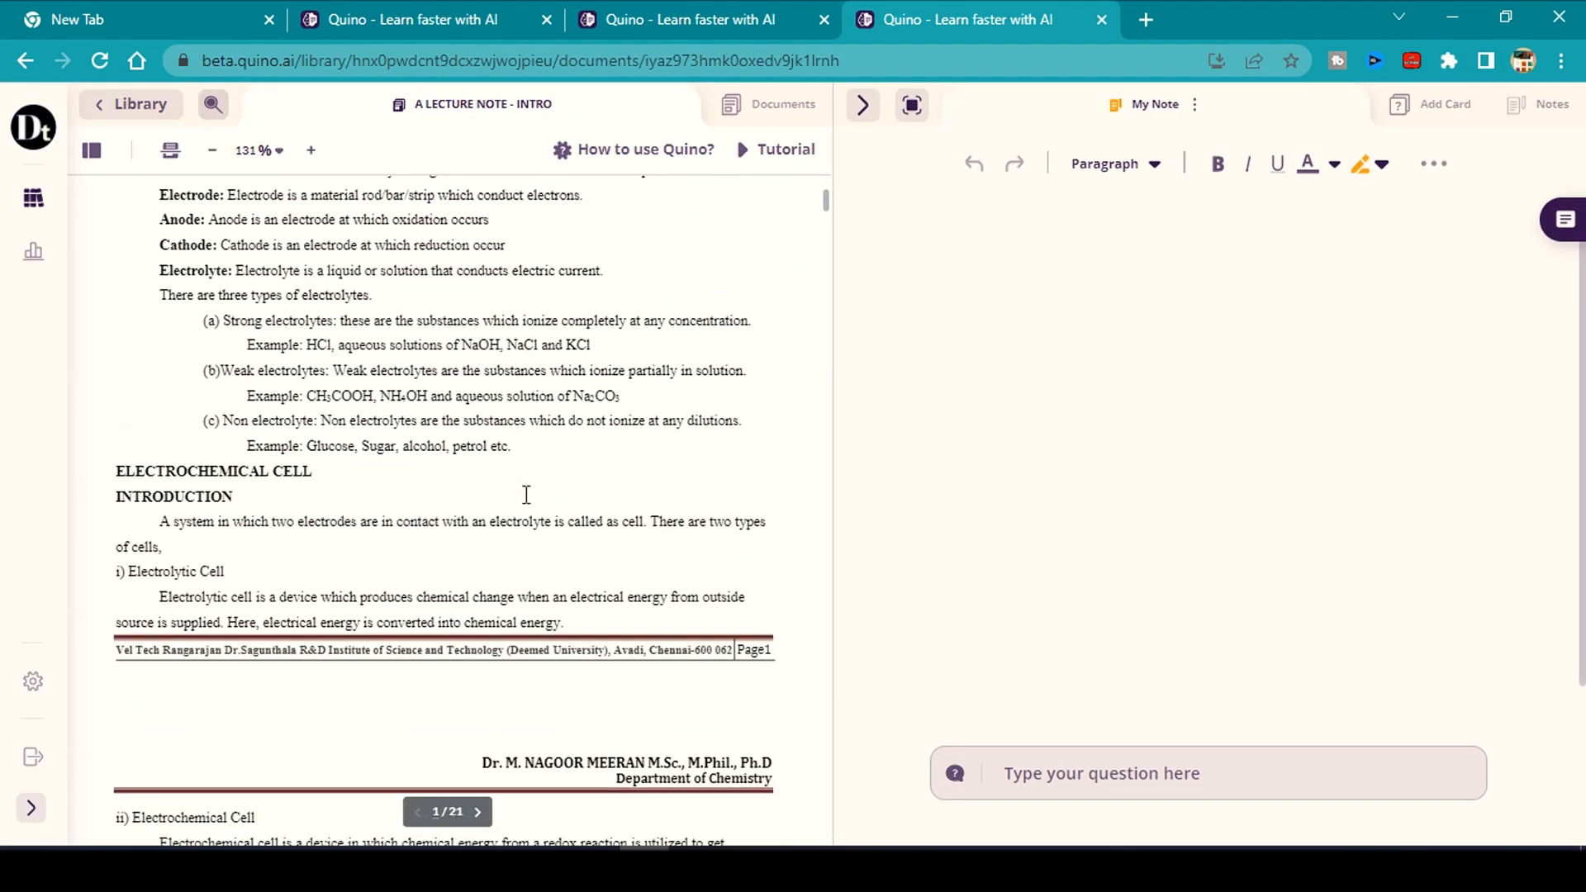
{"action": "left_click", "coordinate": [477, 812]}
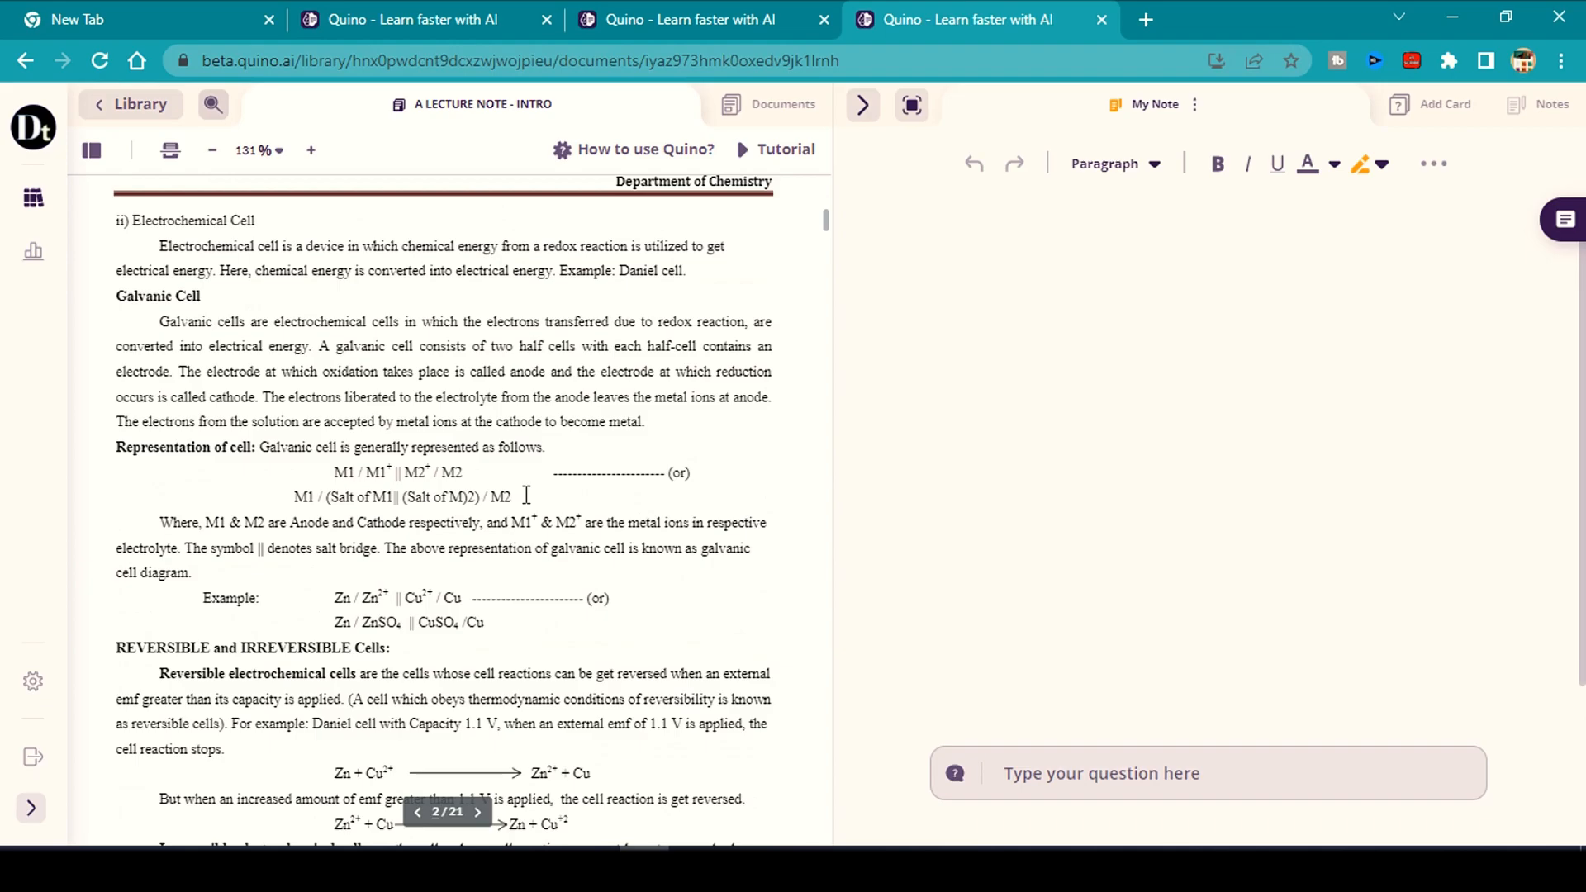
{"action": "scroll", "scroll_direction": "up", "scroll_amount": 3}
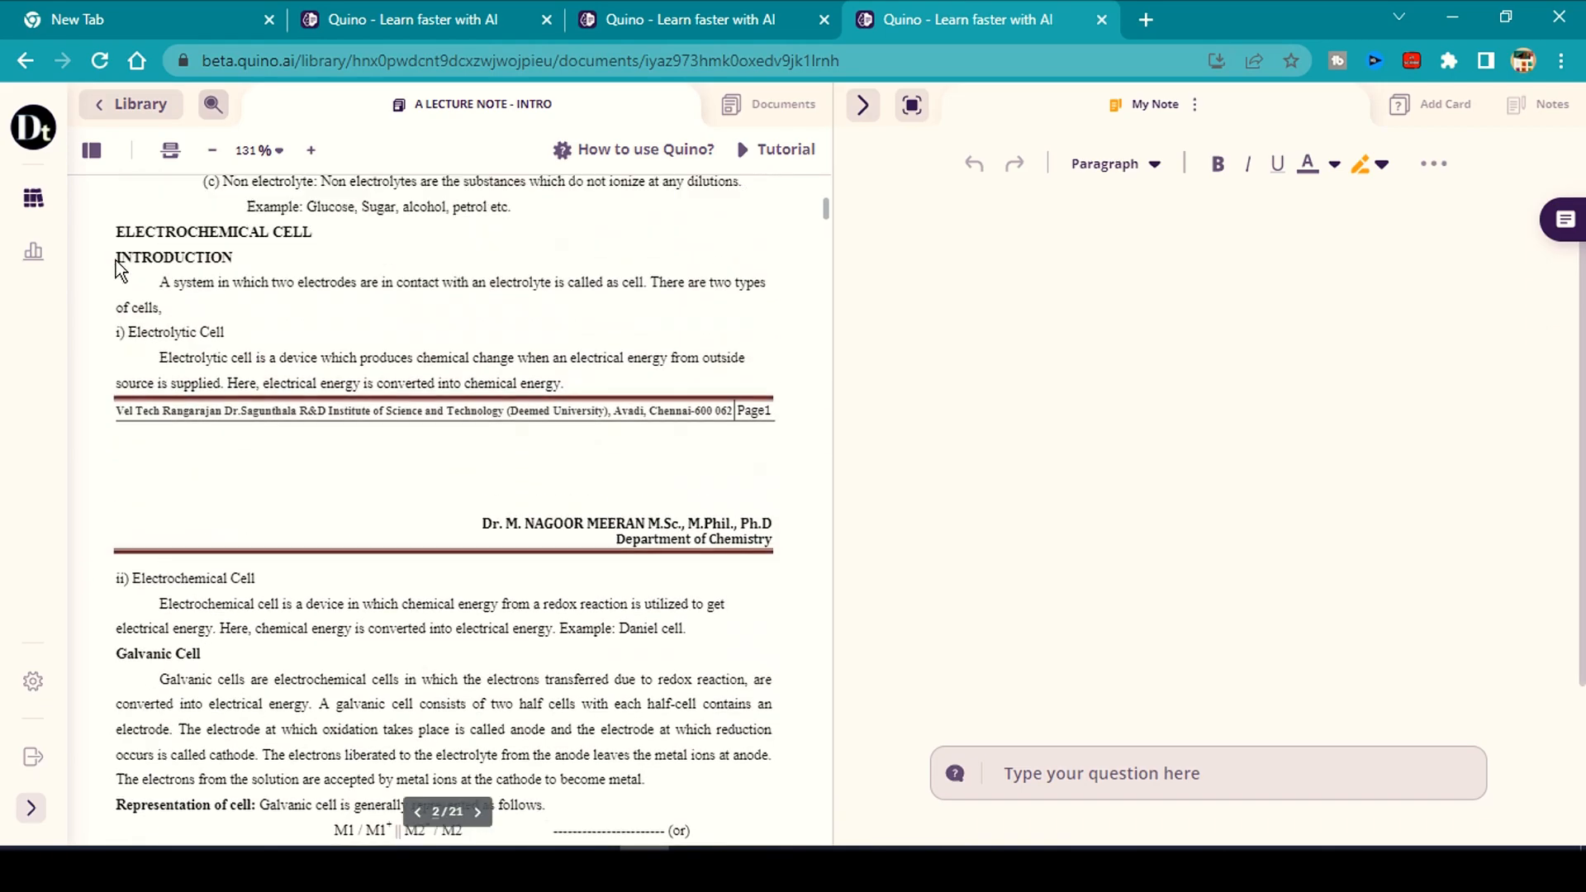
{"action": "scroll", "scroll_direction": "up", "scroll_amount": 3}
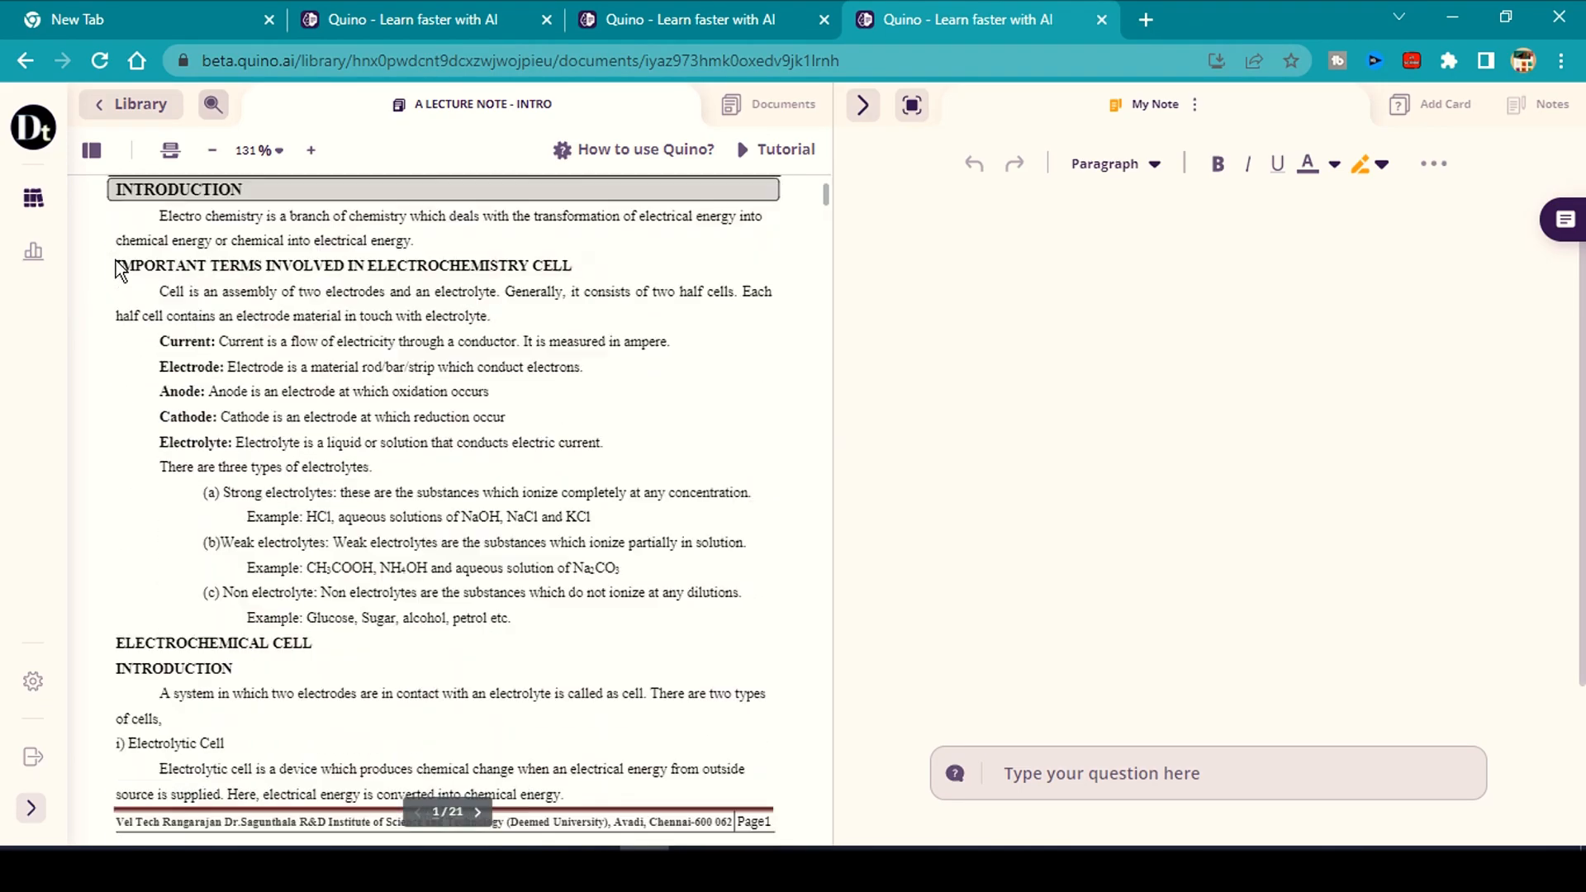
{"action": "scroll", "scroll_direction": "down", "scroll_amount": 3}
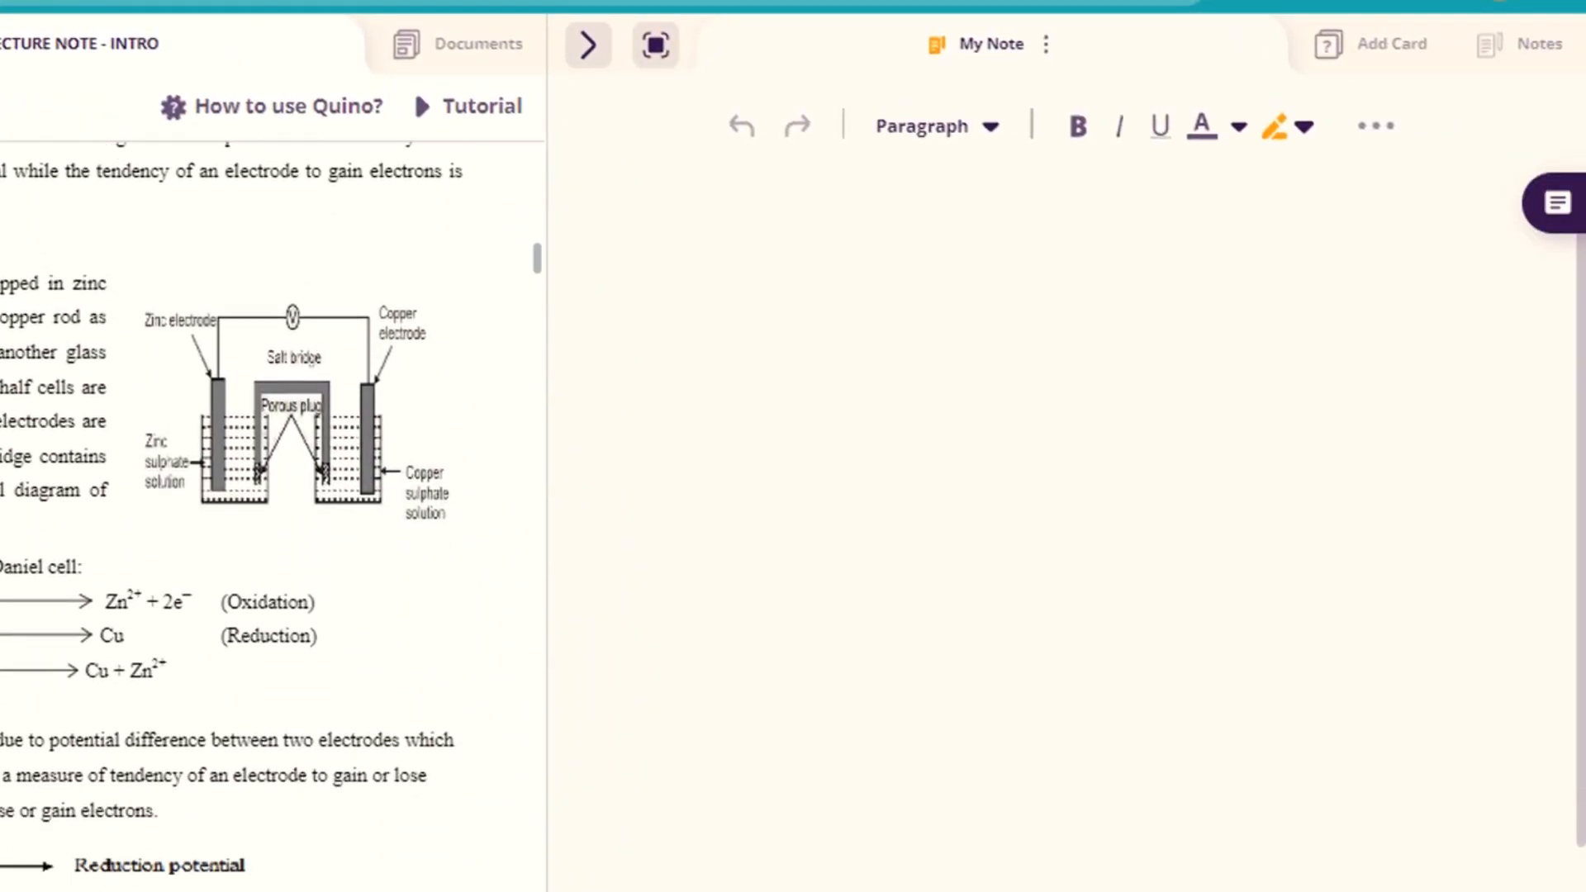
{"action": "scroll", "scroll_direction": "down", "scroll_amount": 3}
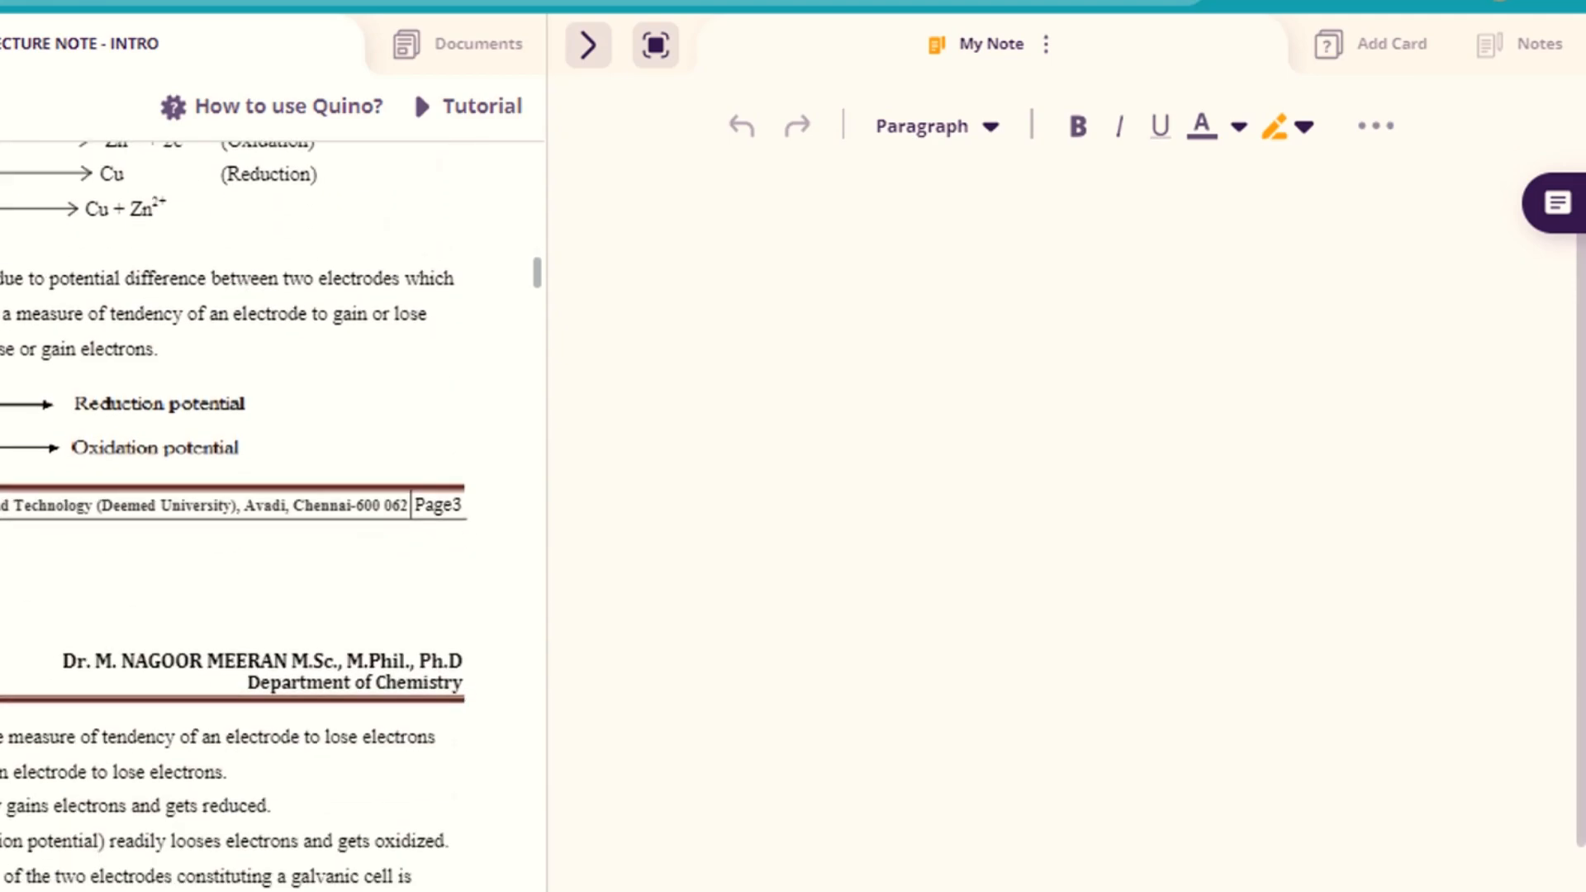
{"action": "scroll", "scroll_direction": "down", "scroll_amount": 3}
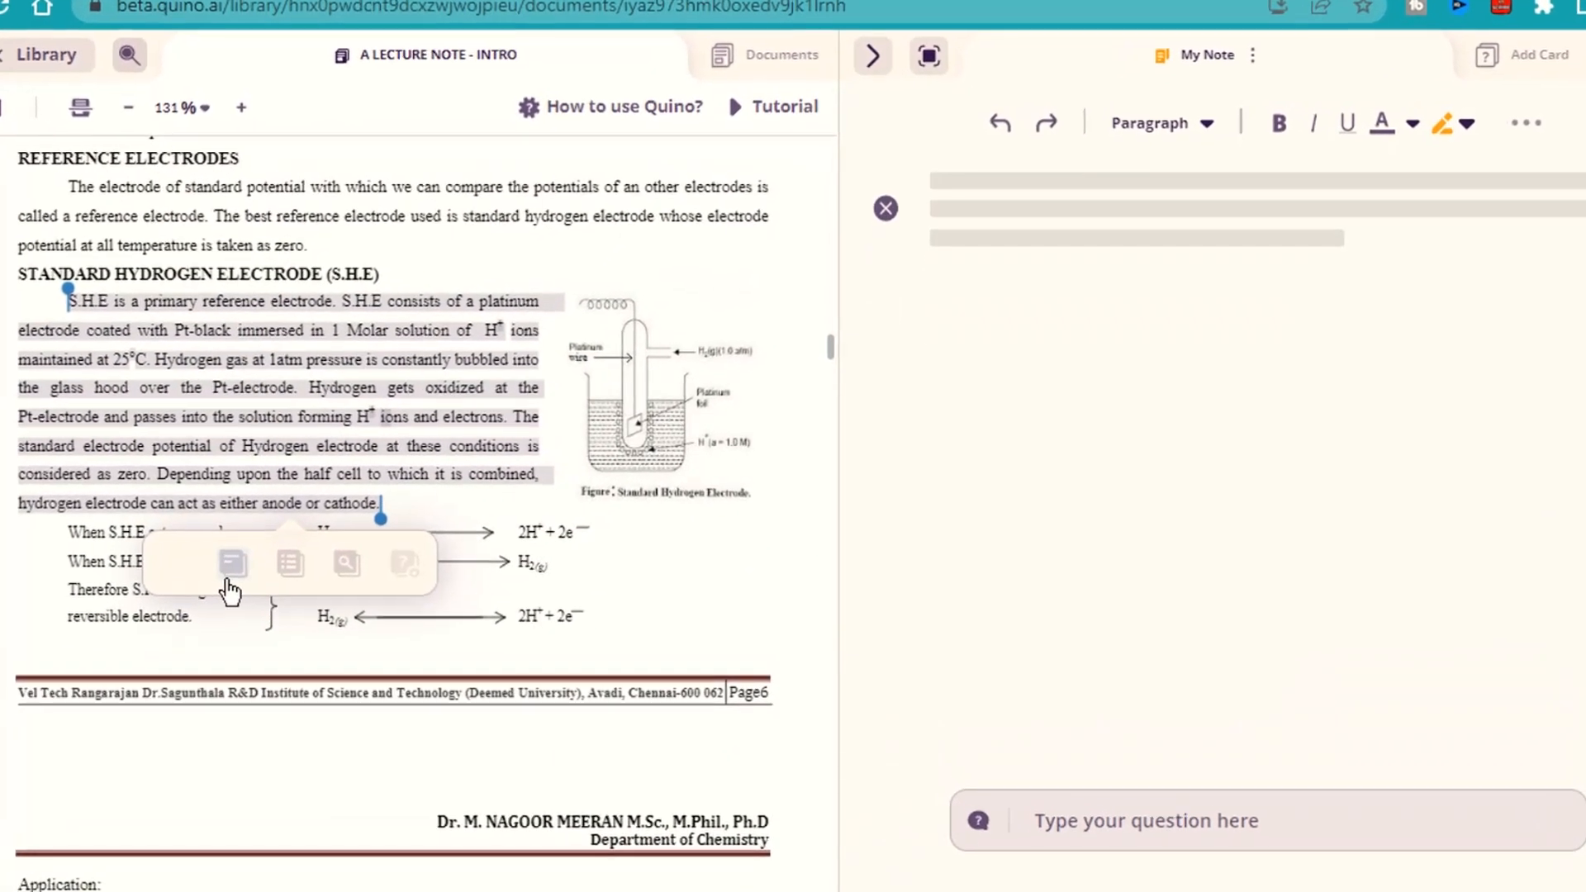
Generate a bullet-point summary of the Standard Hydrogen Electrode paragraph into My Note.
{"action": "left_click", "coordinate": [233, 562]}
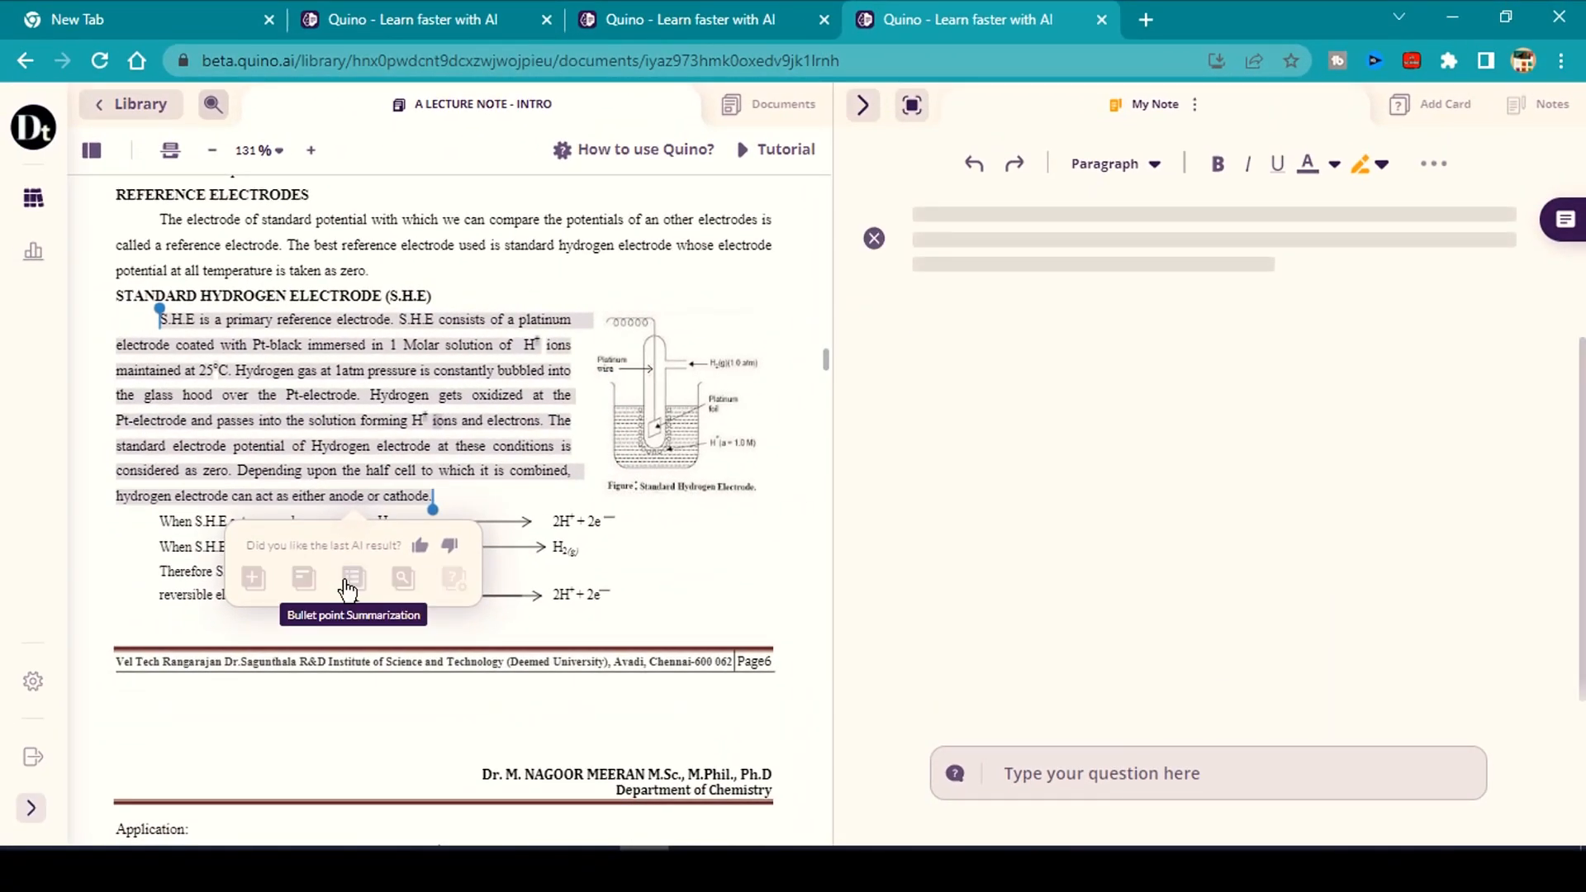
{"action": "left_click", "coordinate": [352, 577]}
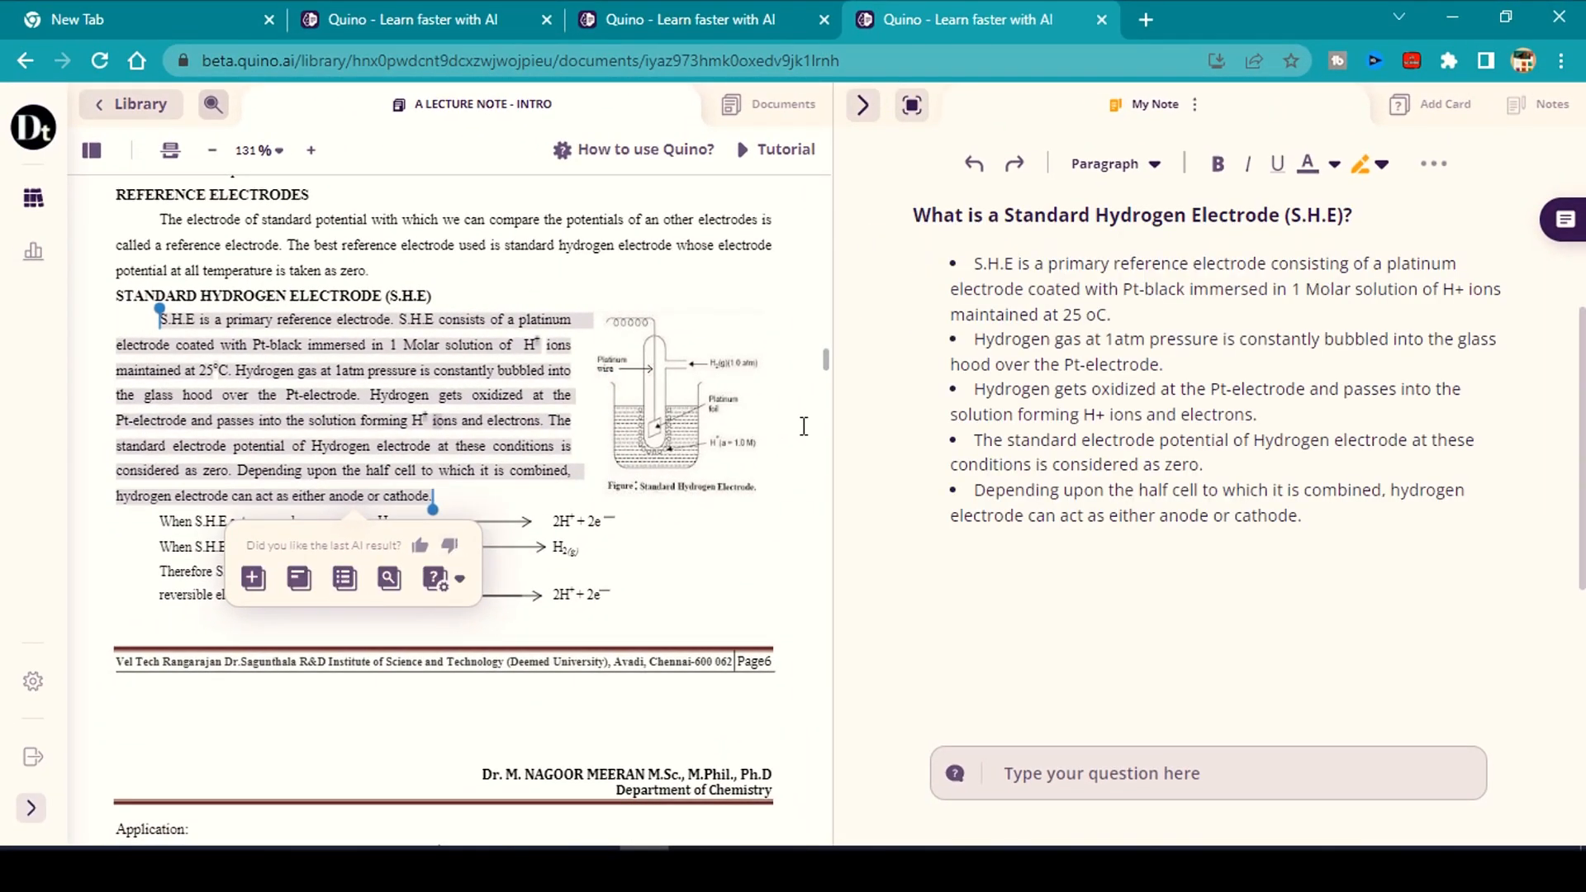
{"action": "mouse_move", "coordinate": [1317, 306]}
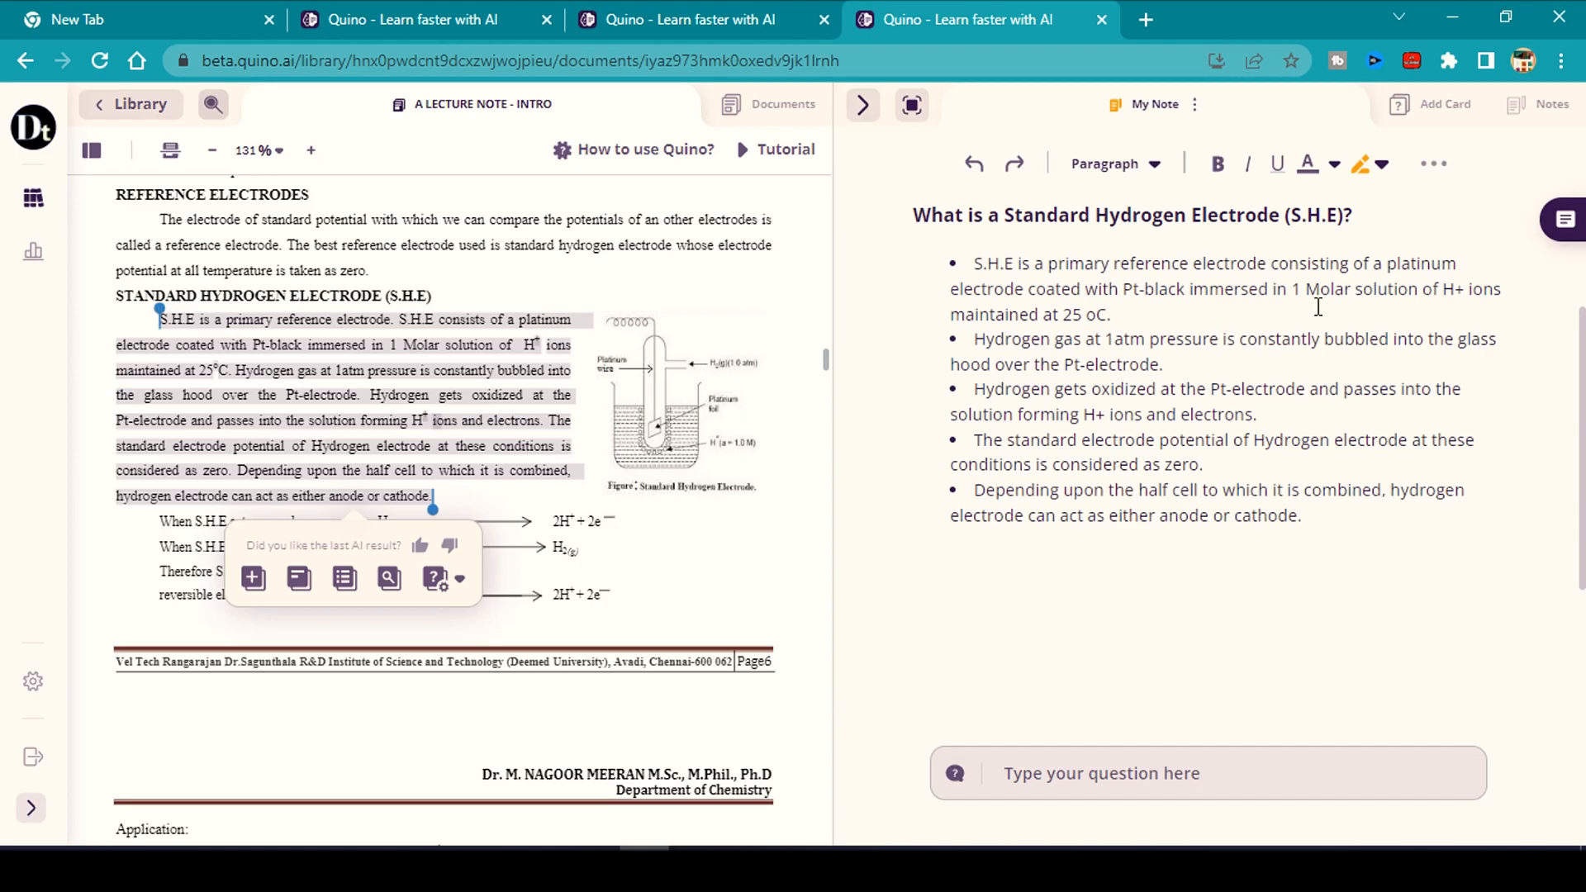
Get an AI Lookup explanation of the selected S.H.E text, checking the flashcard types.
{"action": "left_click", "coordinate": [435, 579]}
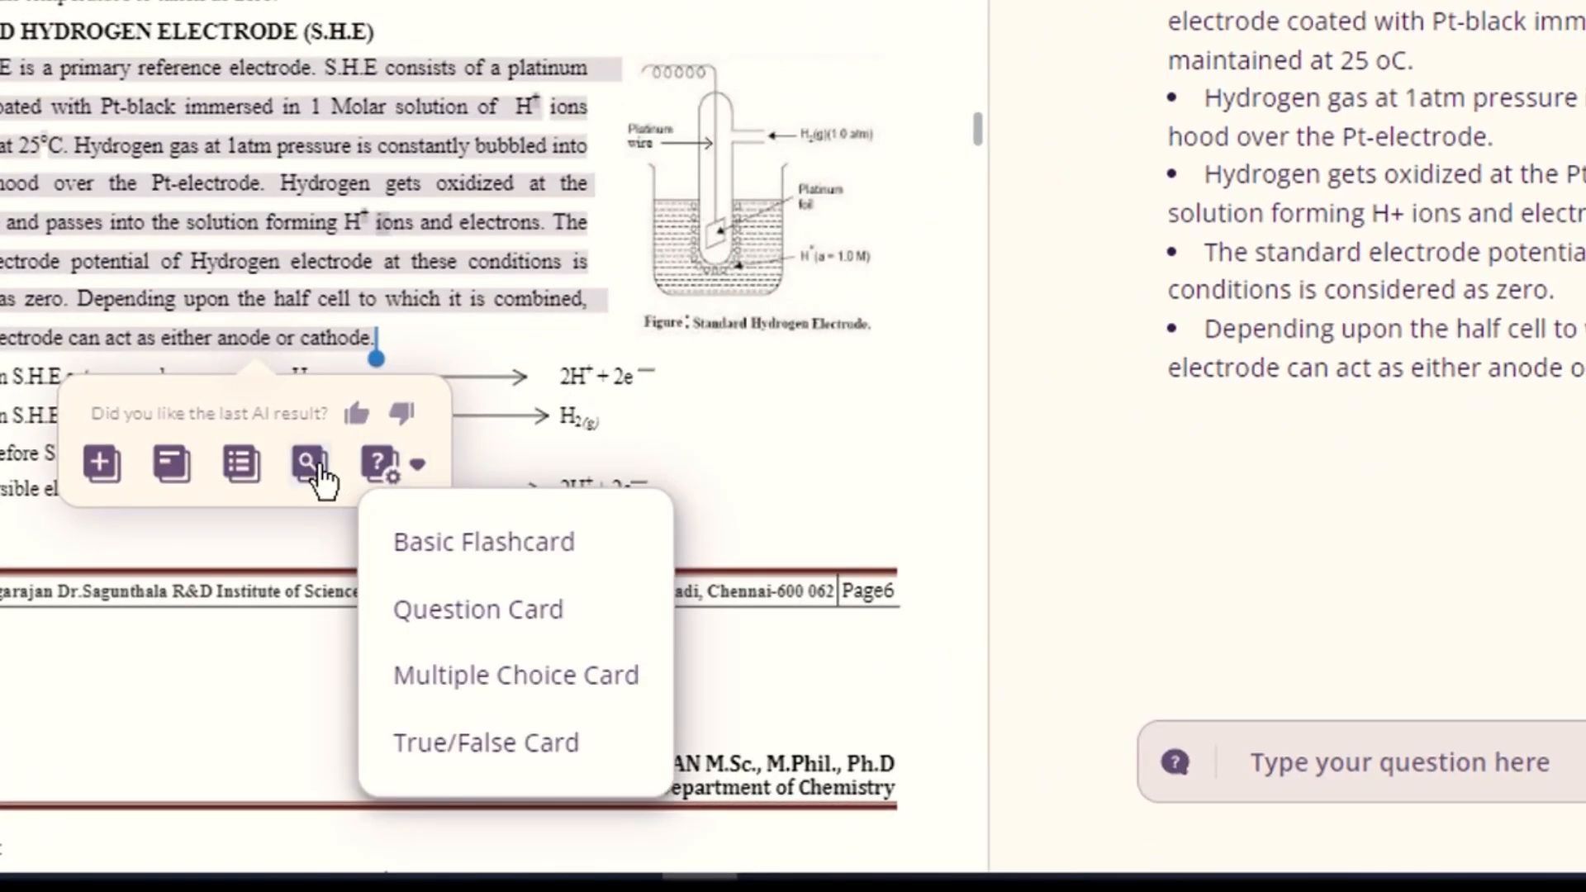
{"action": "mouse_move", "coordinate": [307, 464]}
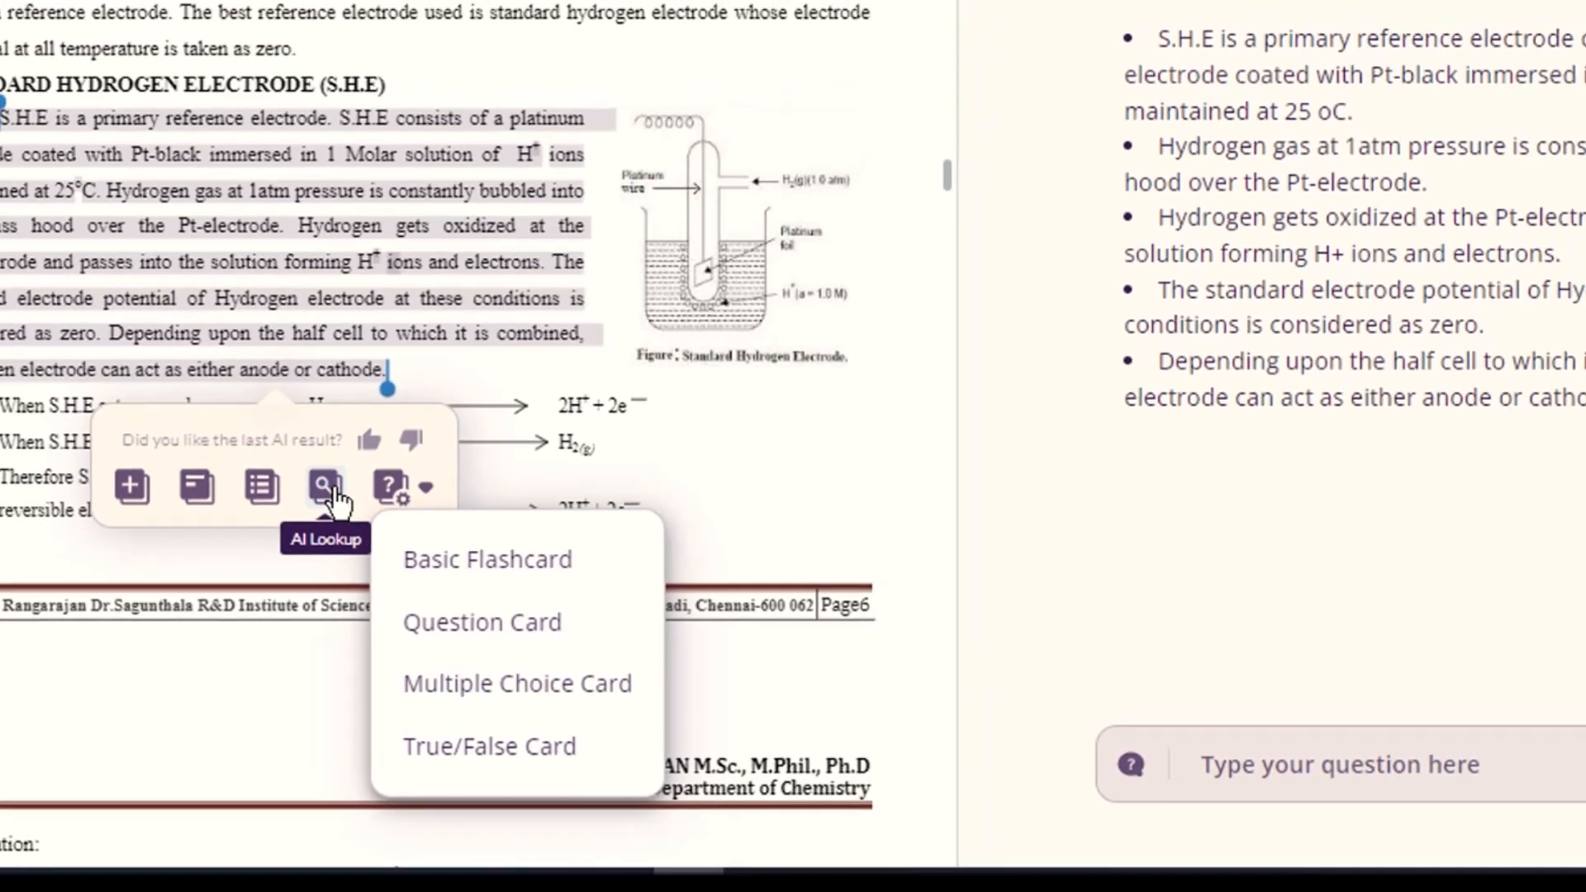
{"action": "left_click", "coordinate": [324, 487]}
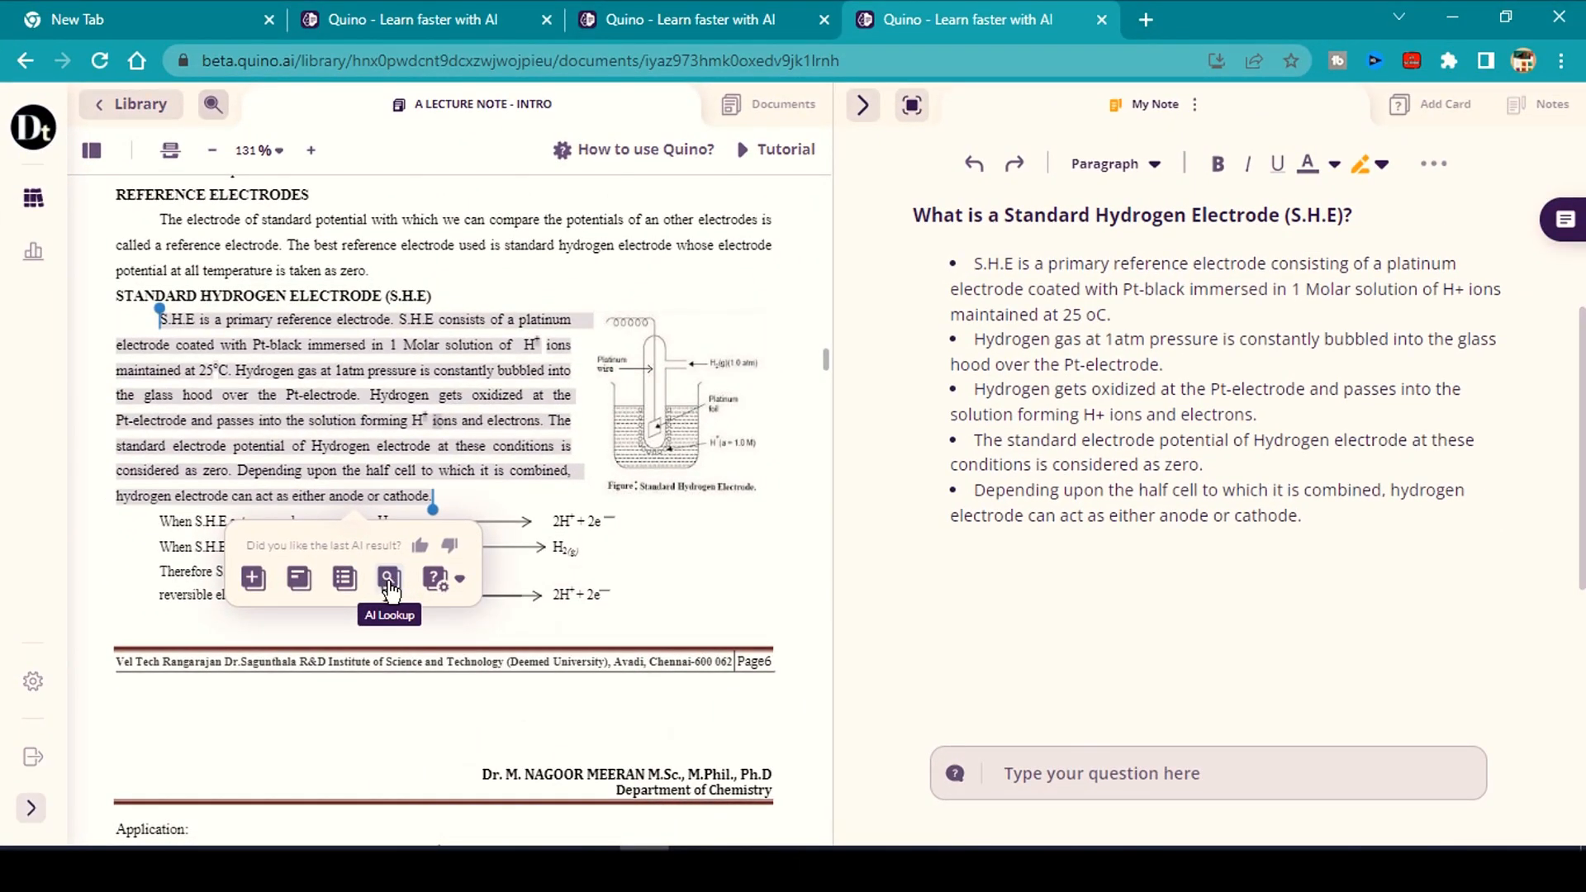
{"action": "left_click", "coordinate": [435, 578]}
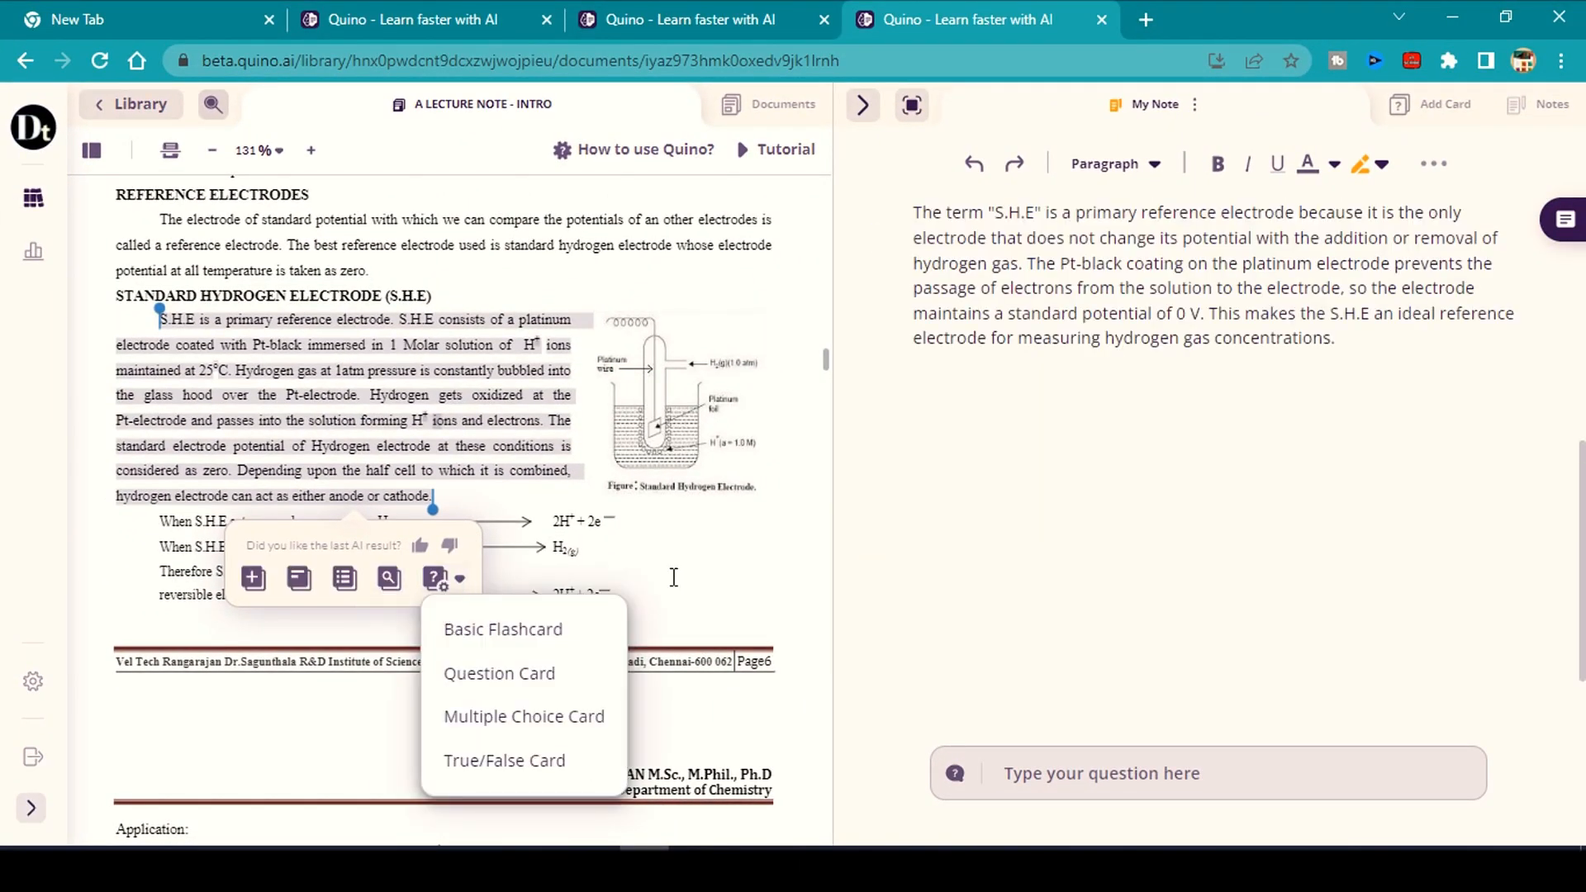
{"action": "scroll", "scroll_direction": "down", "scroll_amount": 3}
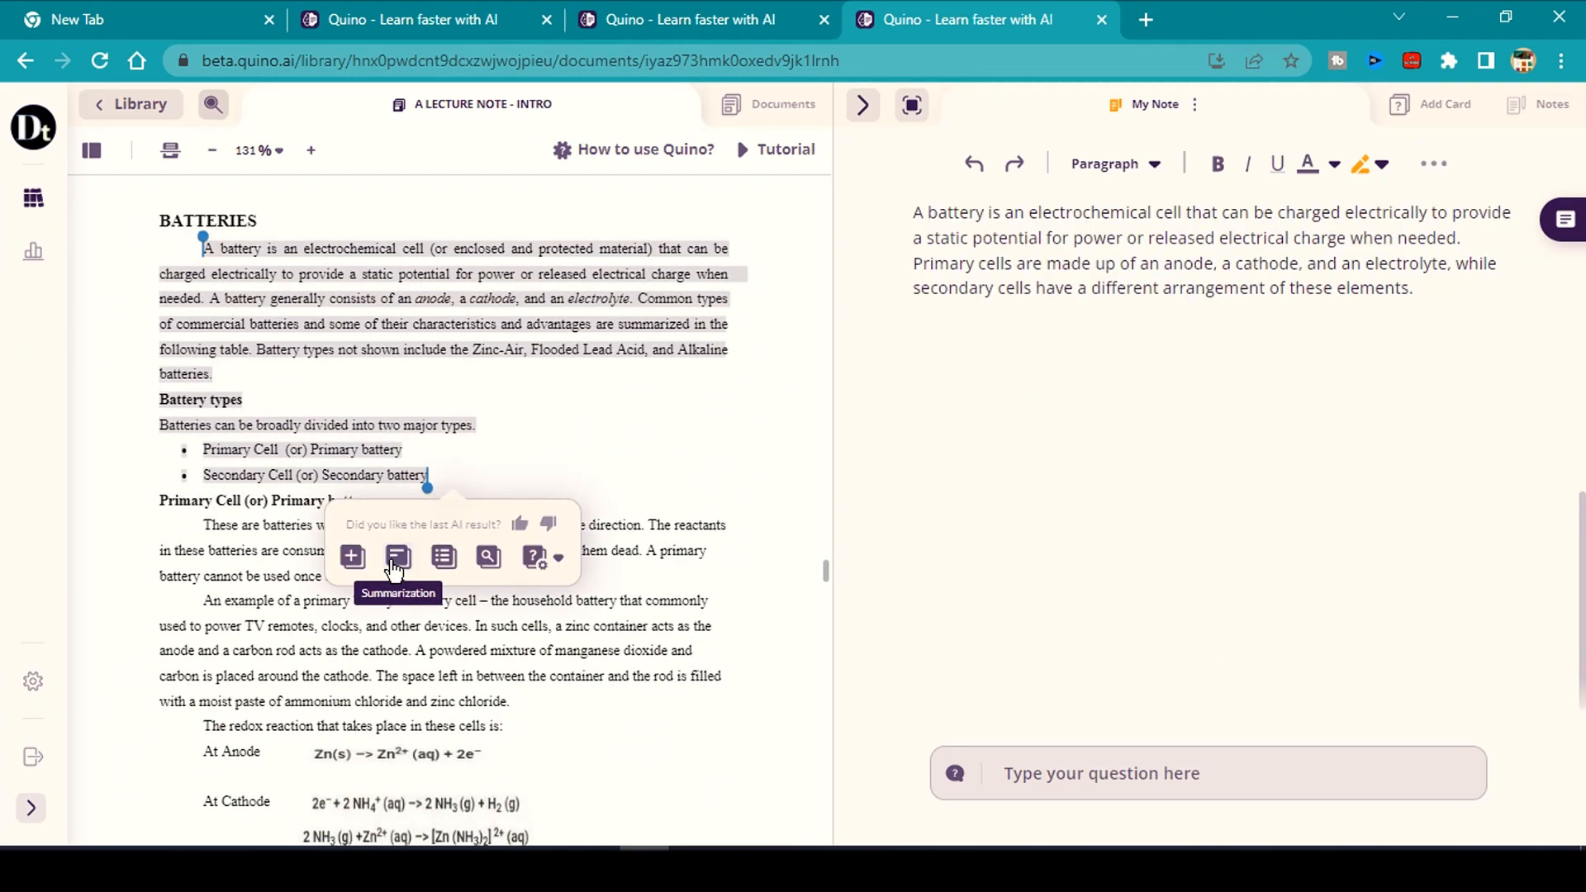
Run Bullet point Summarization and AI Lookup on the Batteries passage.
{"action": "left_click", "coordinate": [444, 556]}
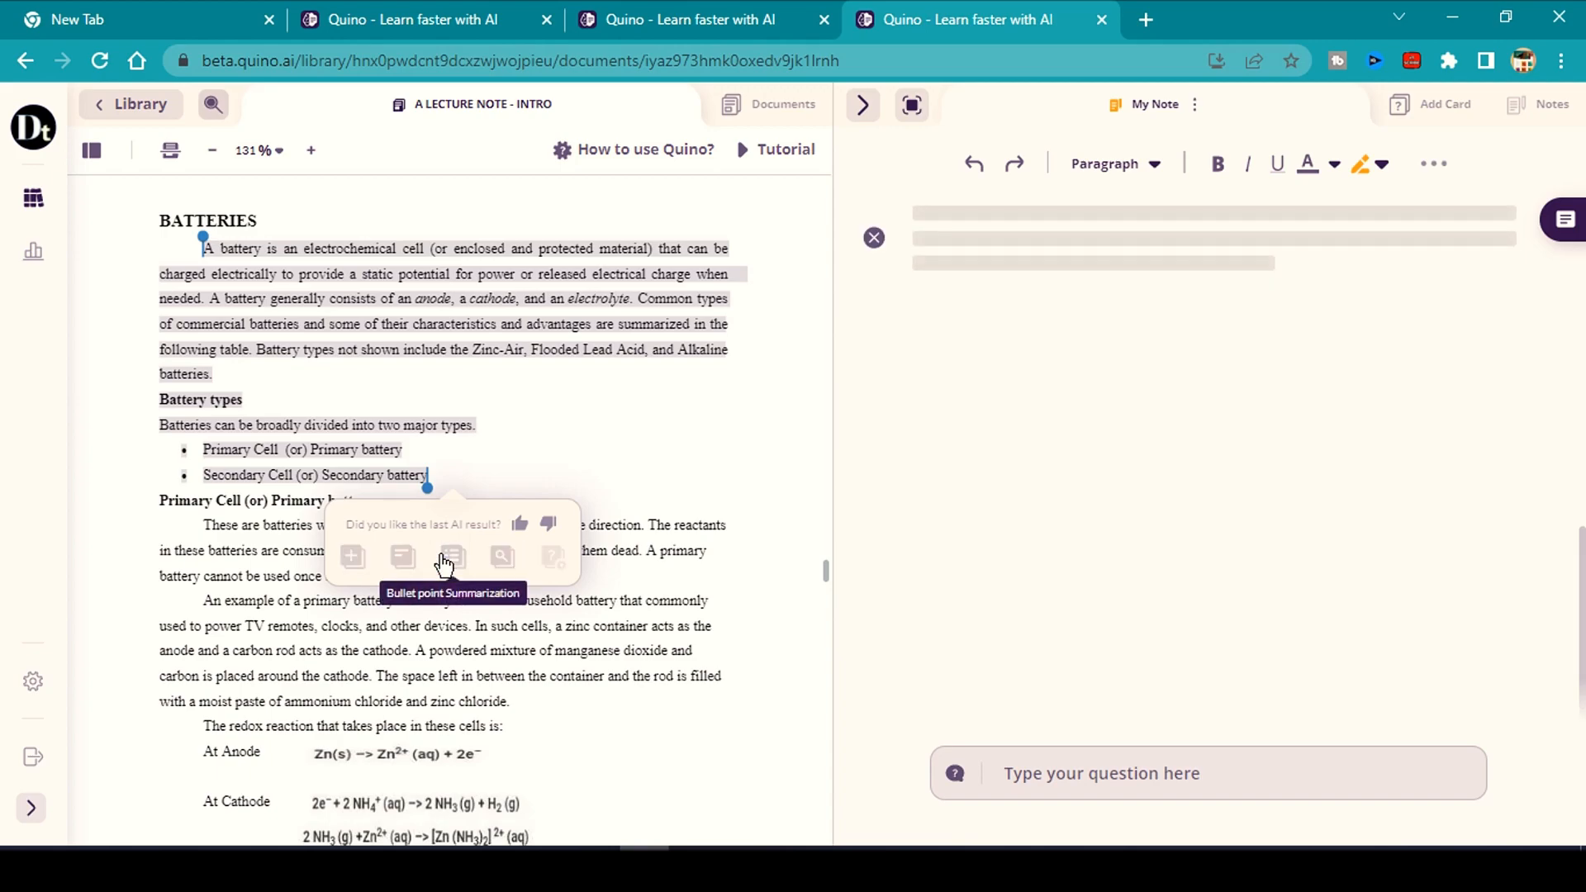
{"action": "mouse_move", "coordinate": [501, 556]}
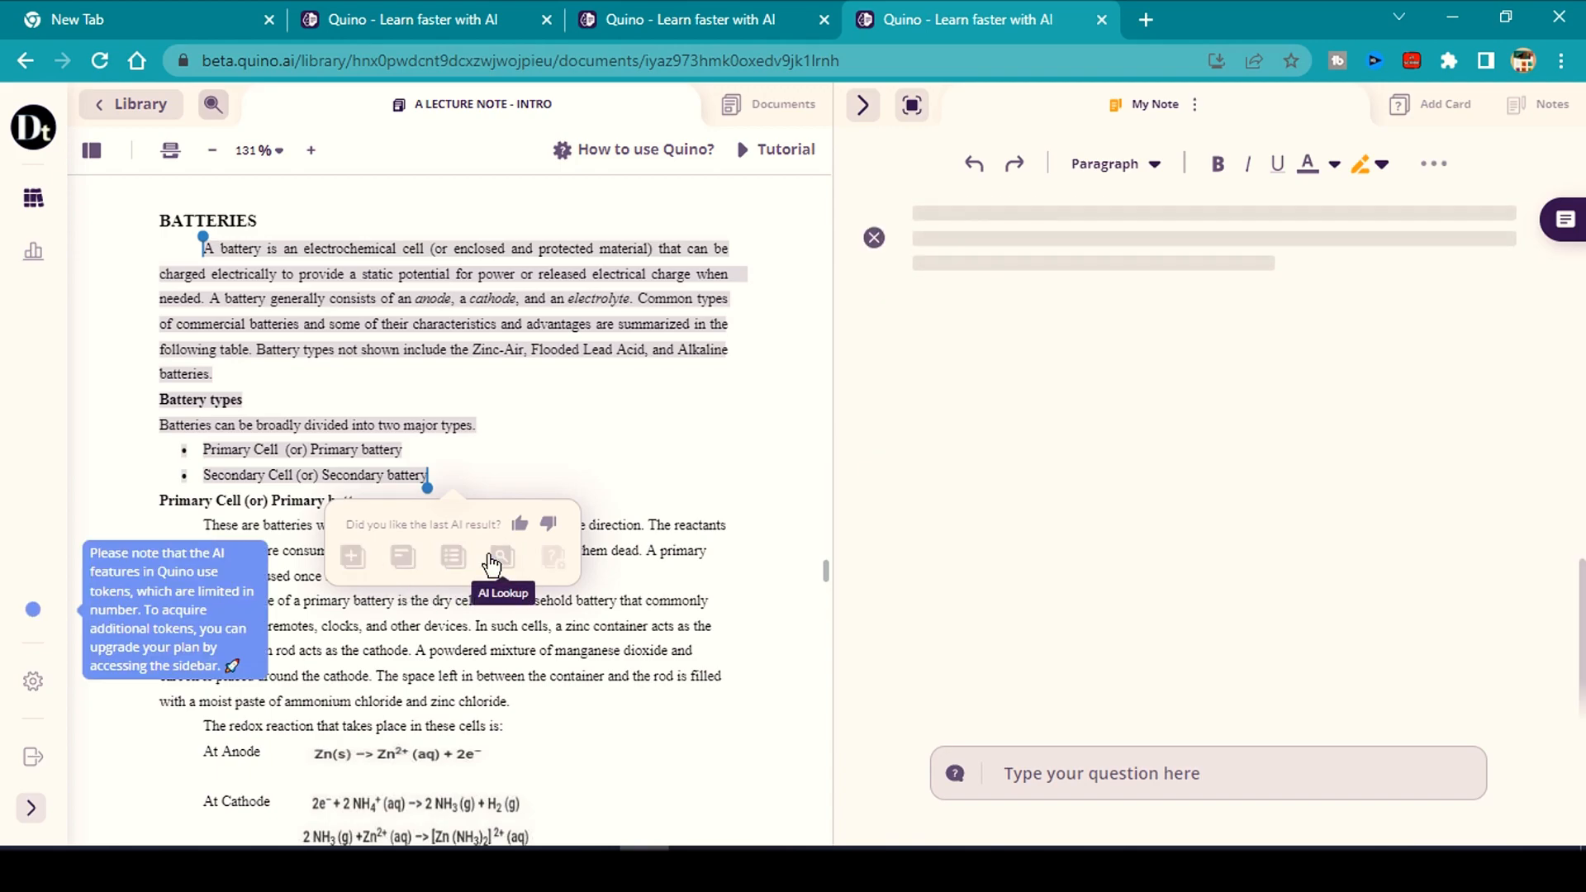
{"action": "left_click", "coordinate": [488, 558]}
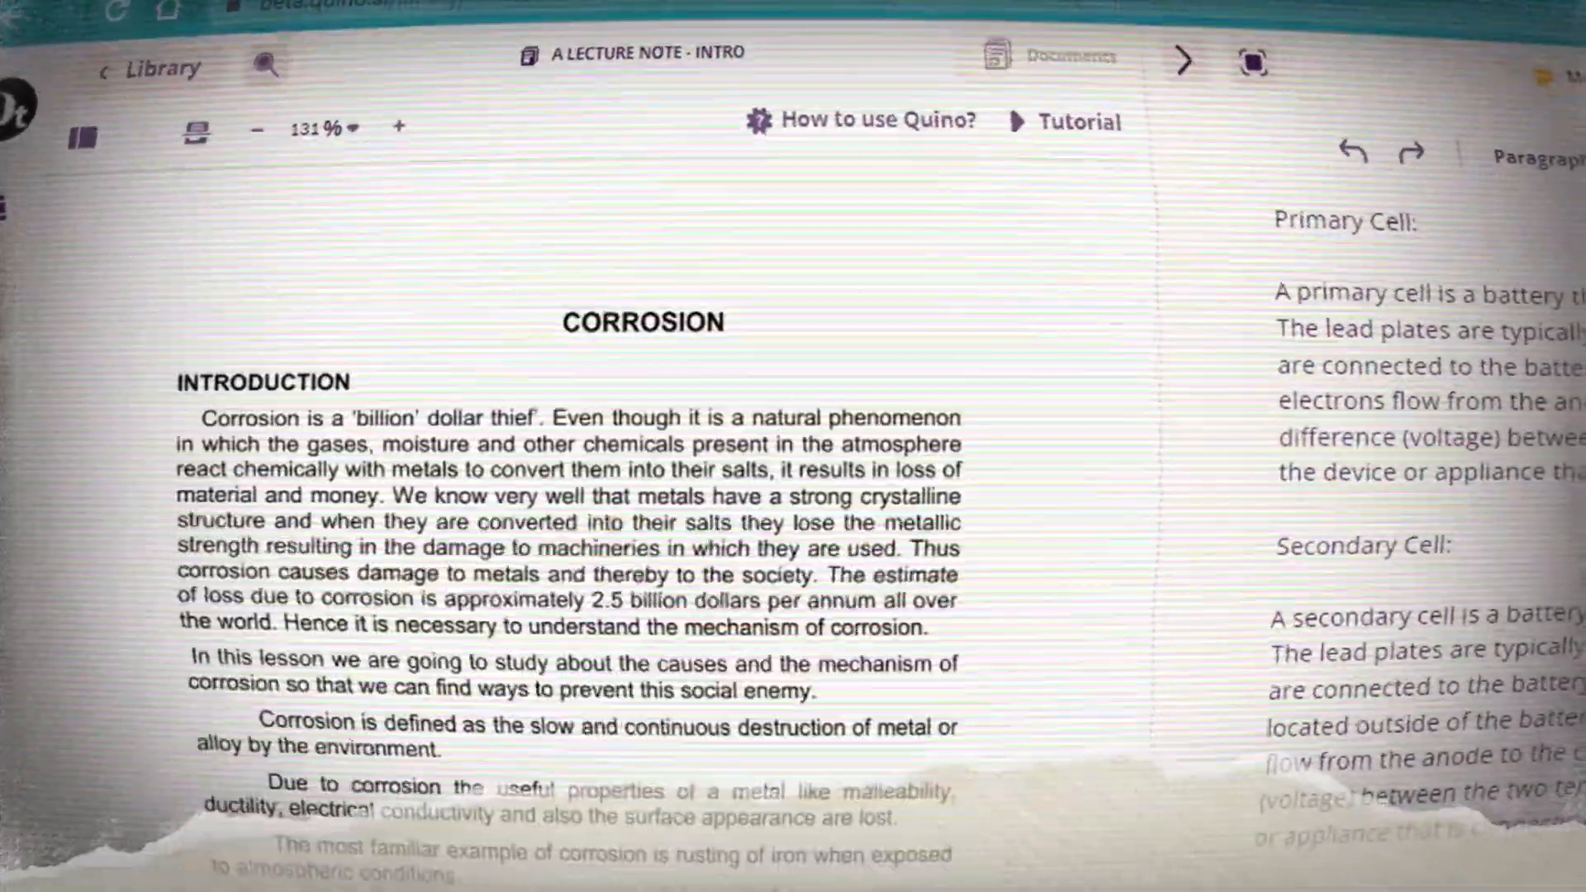
{"action": "scroll", "scroll_direction": "down", "scroll_amount": 3}
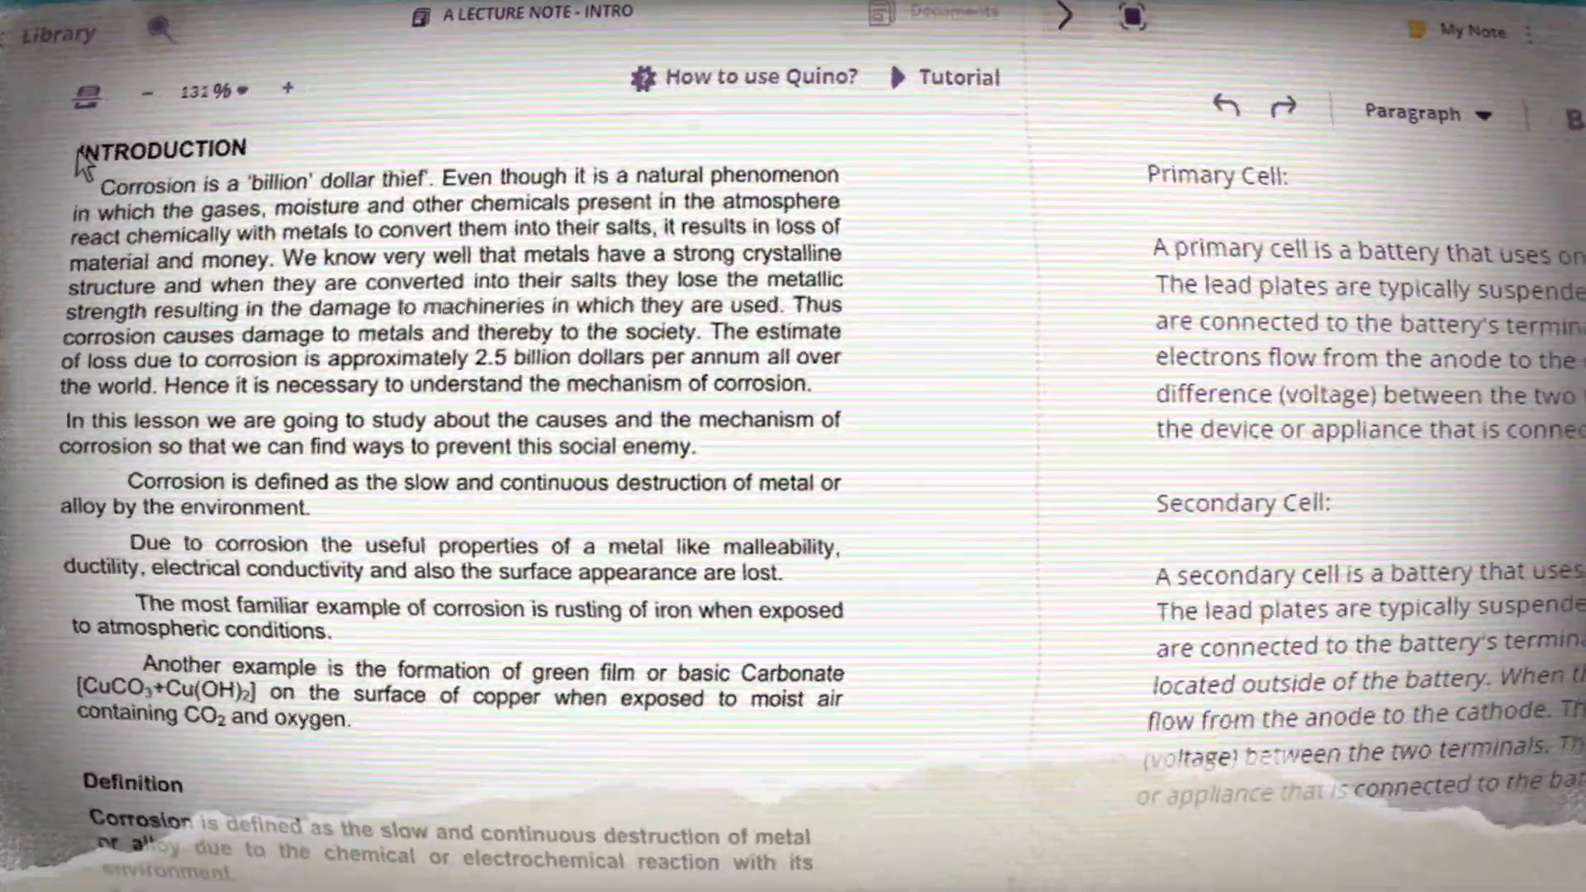
{"action": "scroll", "scroll_direction": "down", "scroll_amount": 3}
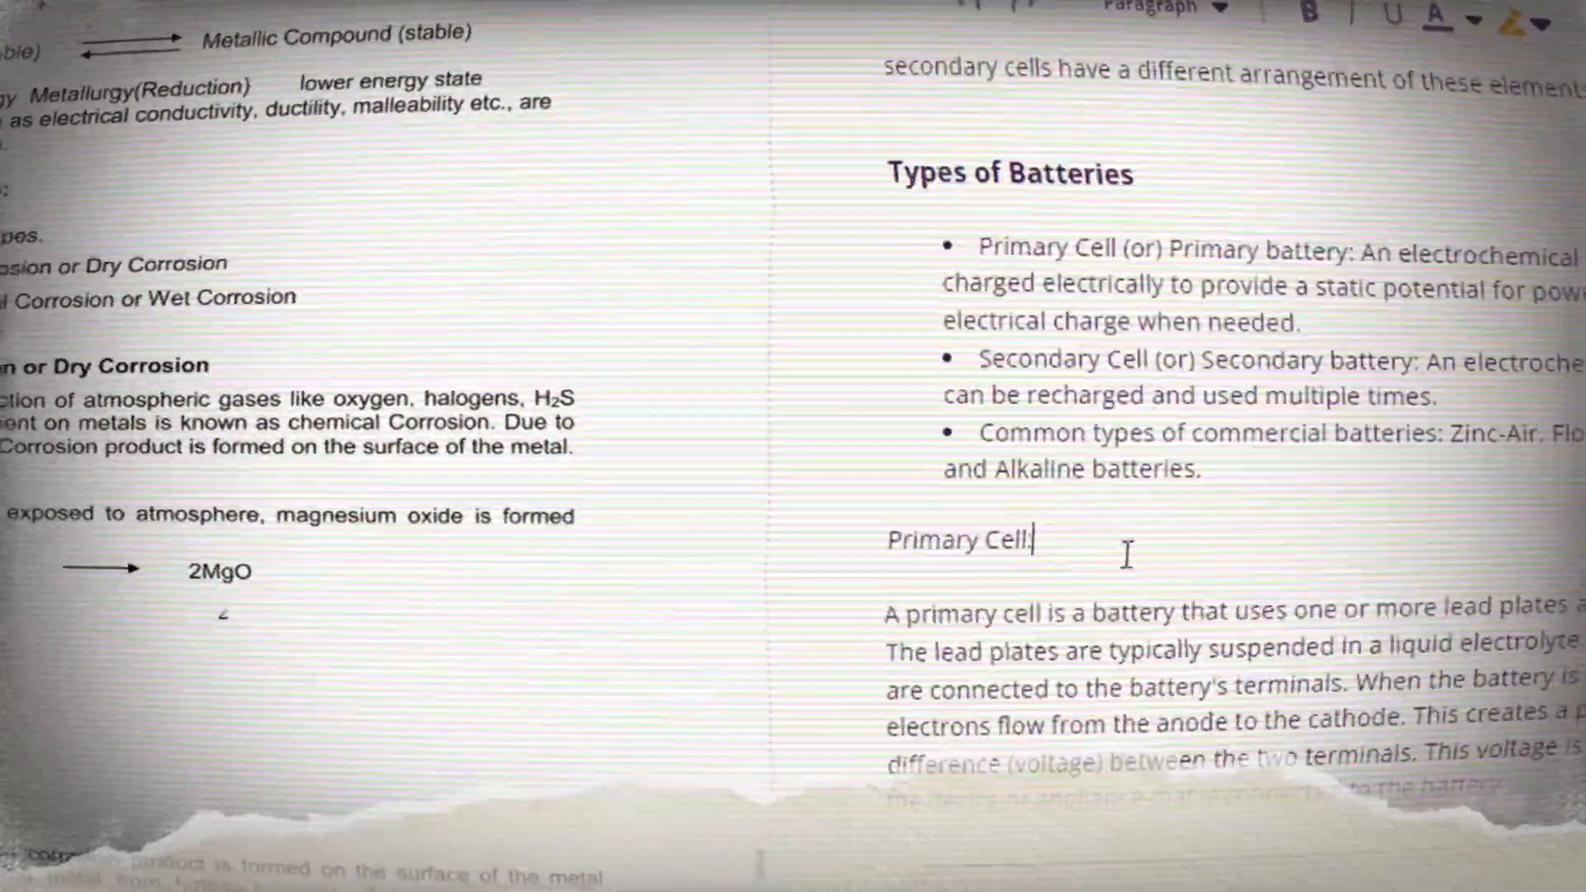
{"action": "scroll", "scroll_direction": "down", "scroll_amount": 3}
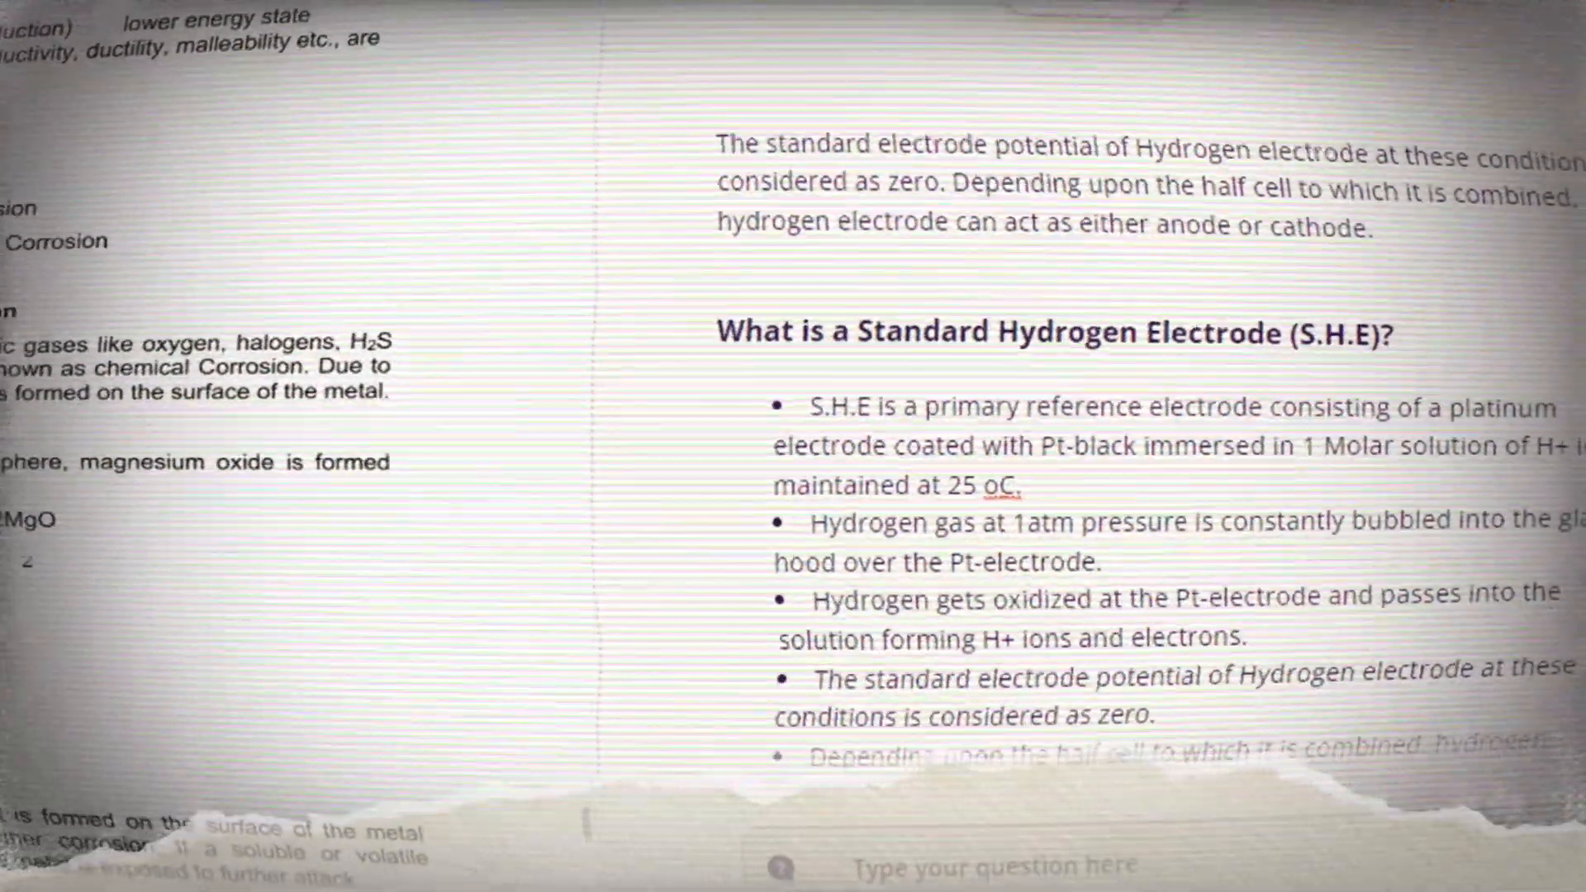
{"action": "scroll", "scroll_direction": "up", "scroll_amount": 3}
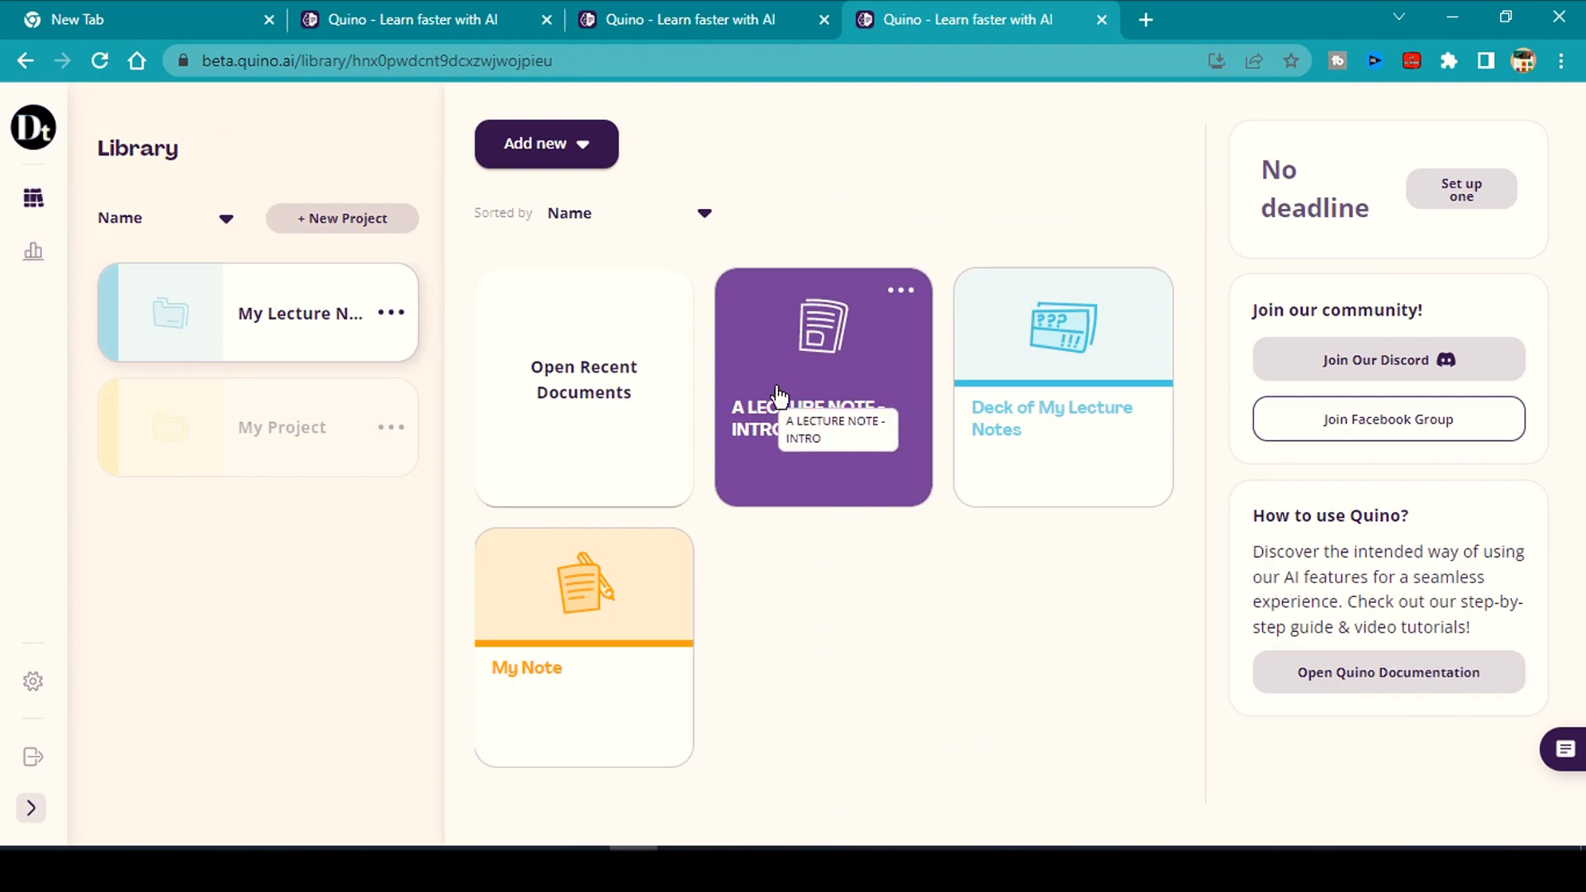
{"action": "mouse_move", "coordinate": [787, 406]}
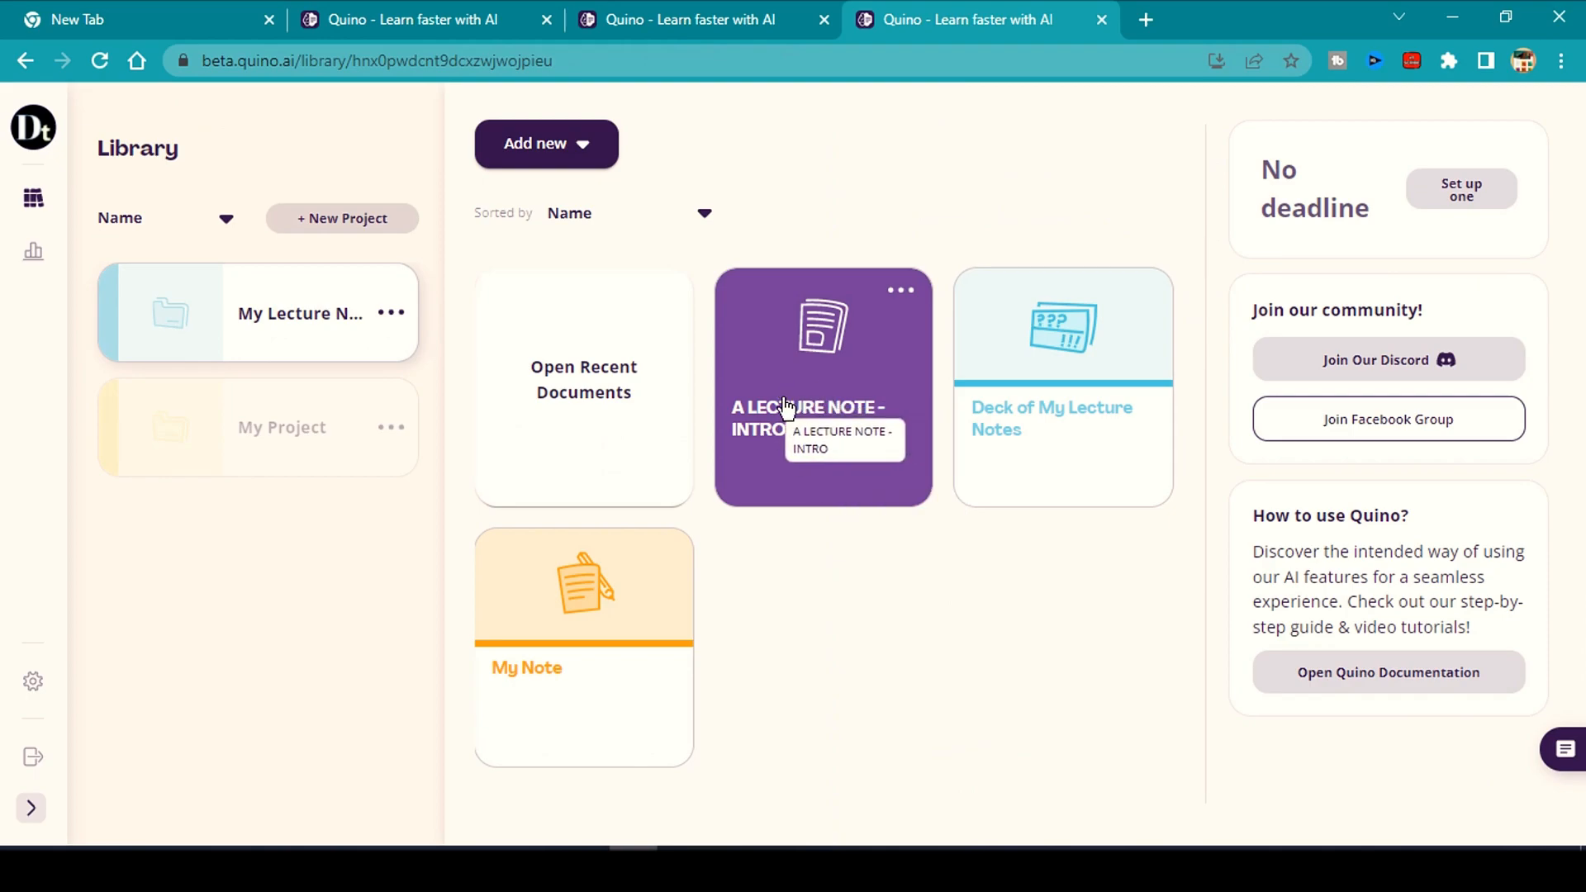
{"action": "mouse_move", "coordinate": [1057, 404]}
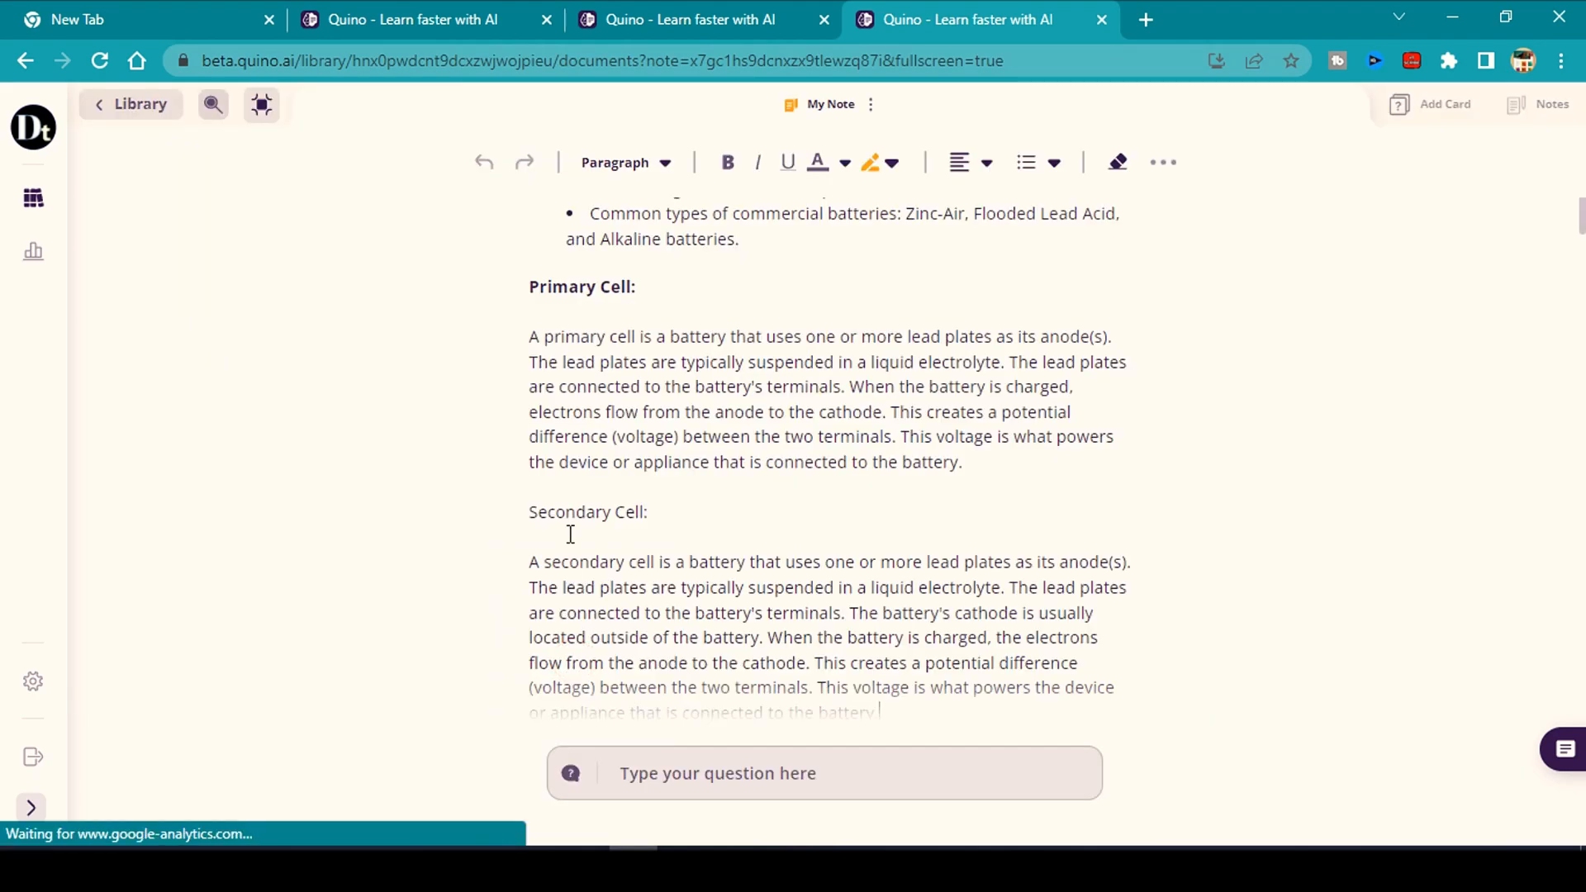
Scroll up through the full-width My Note to review the battery sections.
{"action": "scroll", "scroll_direction": "up", "scroll_amount": 3}
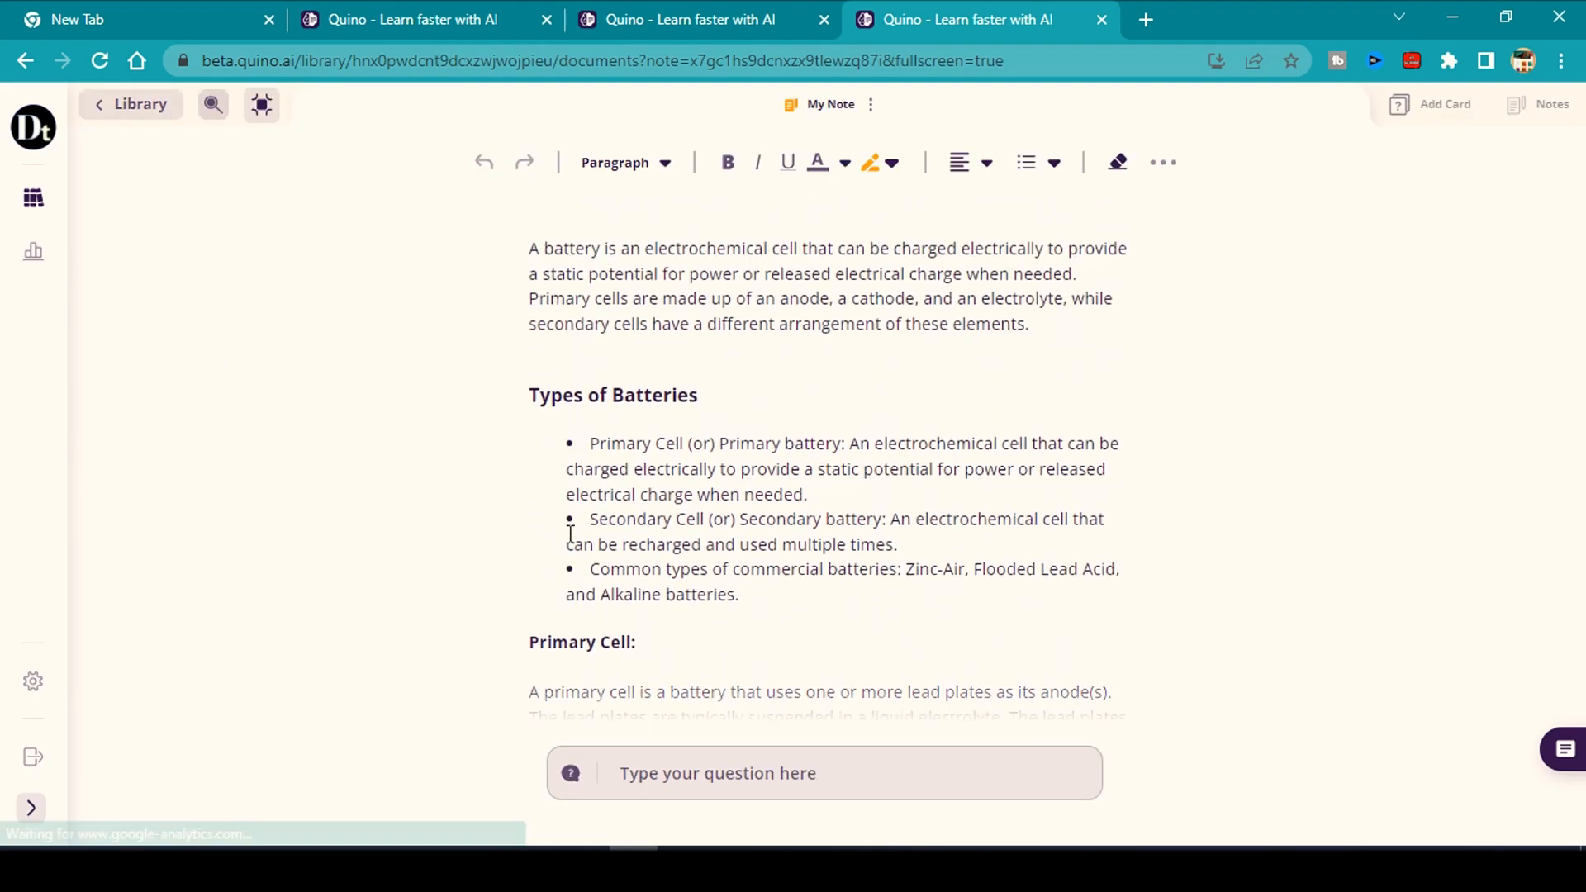
{"action": "scroll", "scroll_direction": "up", "scroll_amount": 3}
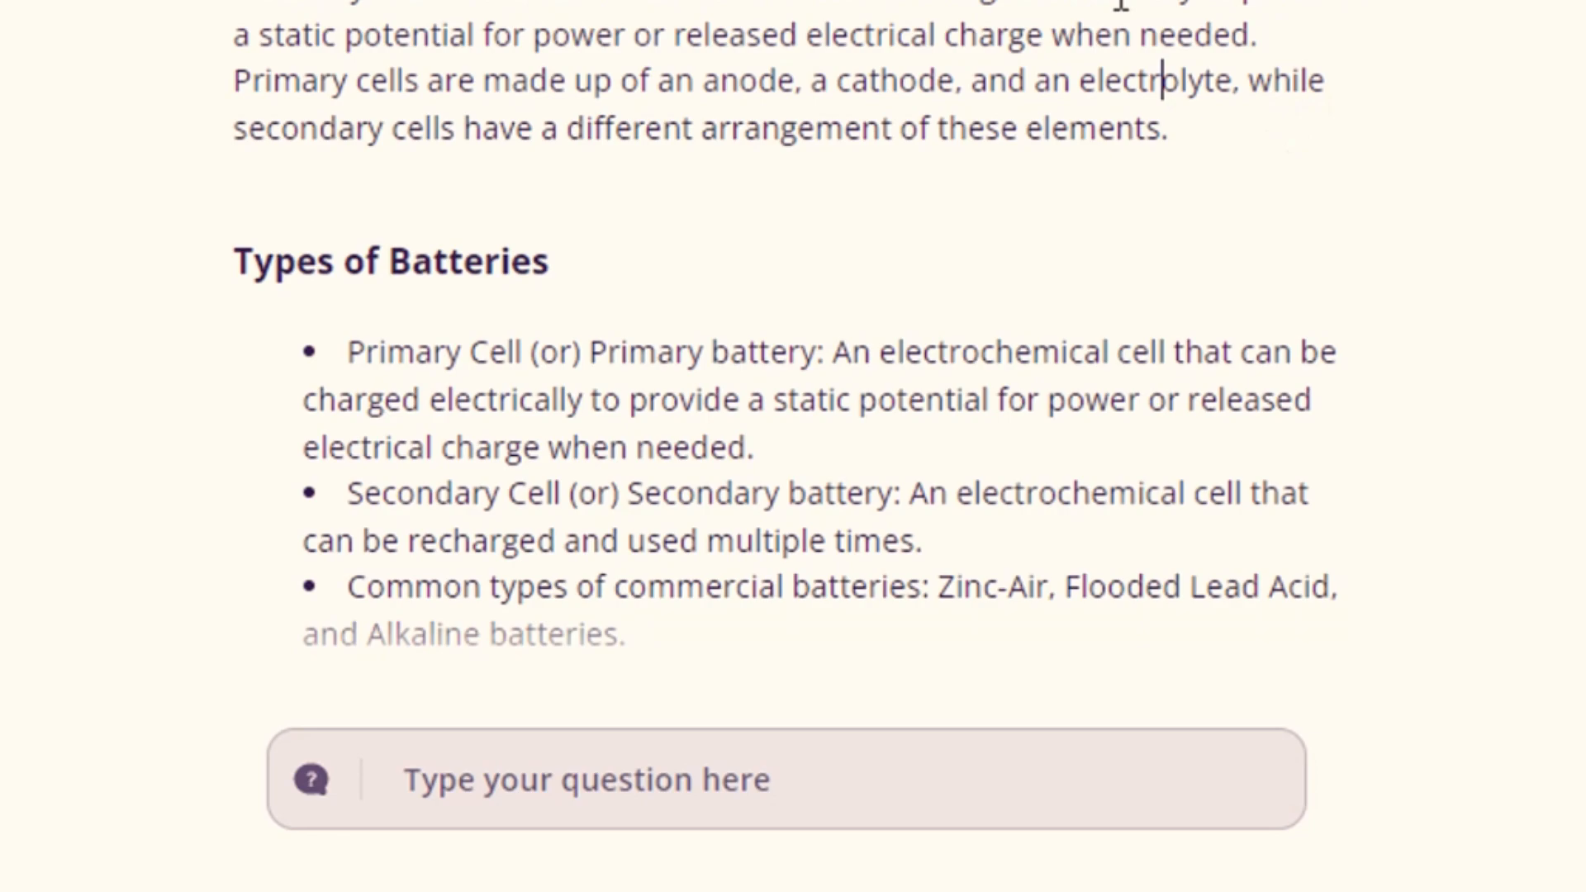
Ask 'whats a battery', then toggle document-only answers off and back on.
{"action": "left_click", "coordinate": [587, 779]}
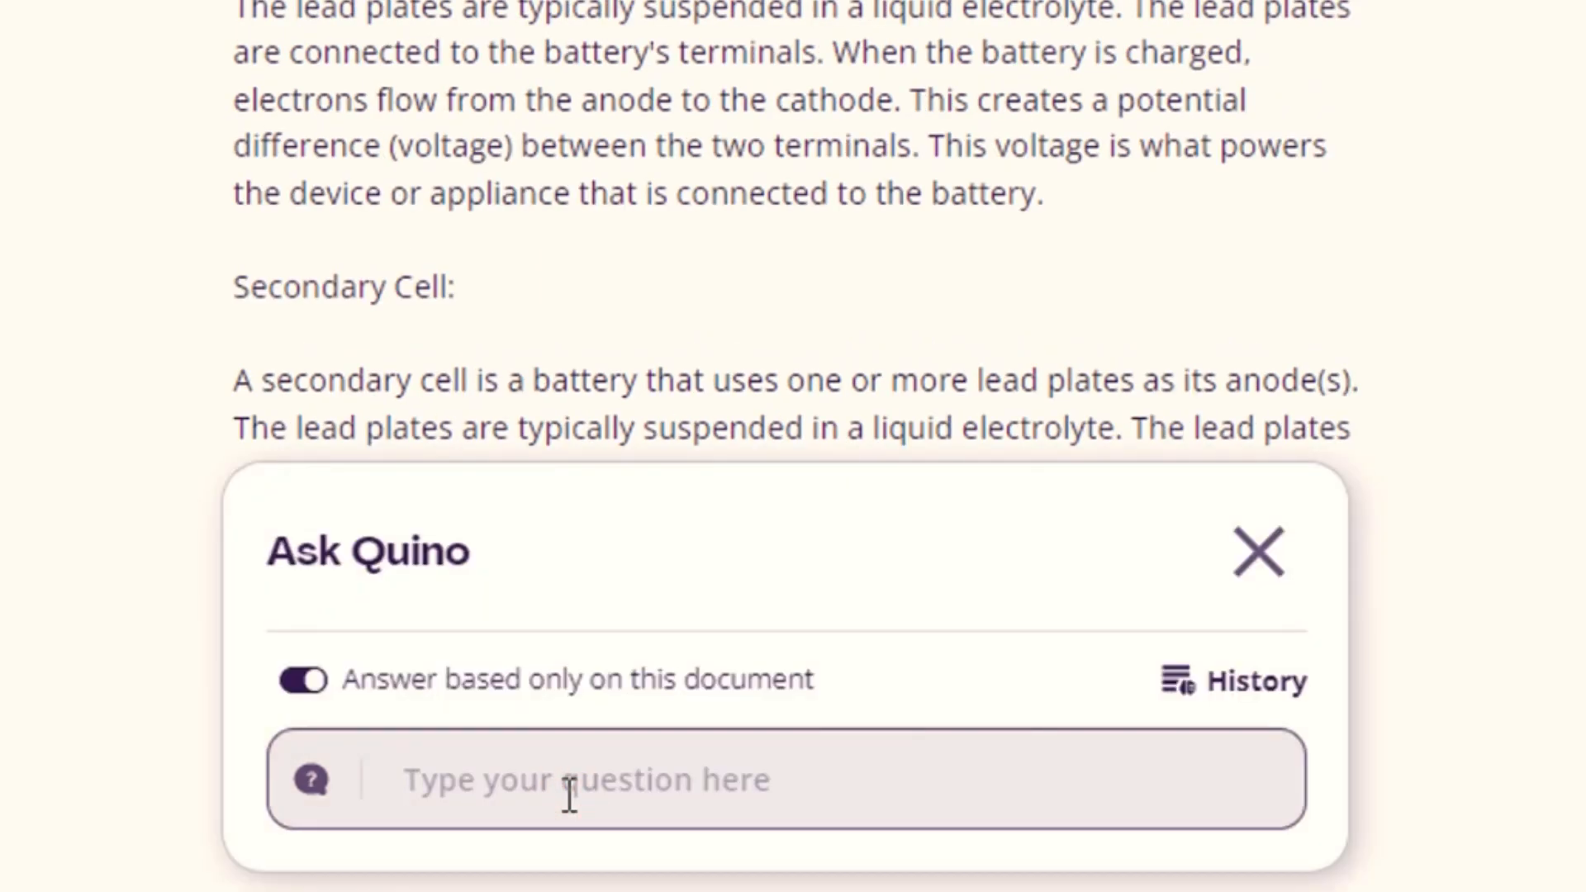
{"action": "type", "text": "whats a"}
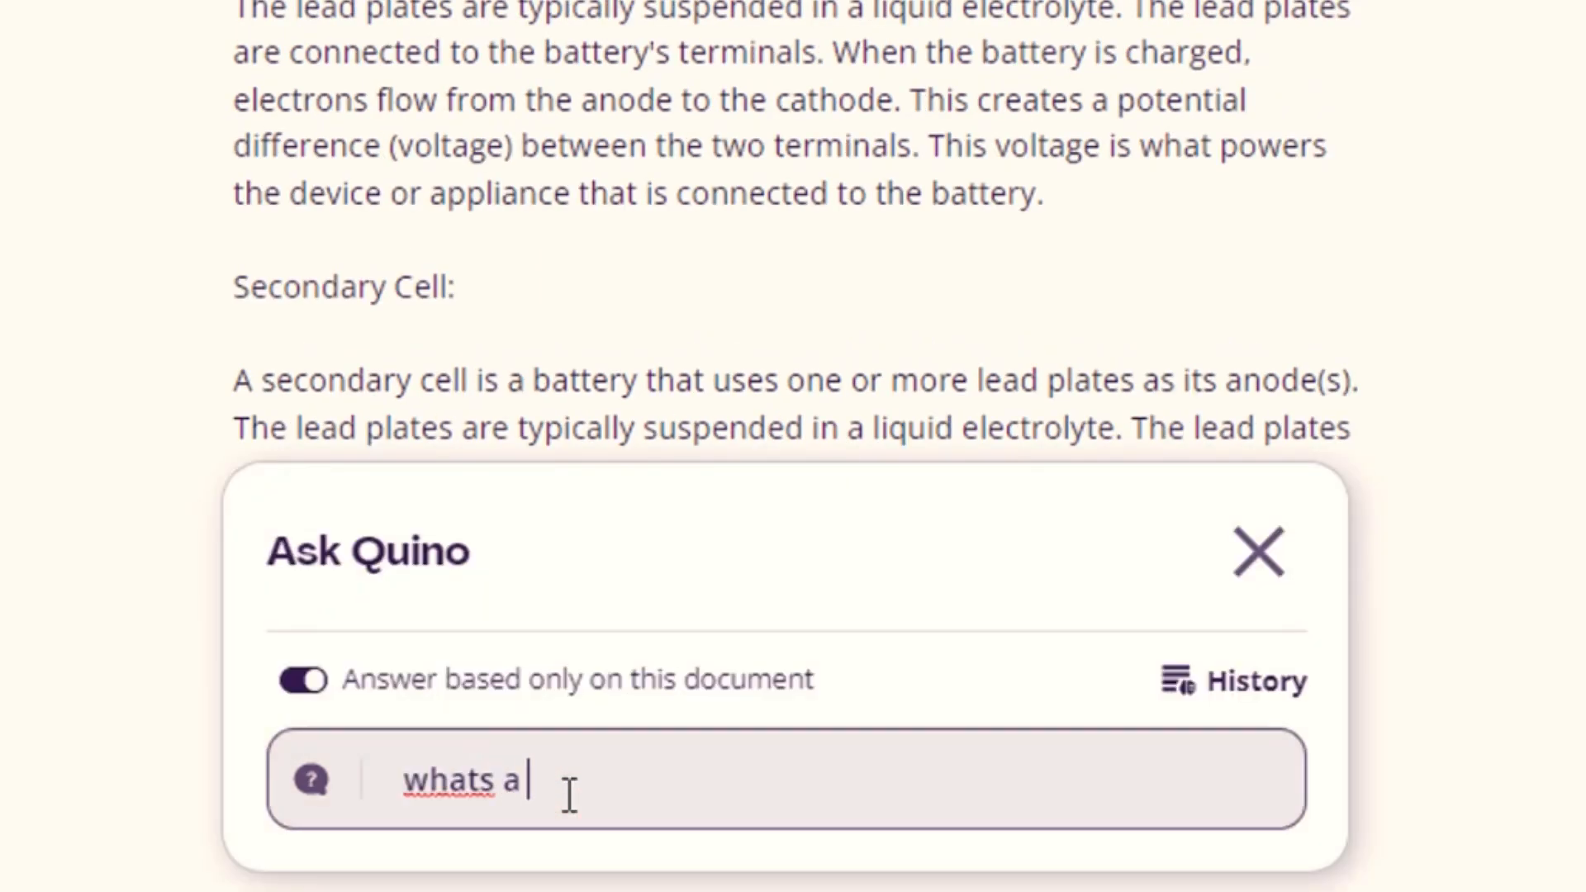
{"action": "type", "text": "battery"}
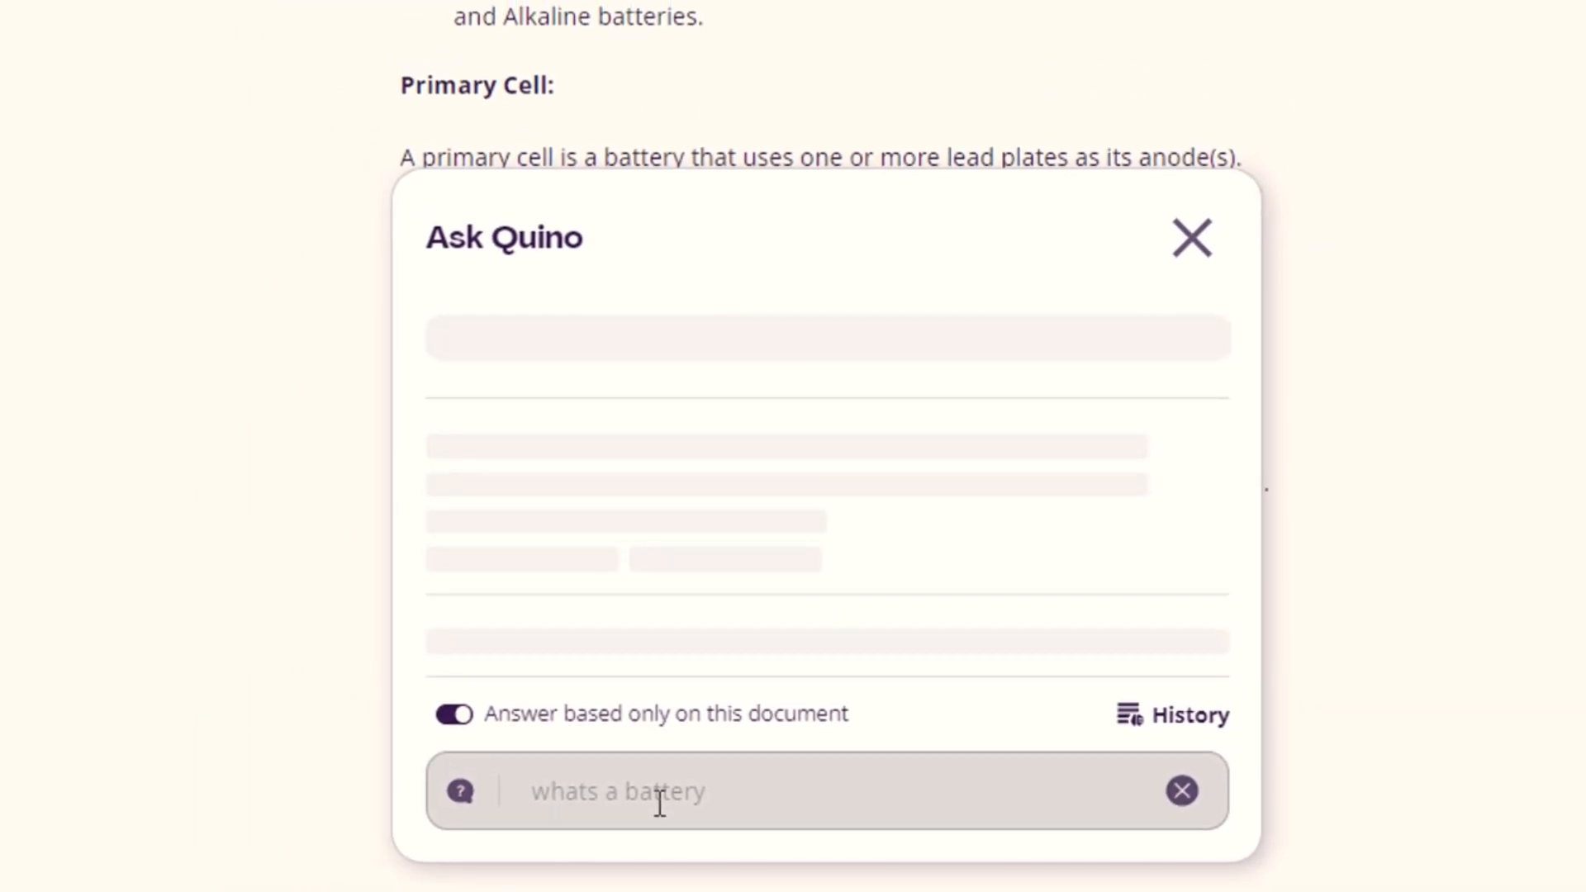
{"action": "key", "text": "Return"}
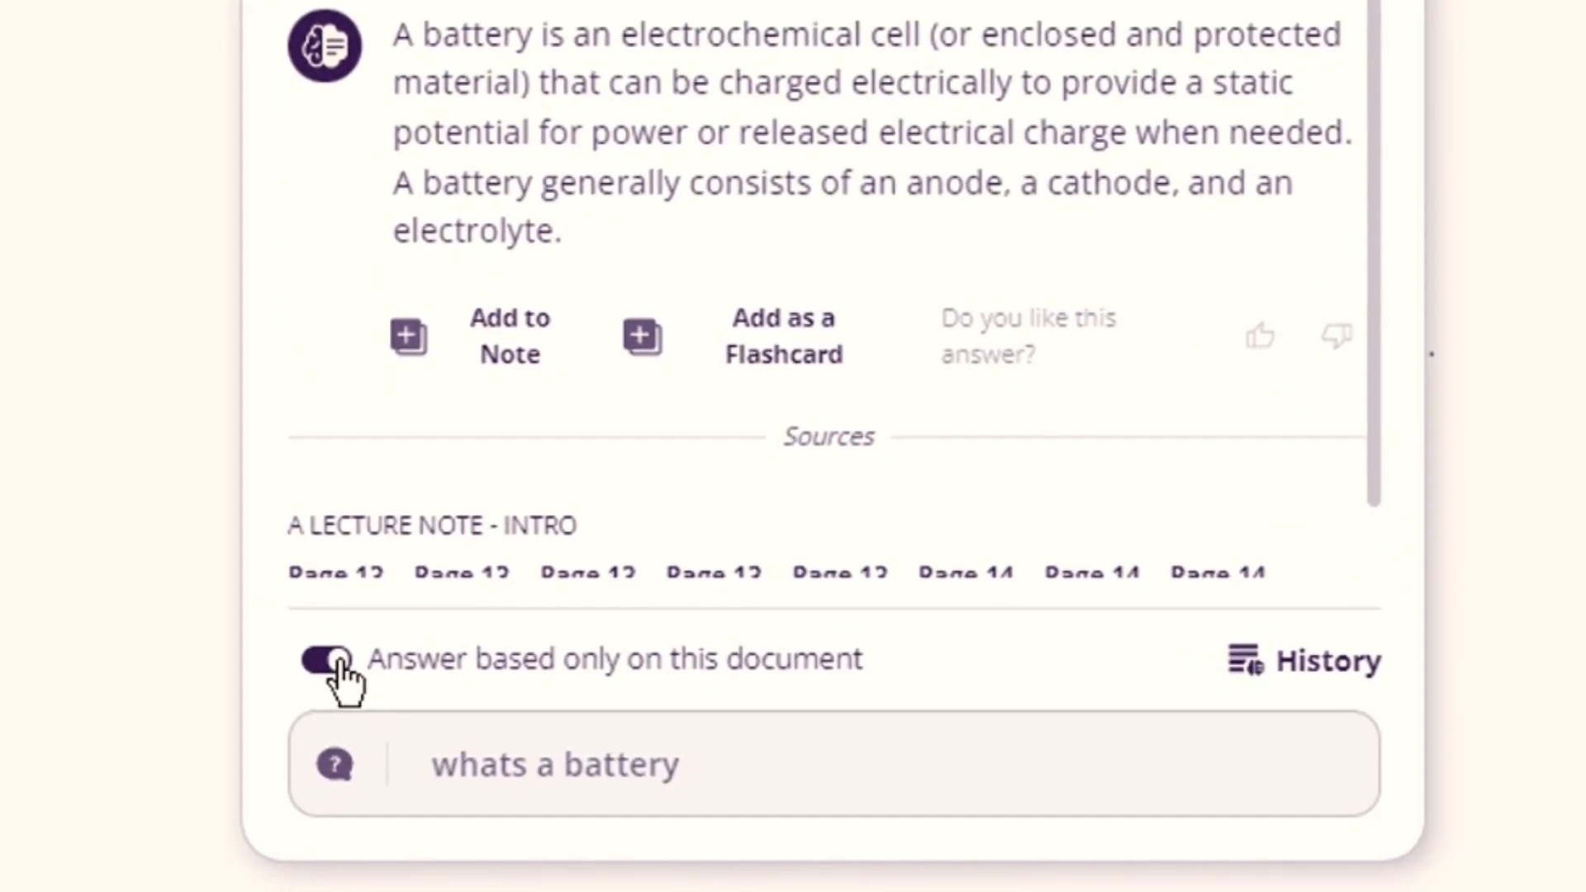
{"action": "left_click", "coordinate": [321, 658]}
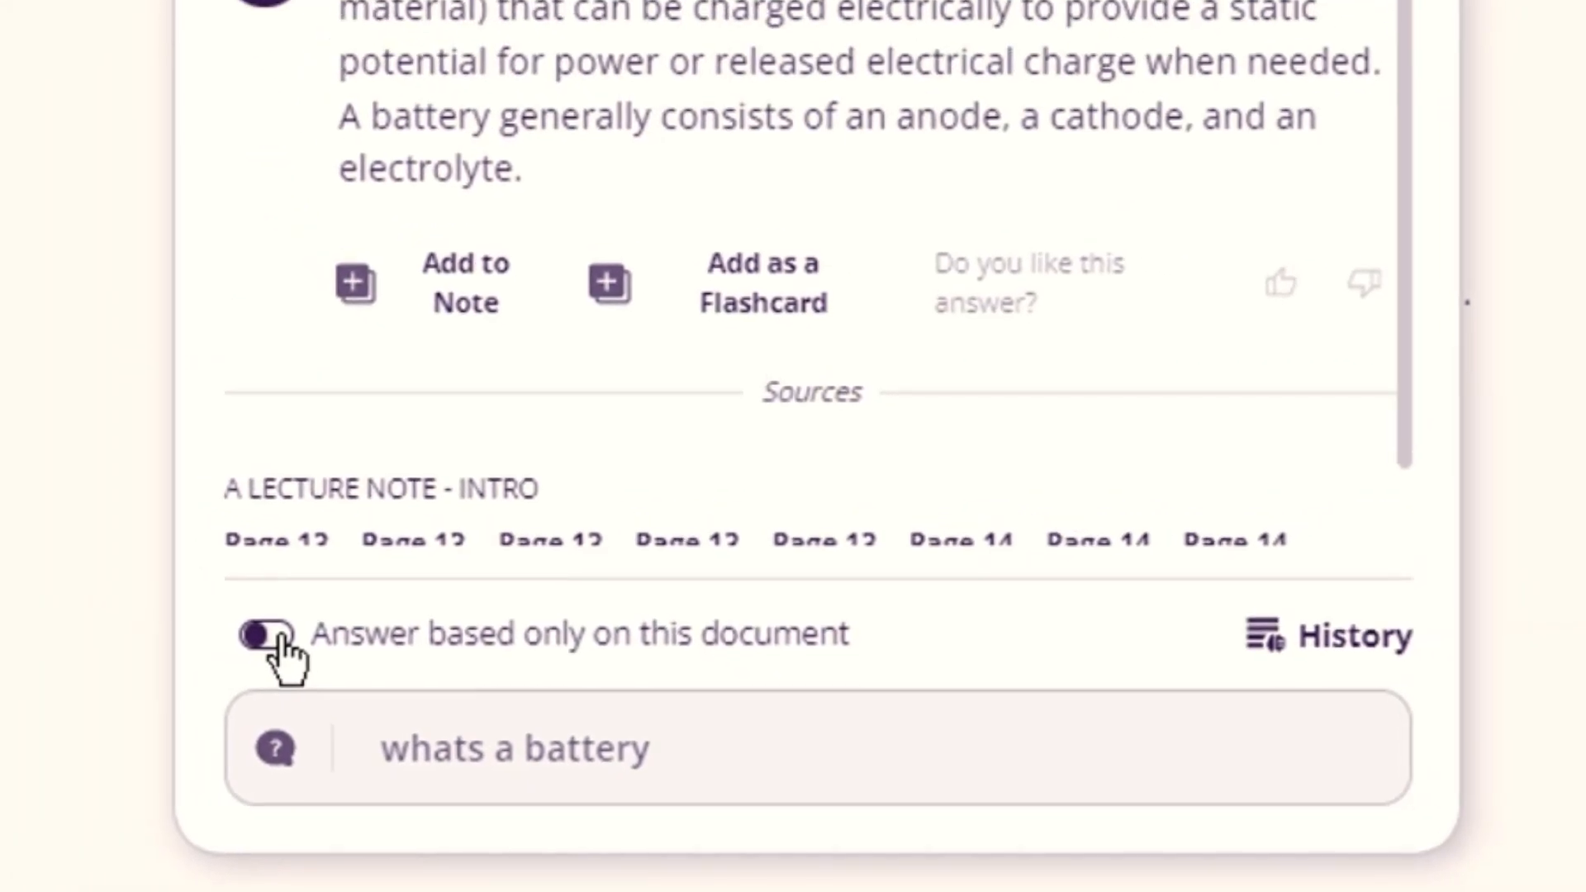
{"action": "left_click", "coordinate": [265, 635]}
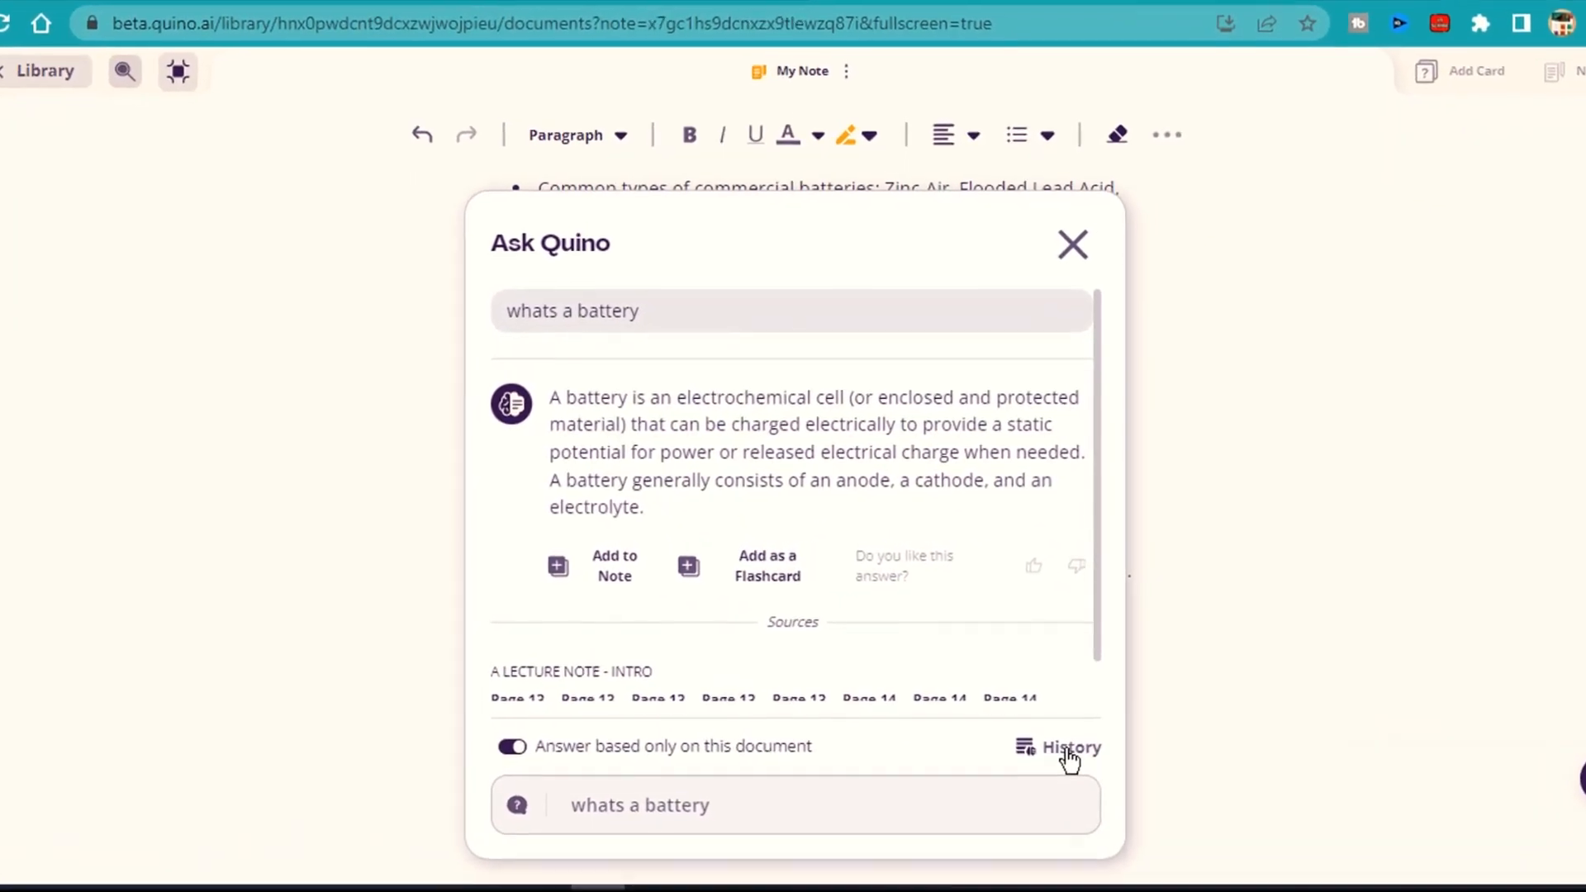
Open the History of previous questions and answers showing the battery question.
{"action": "left_click", "coordinate": [1070, 747]}
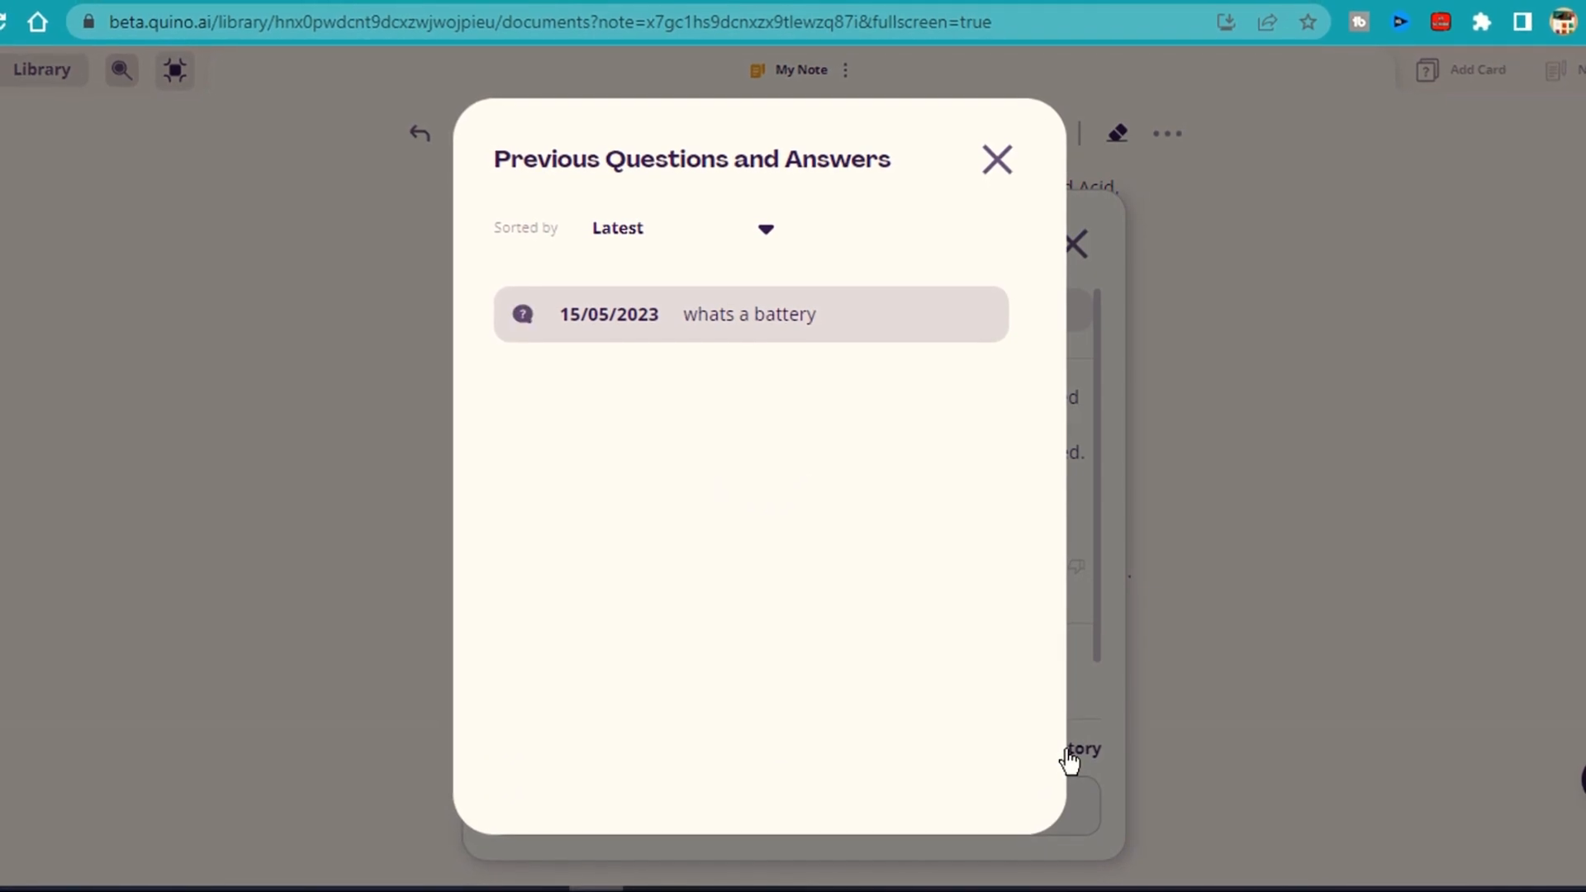
{"action": "left_click", "coordinate": [749, 314]}
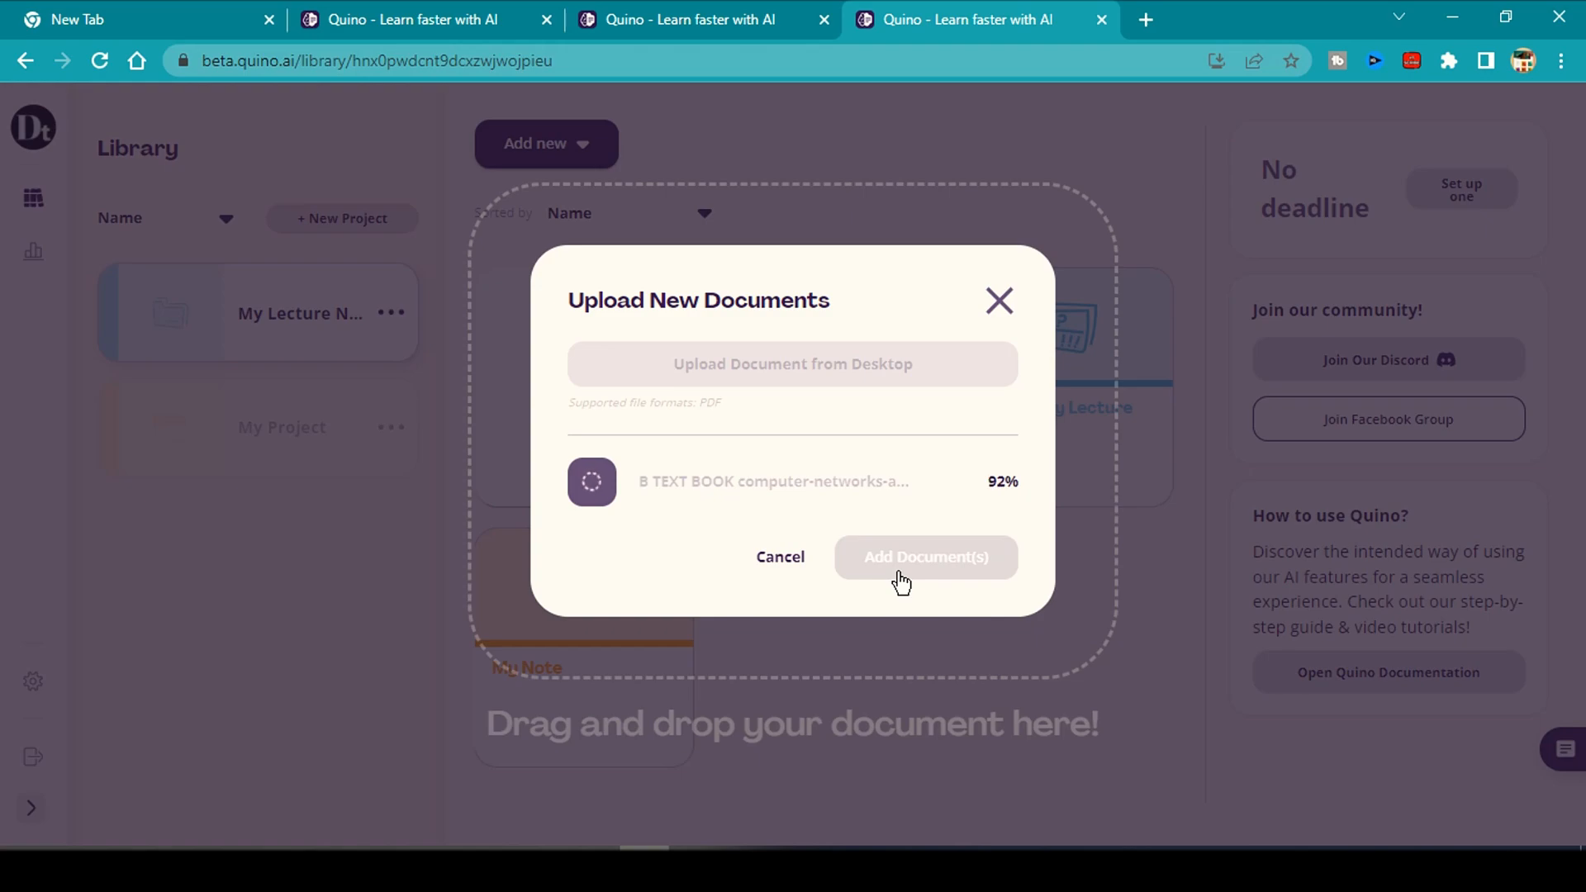
Open the B TEXT BOOK computer networks textbook from its three-dot menu.
{"action": "left_click", "coordinate": [924, 556]}
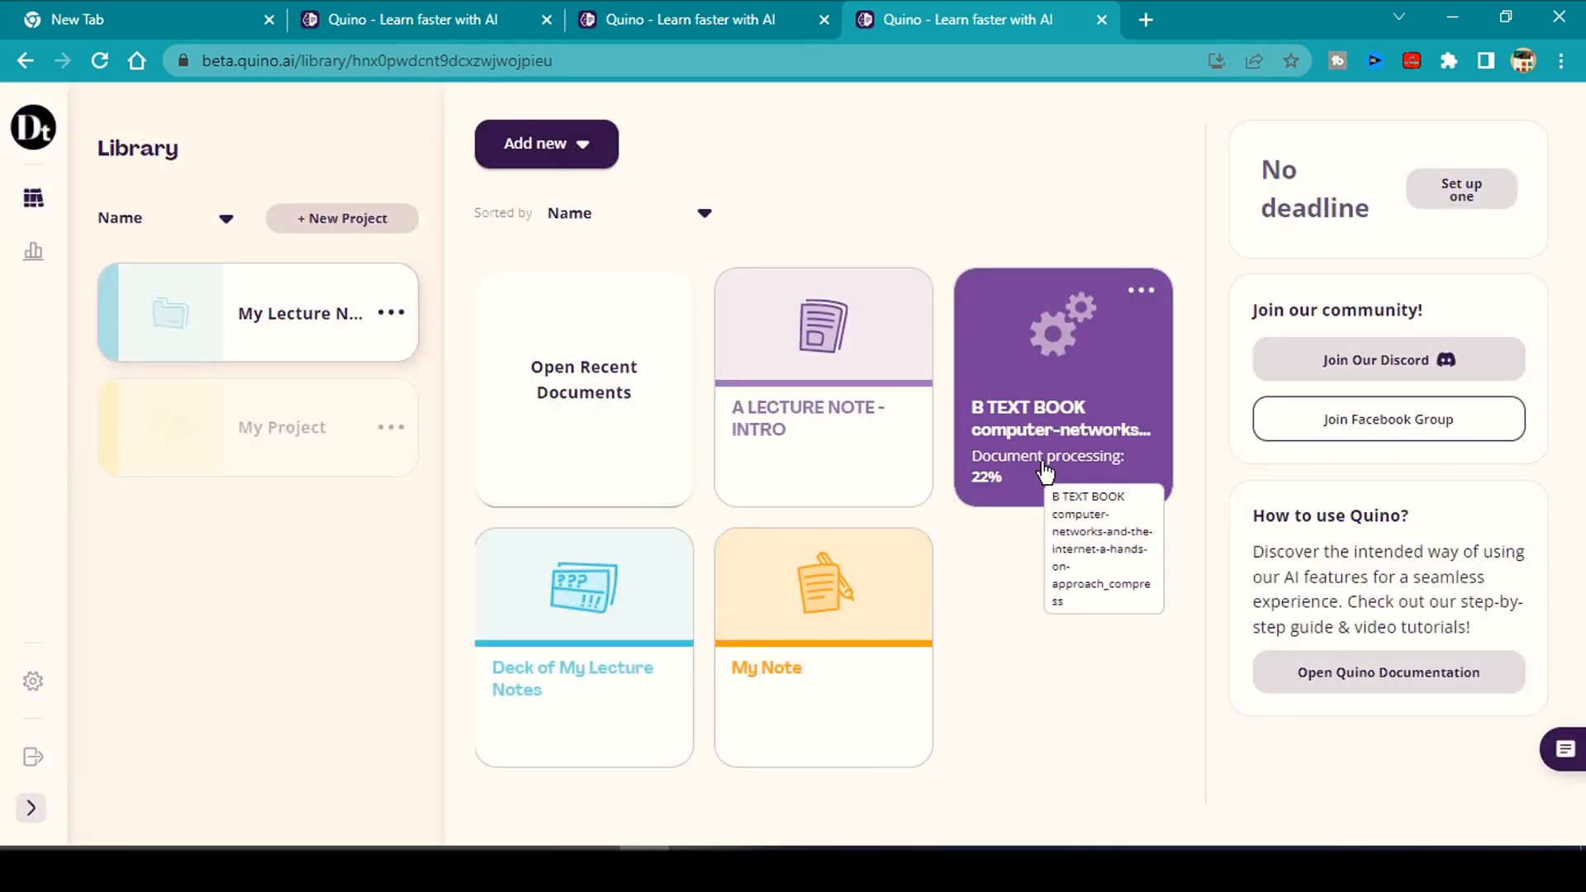
{"action": "mouse_move", "coordinate": [1029, 554]}
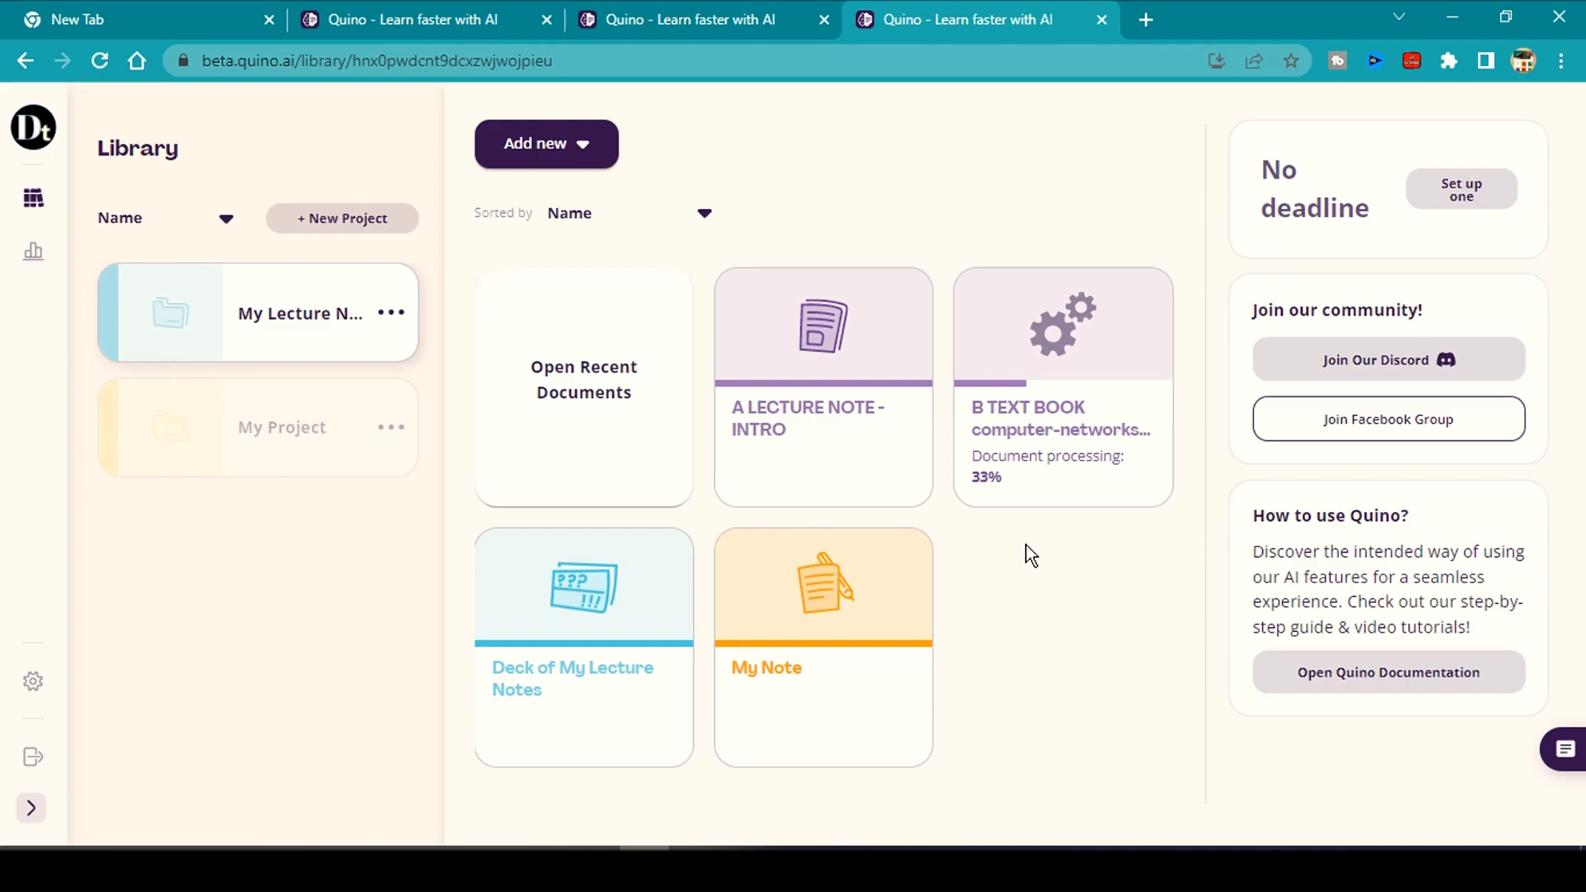
{"action": "left_click", "coordinate": [1141, 290]}
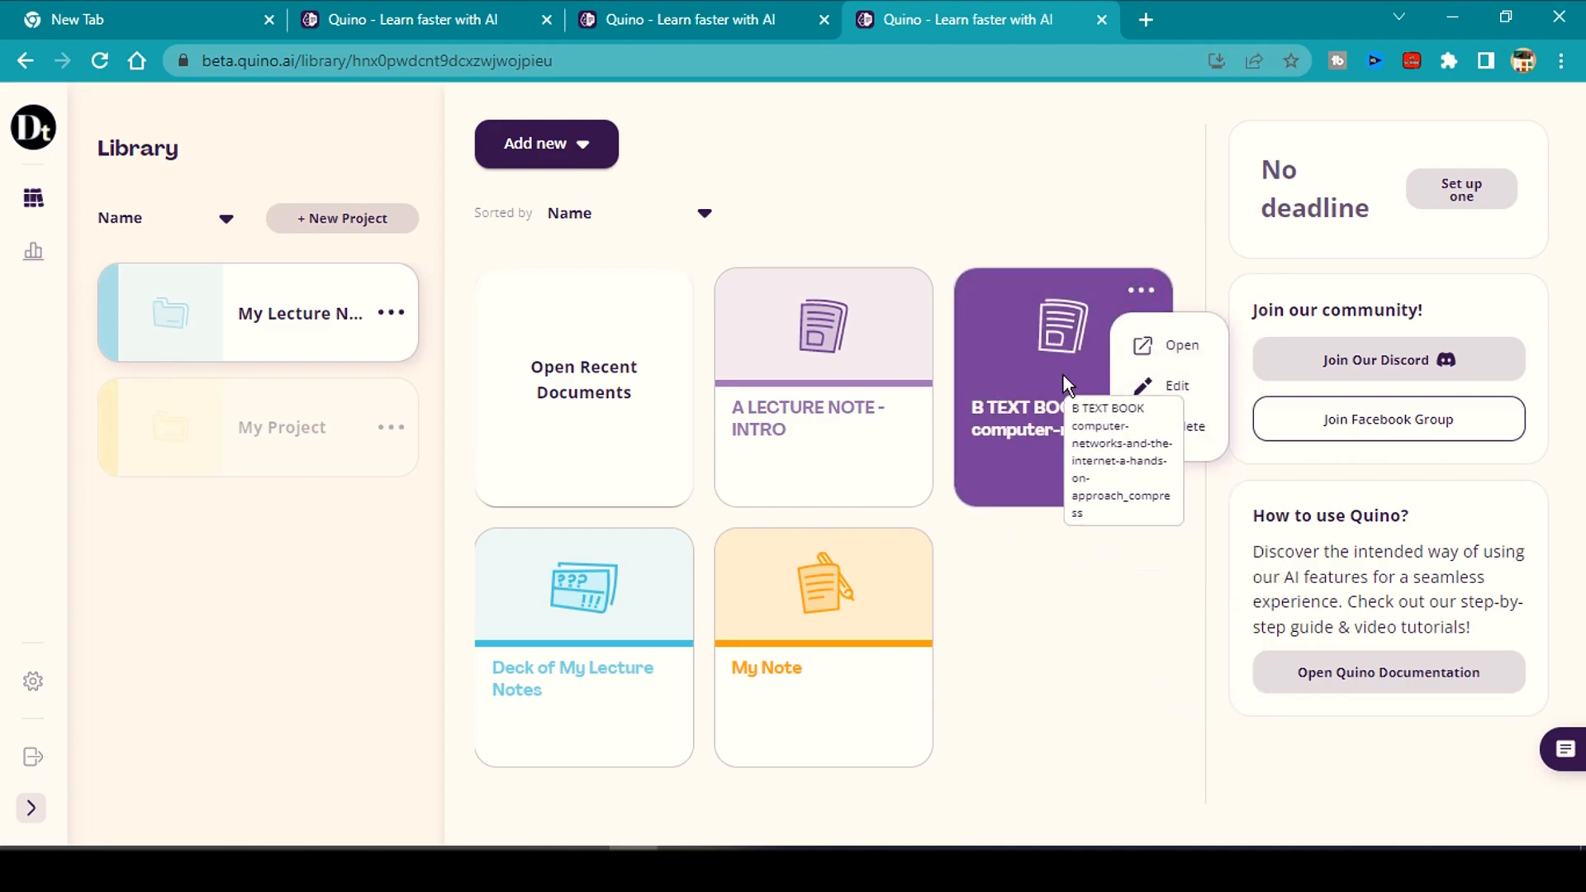
{"action": "left_click", "coordinate": [1181, 345]}
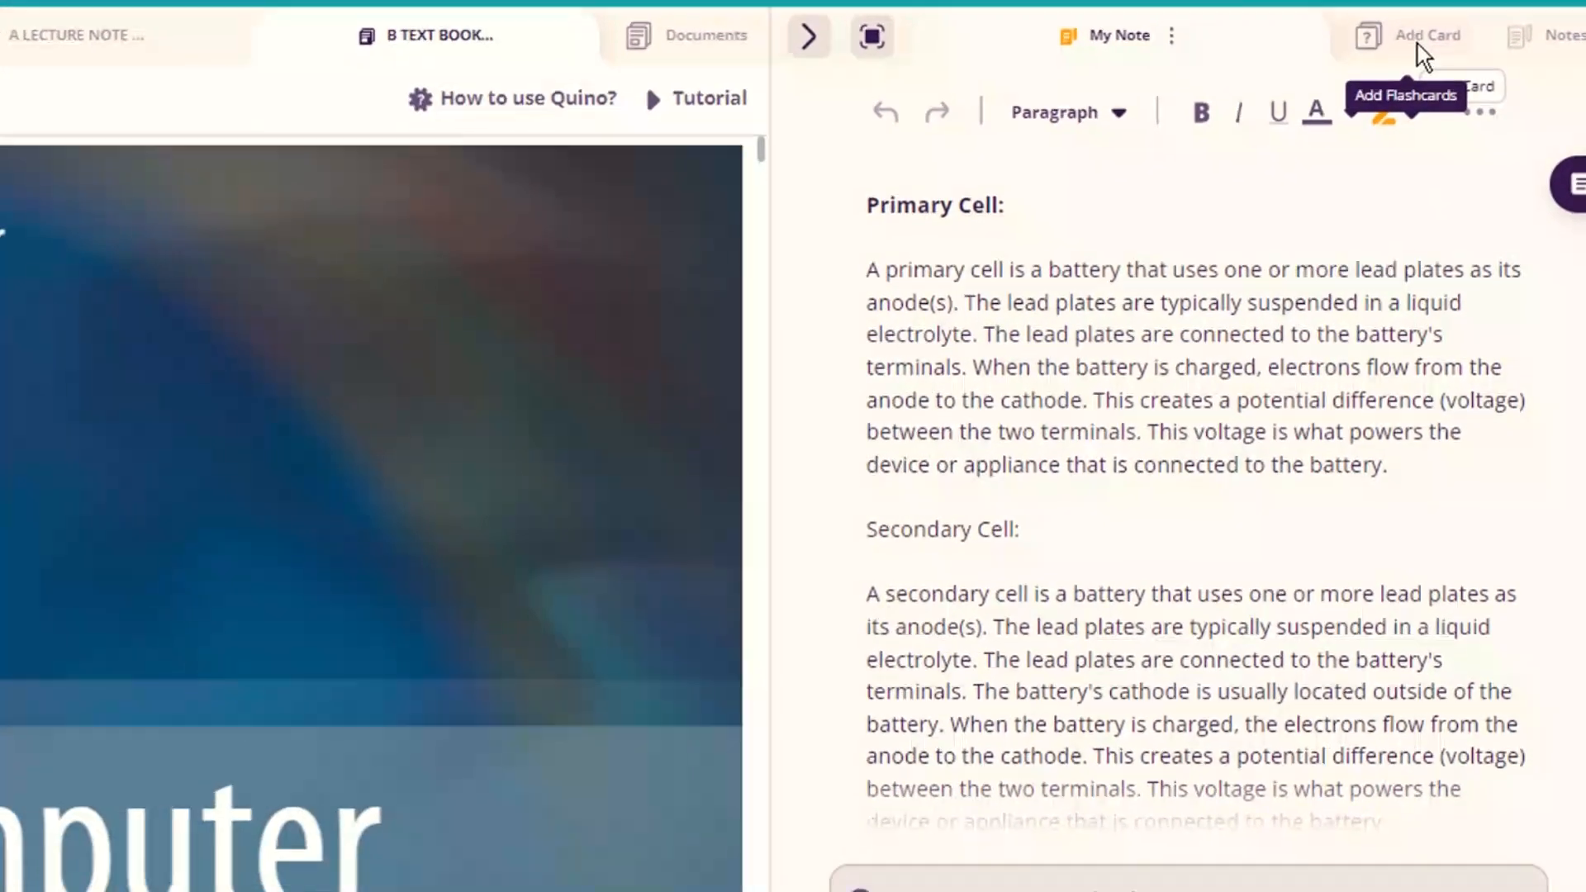
Create a new note titled 'Computer Networking Text' from the project's notes list.
{"action": "left_click", "coordinate": [1427, 36]}
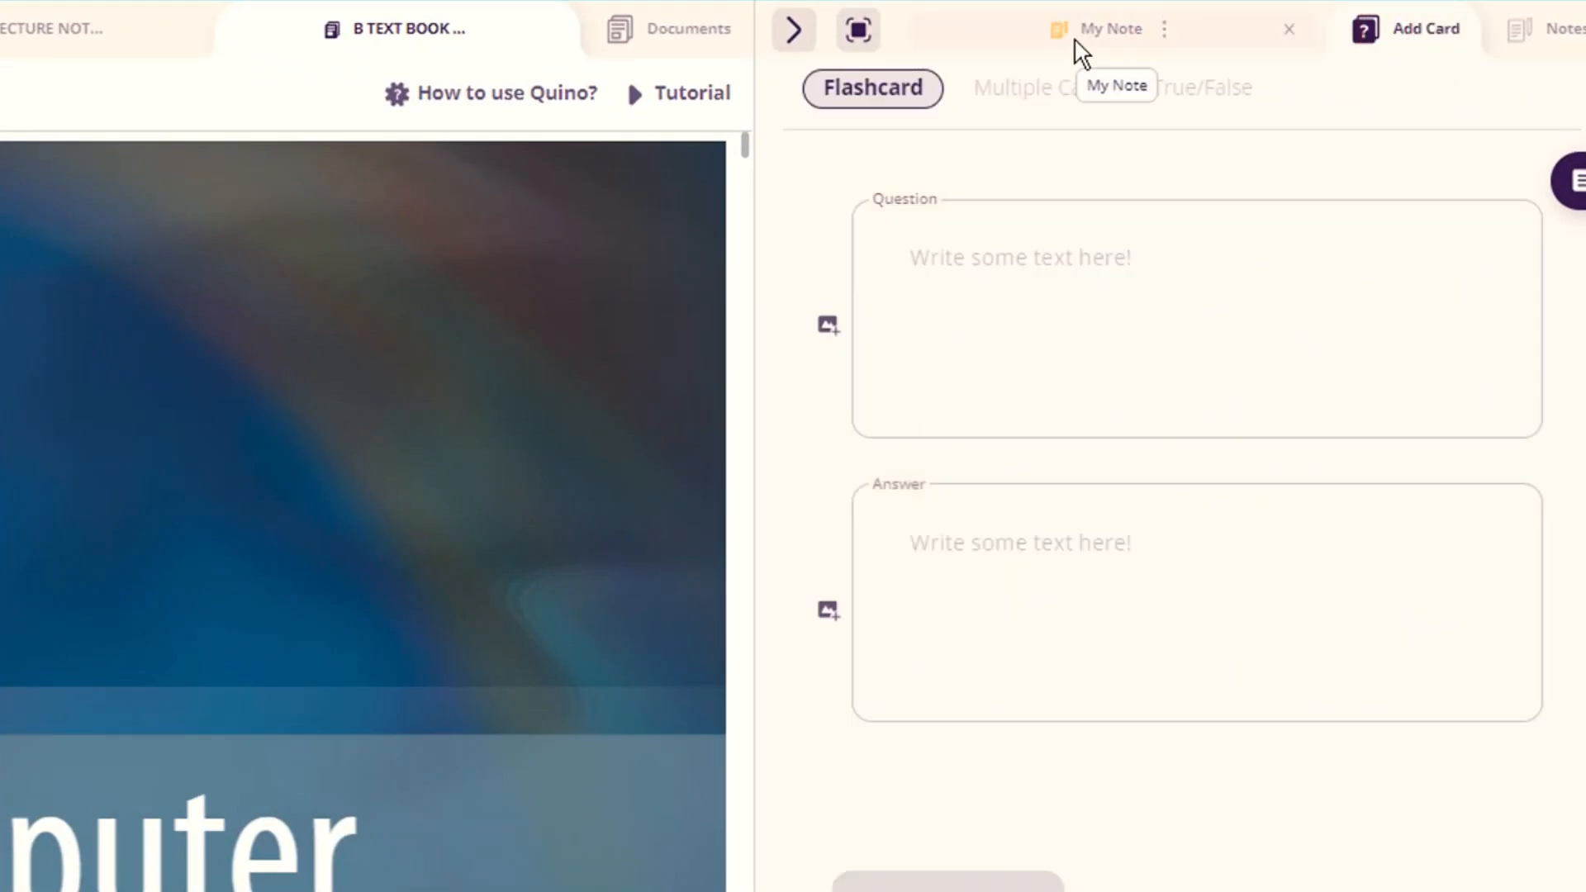
{"action": "left_click", "coordinate": [1548, 28]}
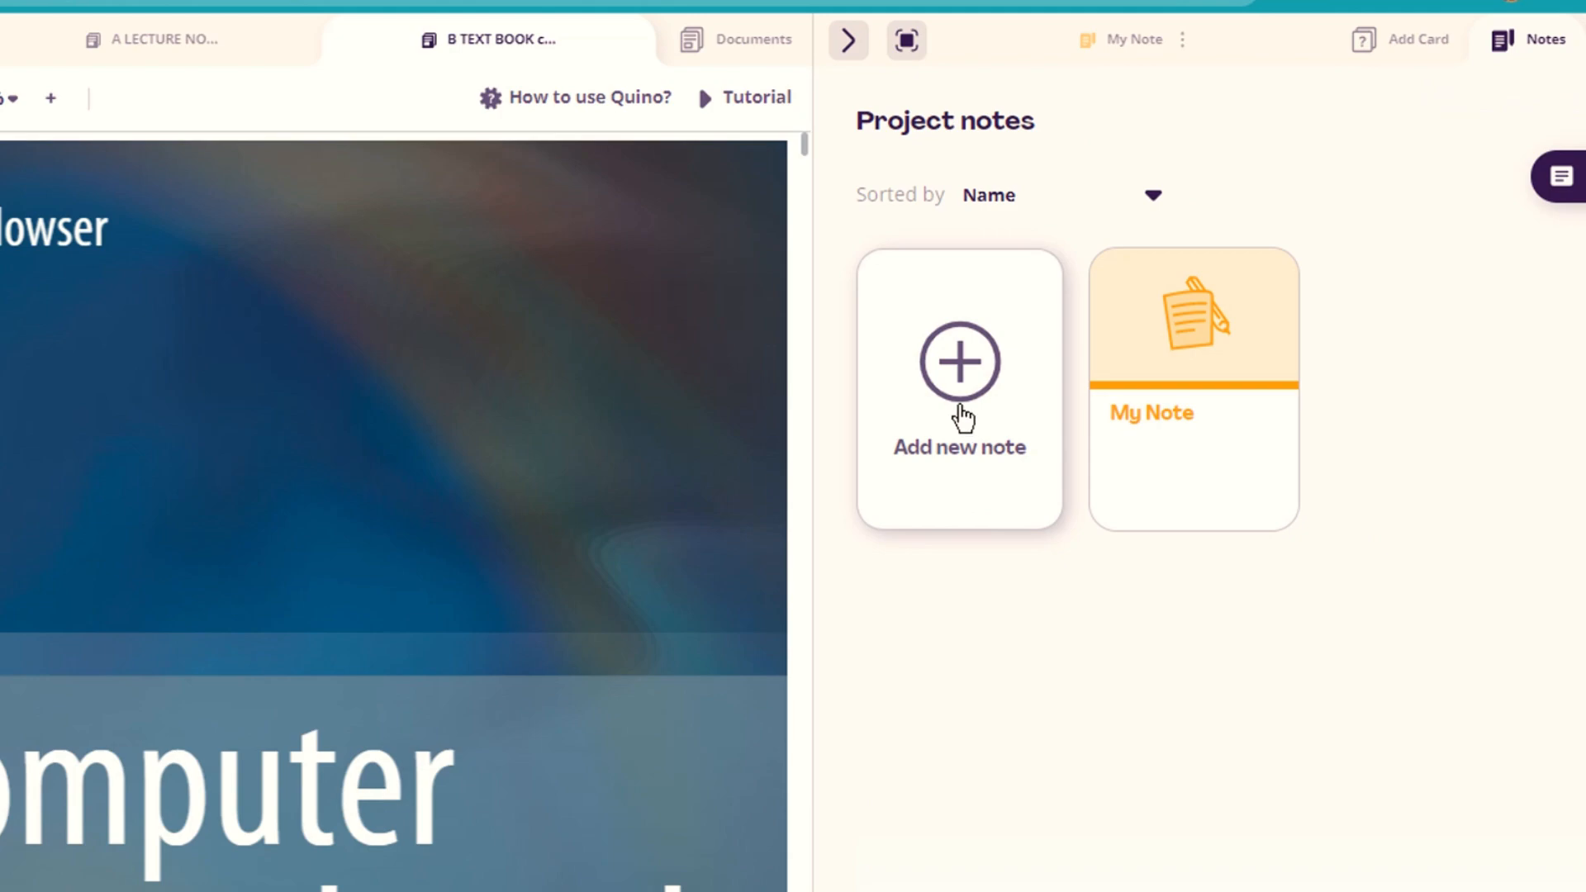
{"action": "left_click", "coordinate": [958, 361]}
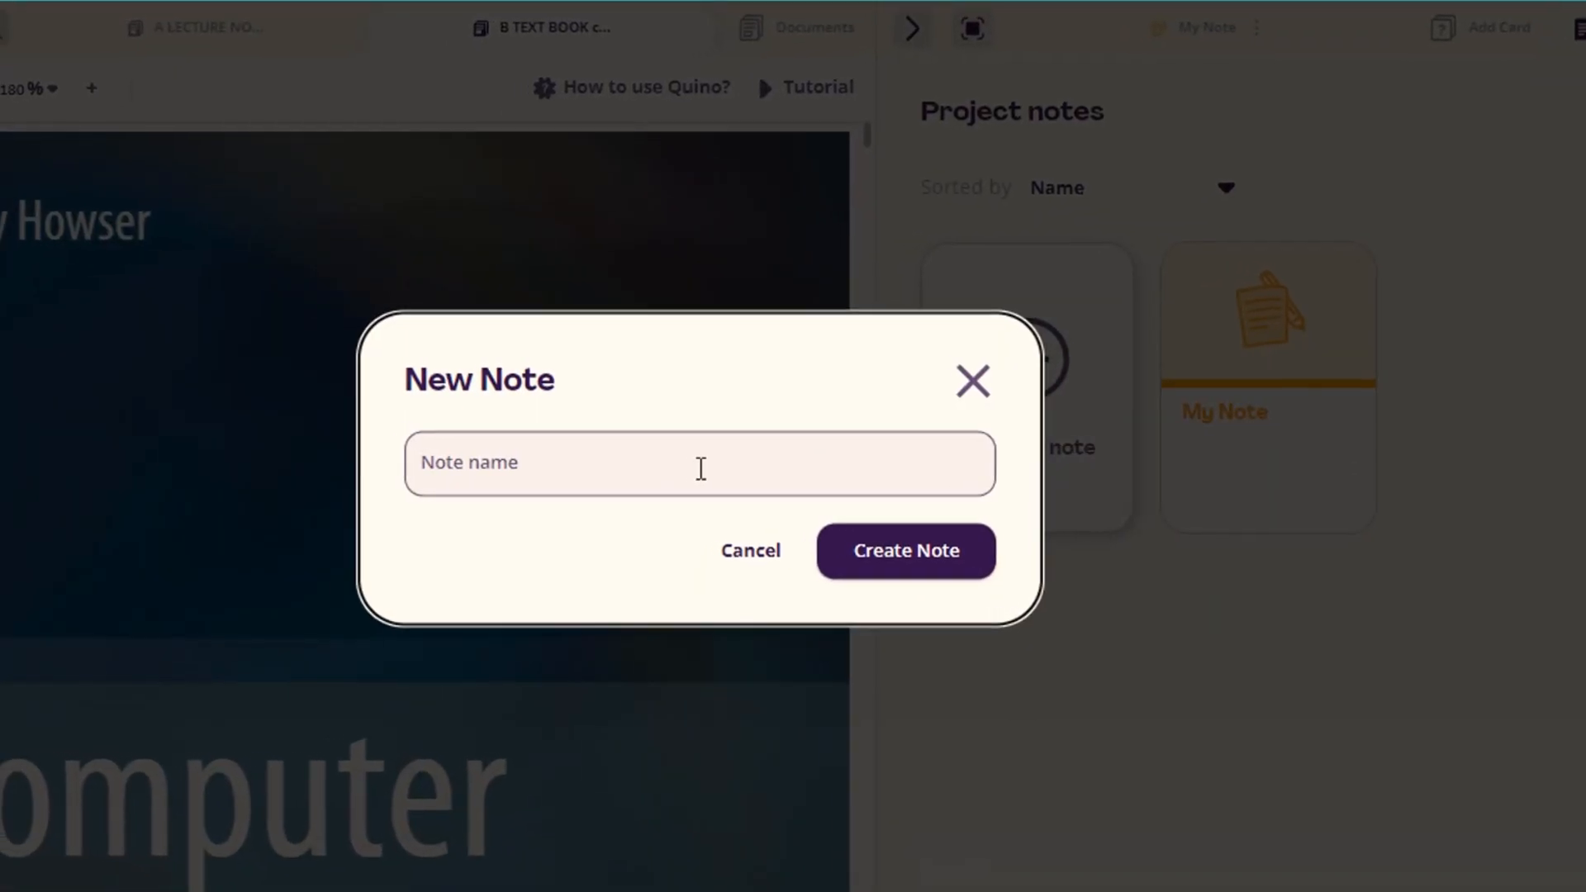
{"action": "type", "text": "Computer Netwo"}
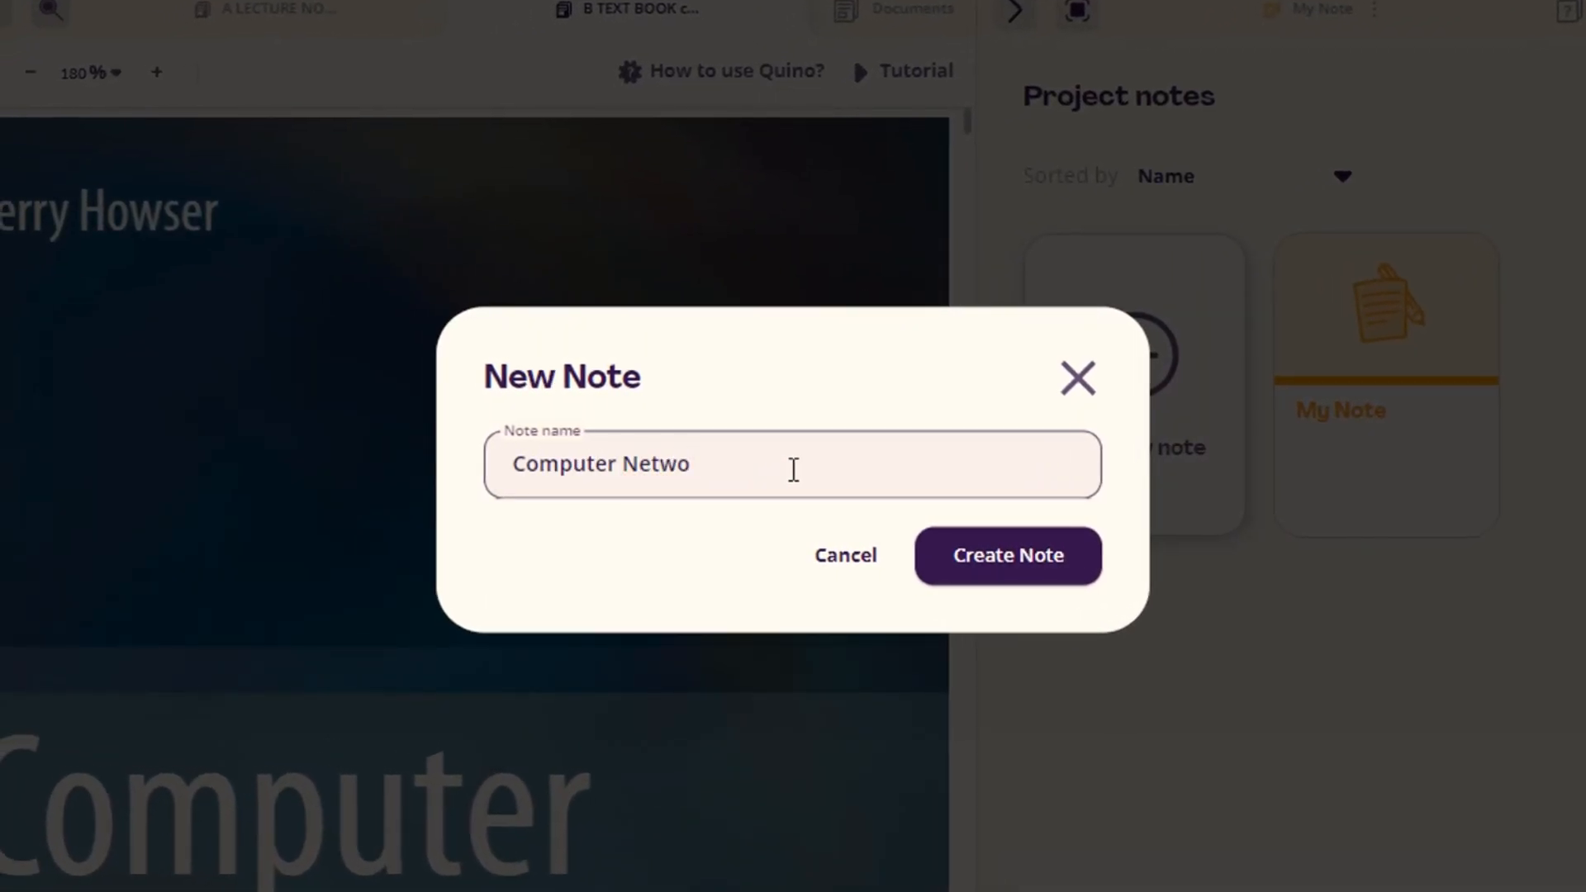
{"action": "type", "text": "rking 1"}
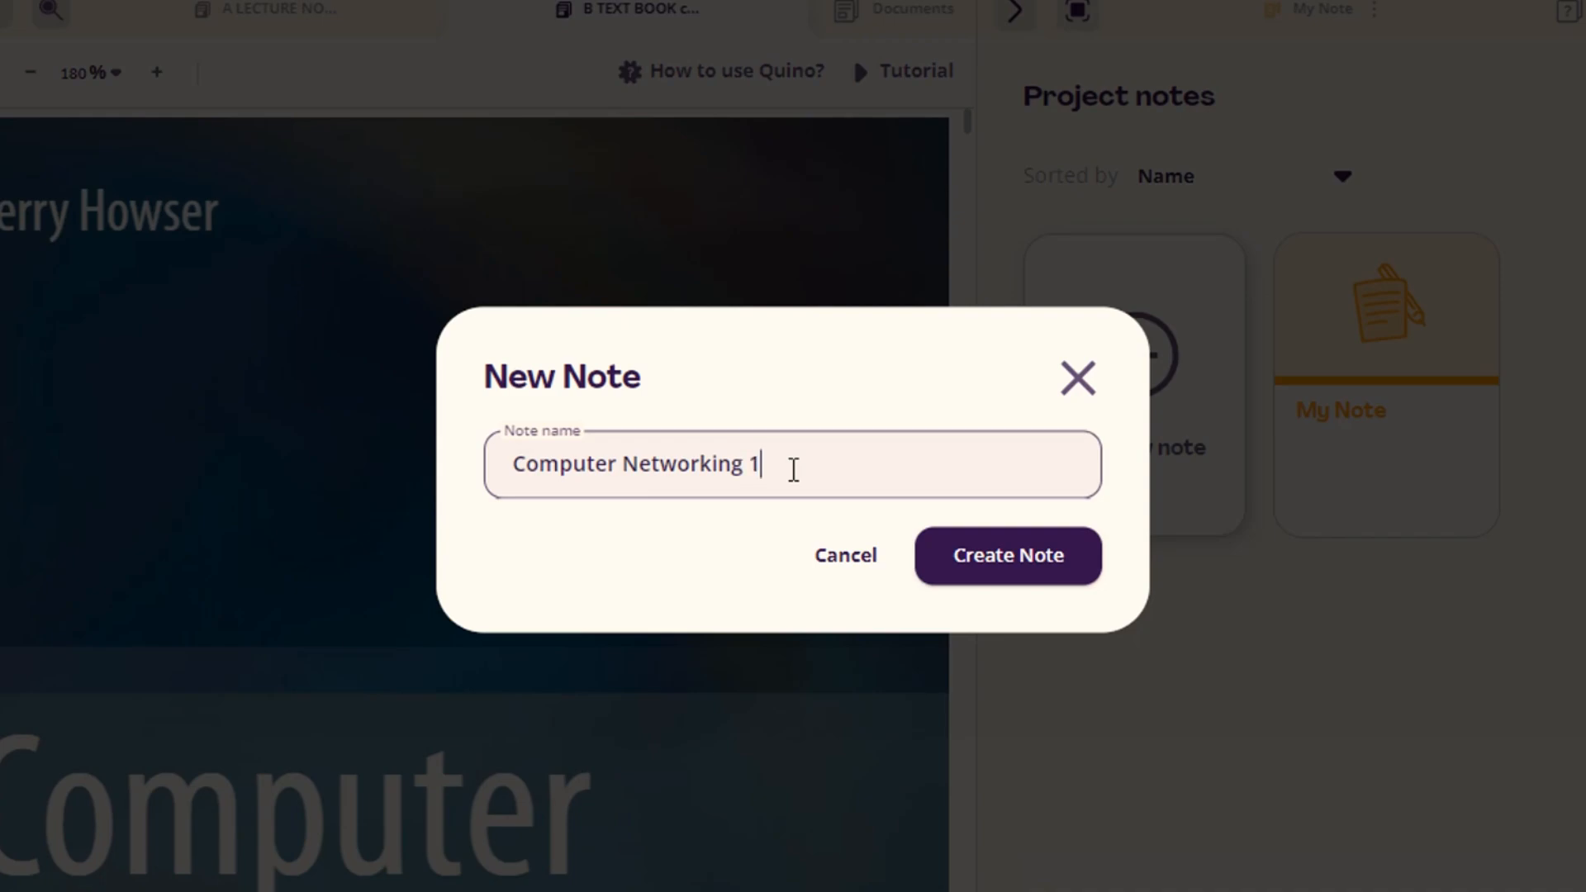
{"action": "type", "text": "Text"}
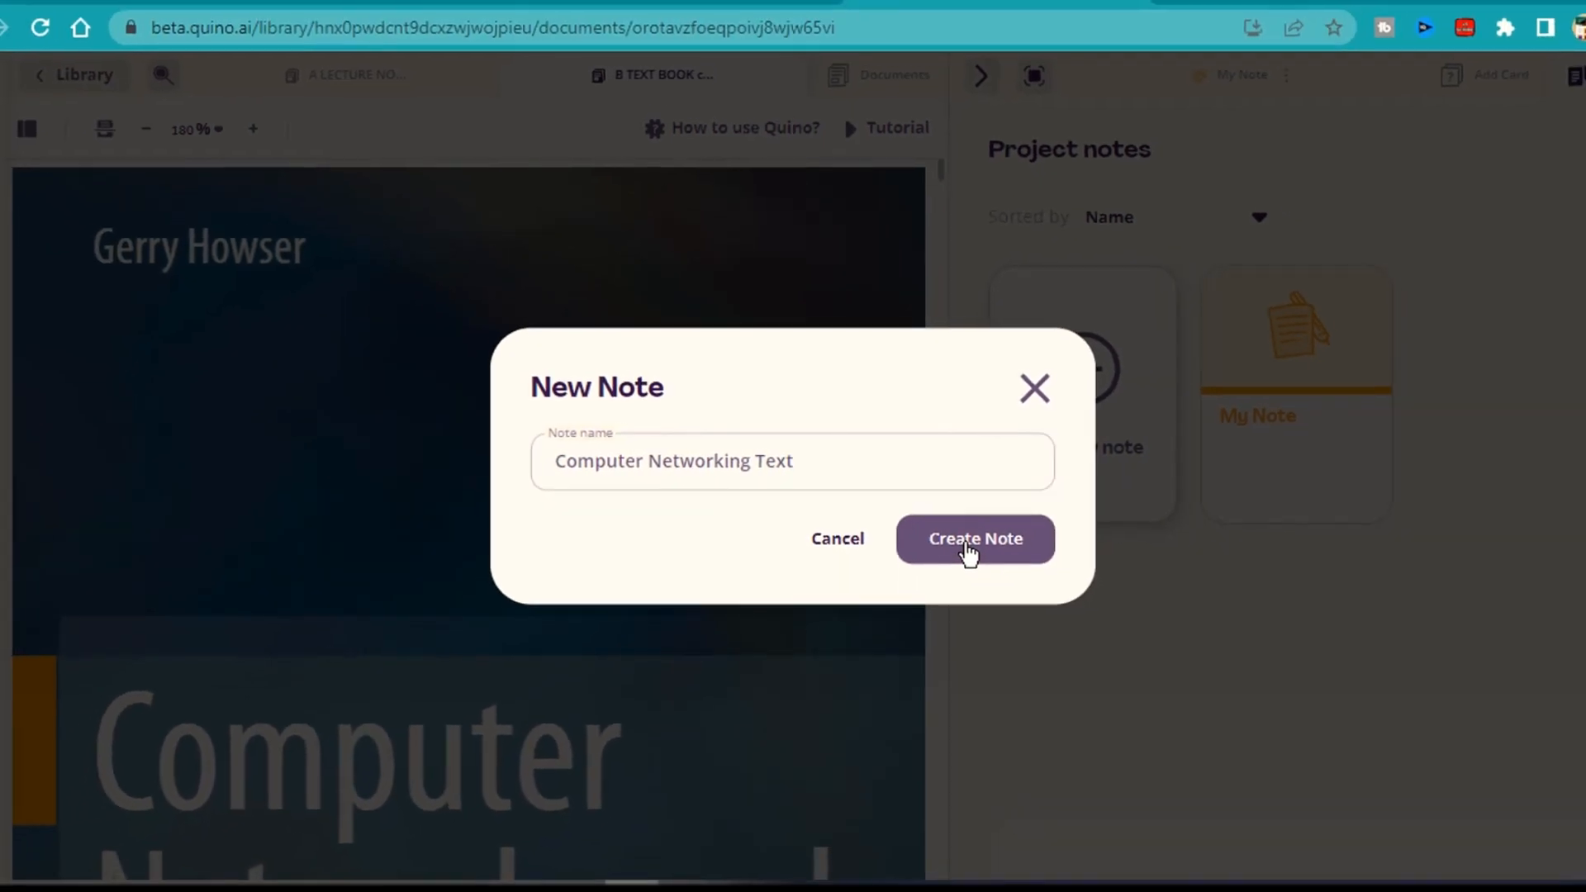
{"action": "left_click", "coordinate": [974, 538]}
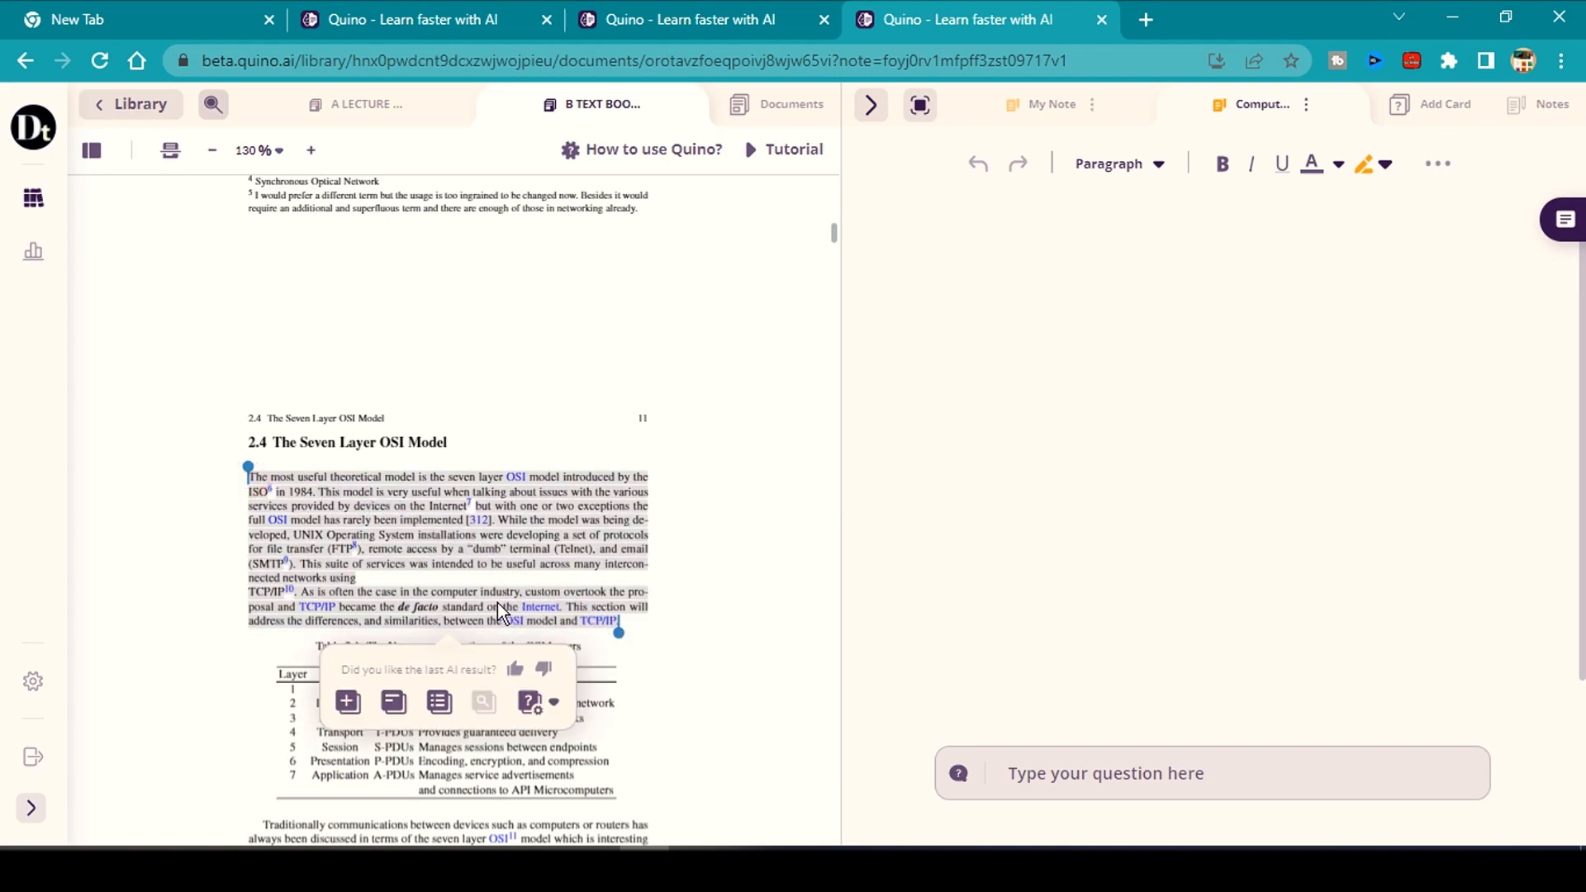
{"action": "mouse_move", "coordinate": [393, 702]}
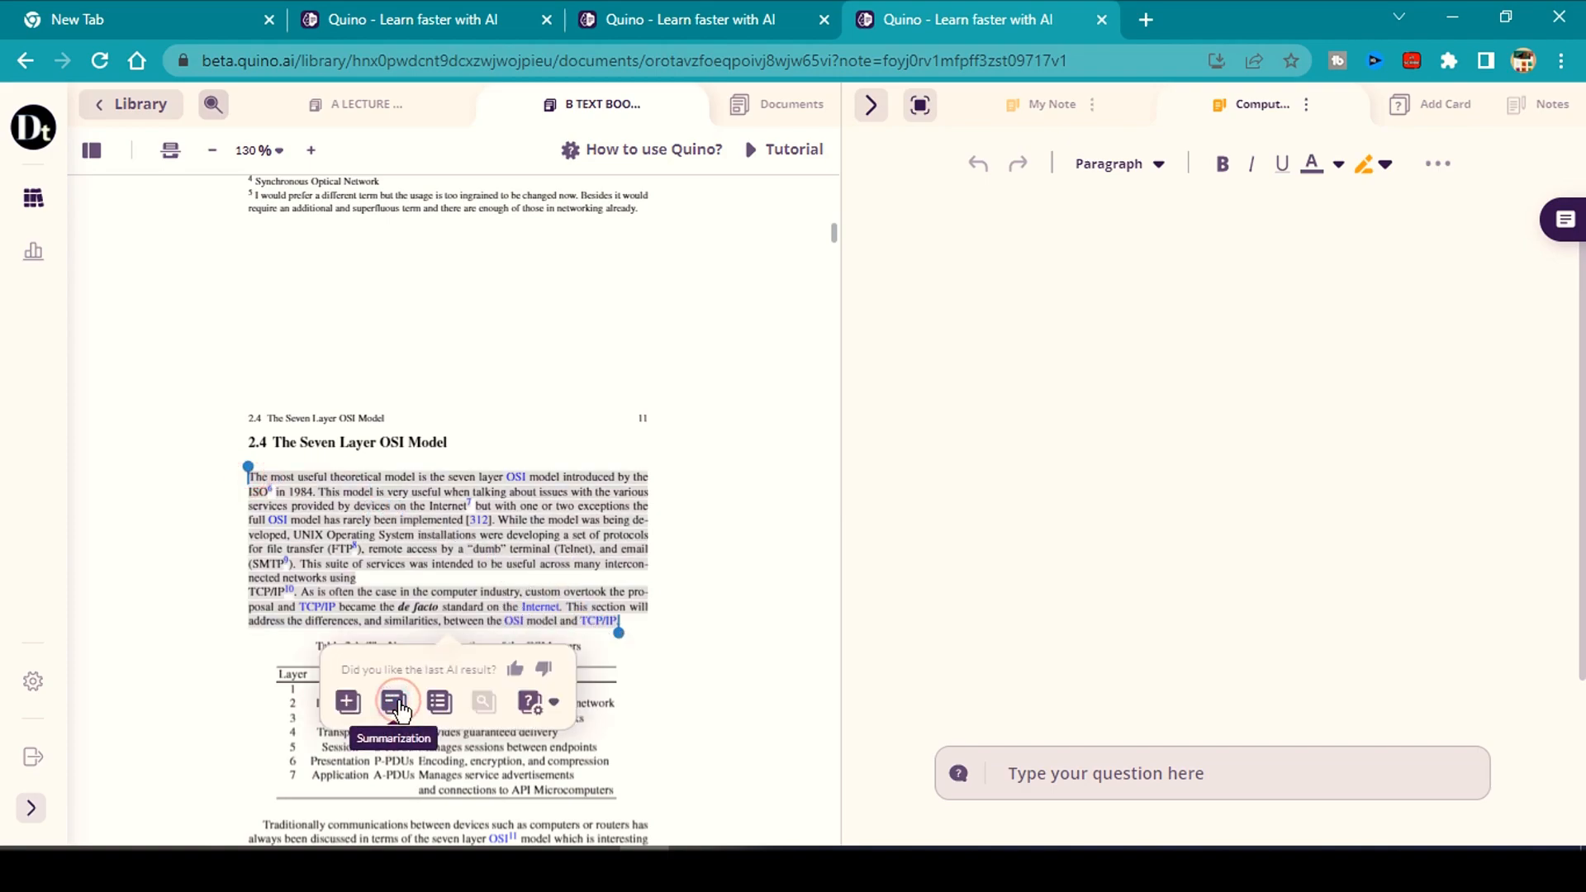
Summarize the selected OSI model passage into the note, explaining its difference from TCP/IP.
{"action": "left_click", "coordinate": [393, 702]}
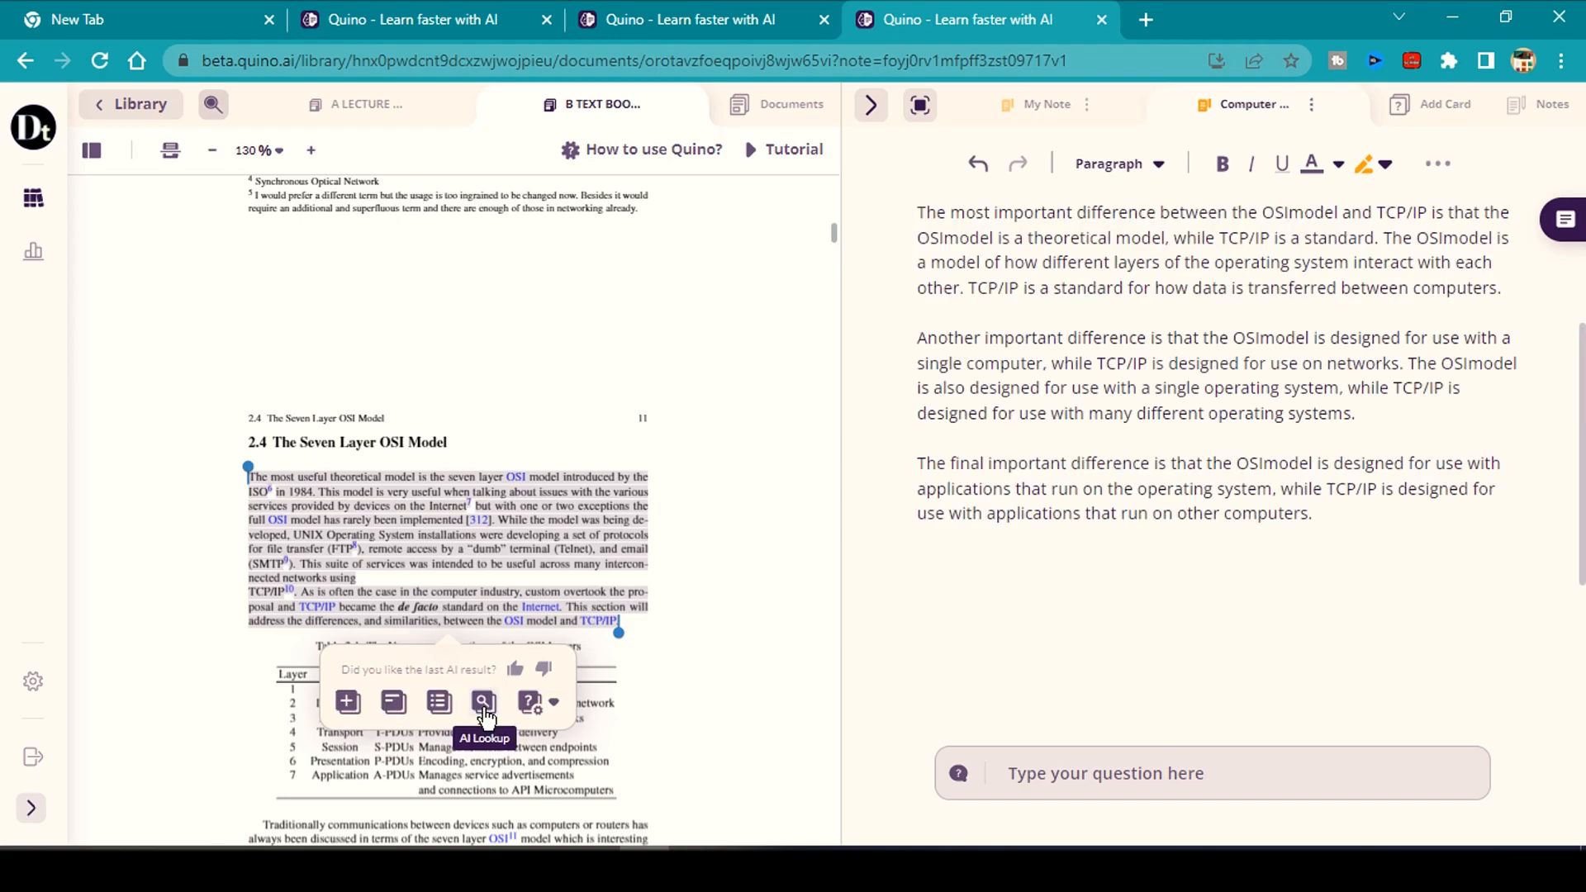
{"action": "scroll", "scroll_direction": "down", "scroll_amount": 3}
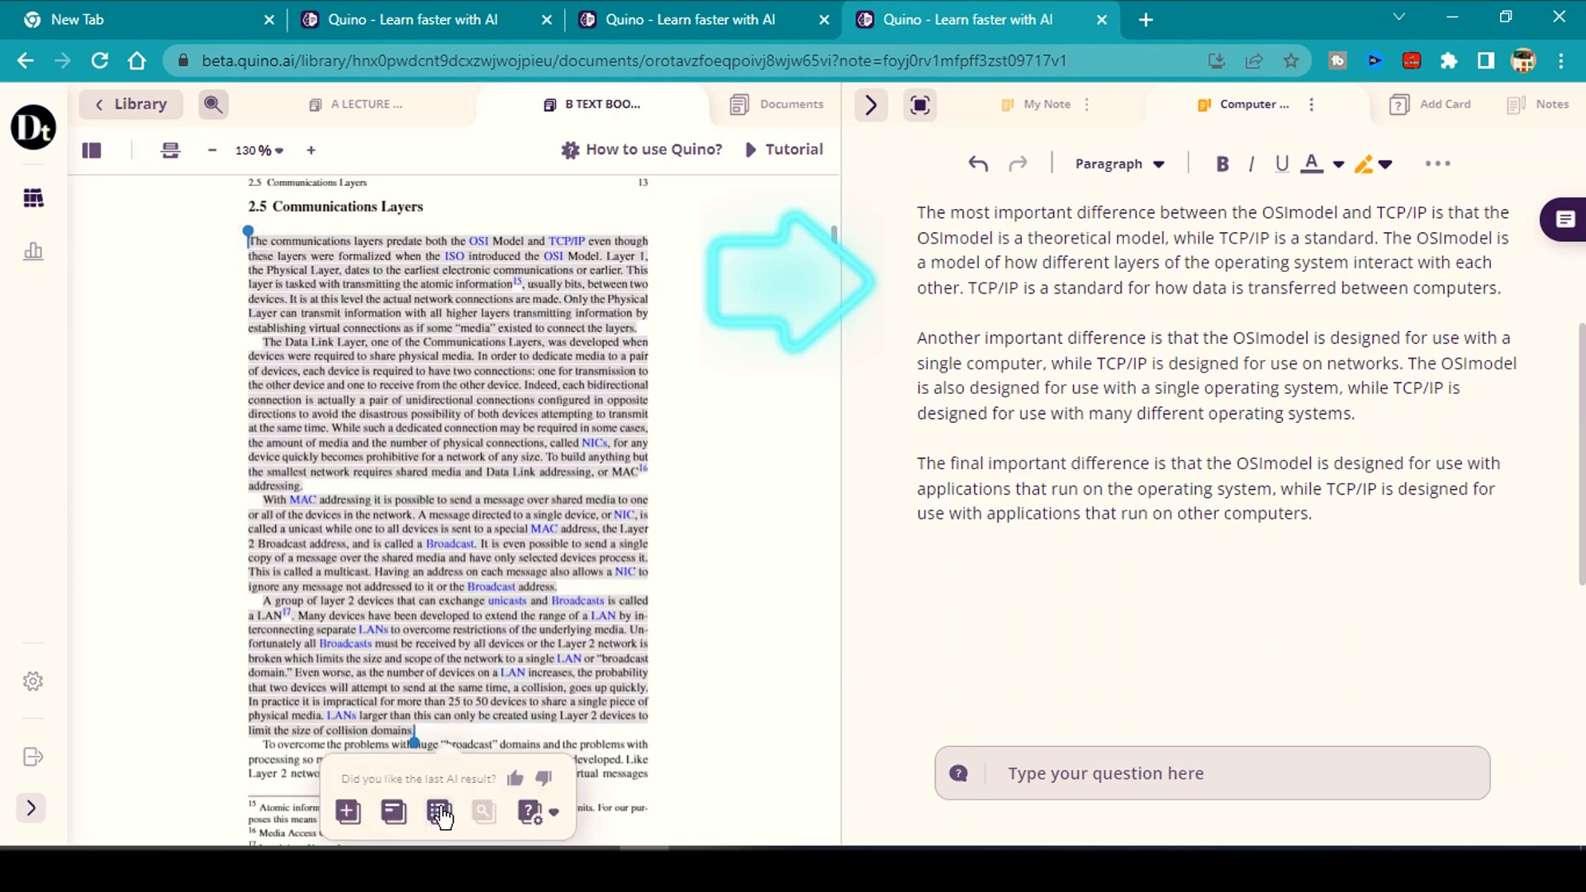
Add a bullet-point summary of the Communications Layers section to the networking note.
{"action": "left_click", "coordinate": [439, 812]}
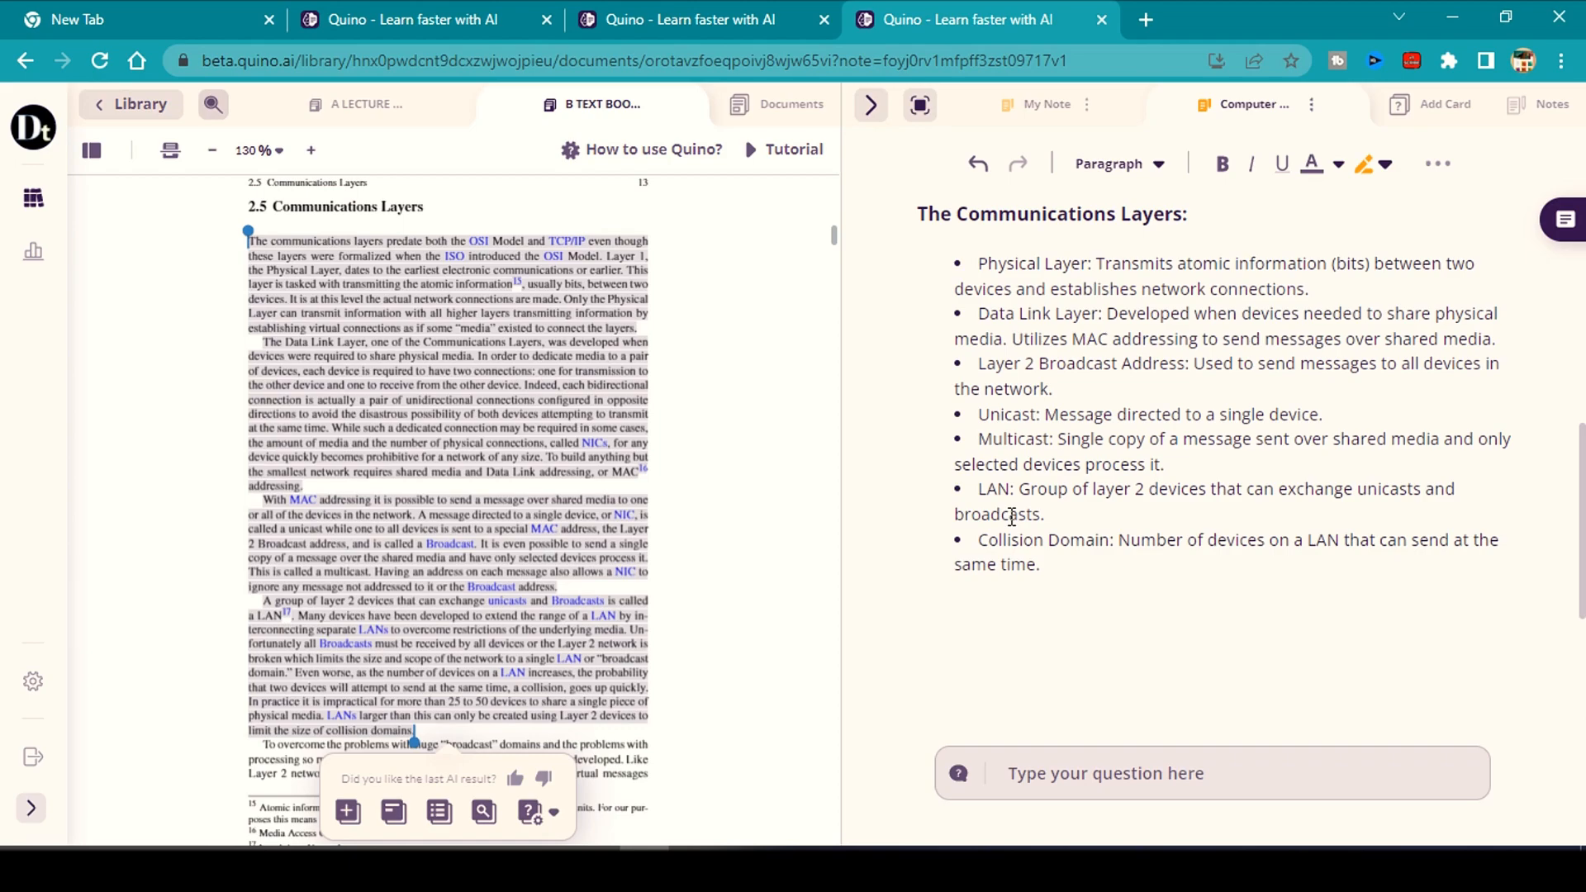
{"action": "scroll", "scroll_direction": "down", "scroll_amount": 3}
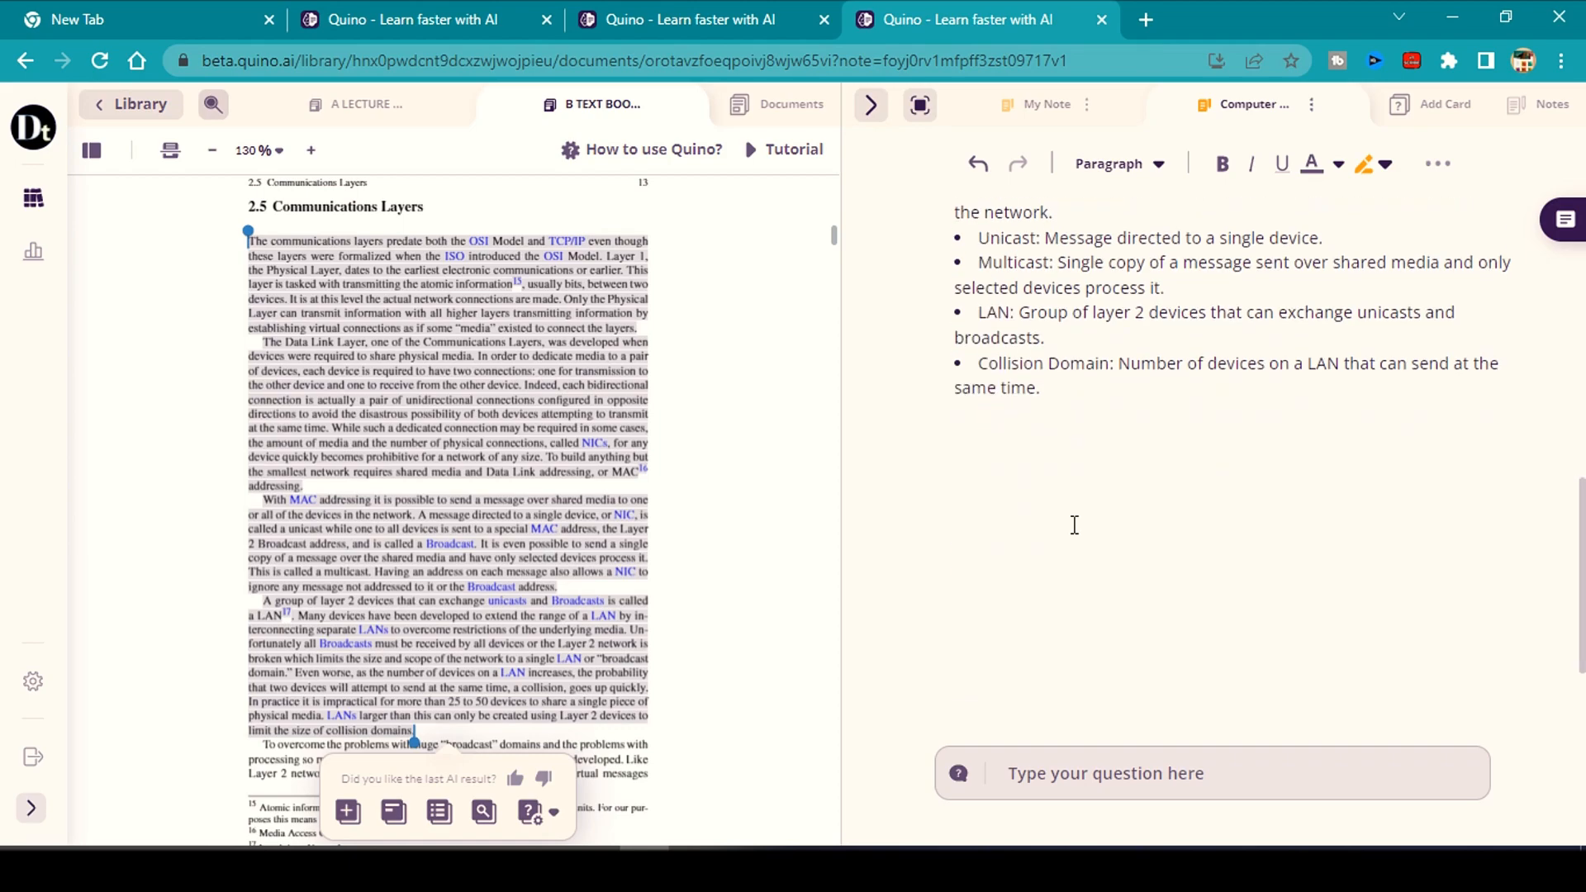
{"action": "scroll", "scroll_direction": "down", "scroll_amount": 3}
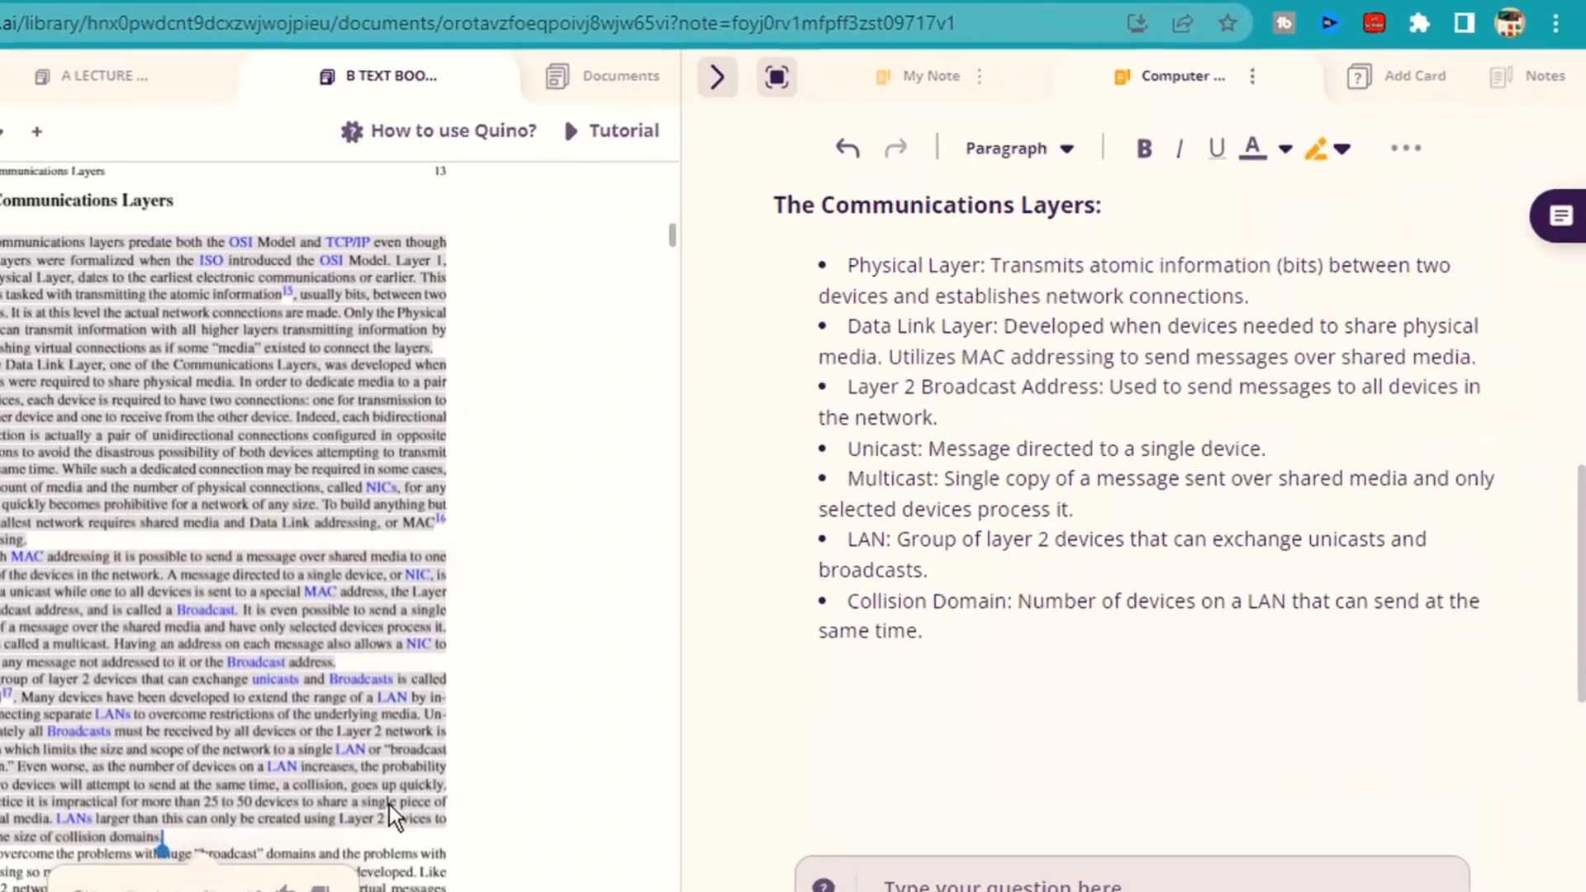
{"action": "scroll", "scroll_direction": "up", "scroll_amount": 3}
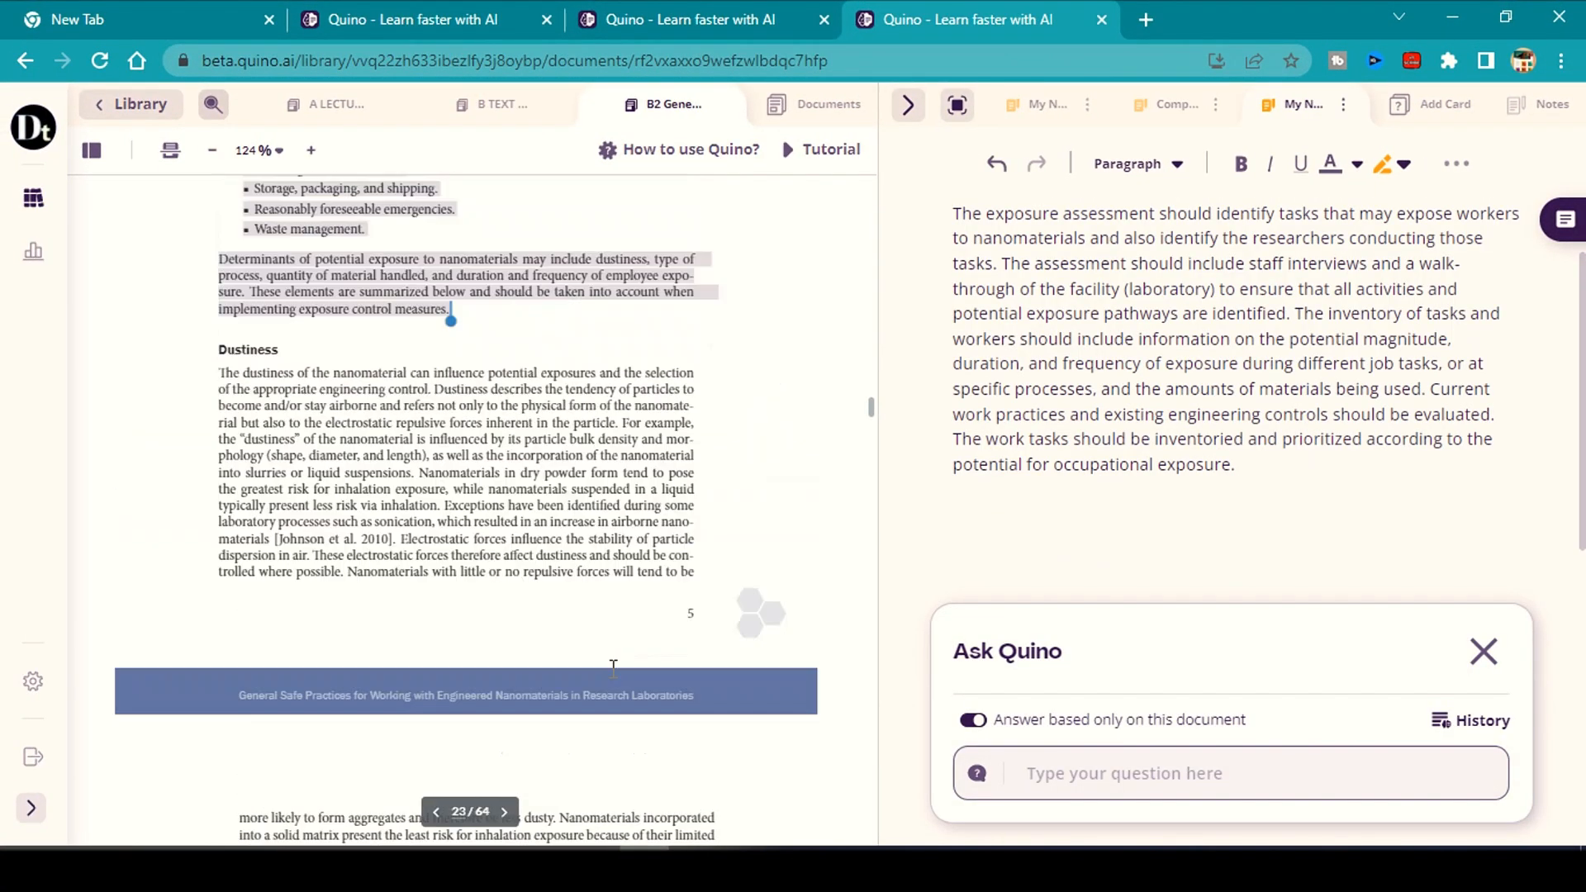
Ask Quino 'Whats the exposure assessment' about the nanomaterials safety guide.
{"action": "type", "text": "Whats the"}
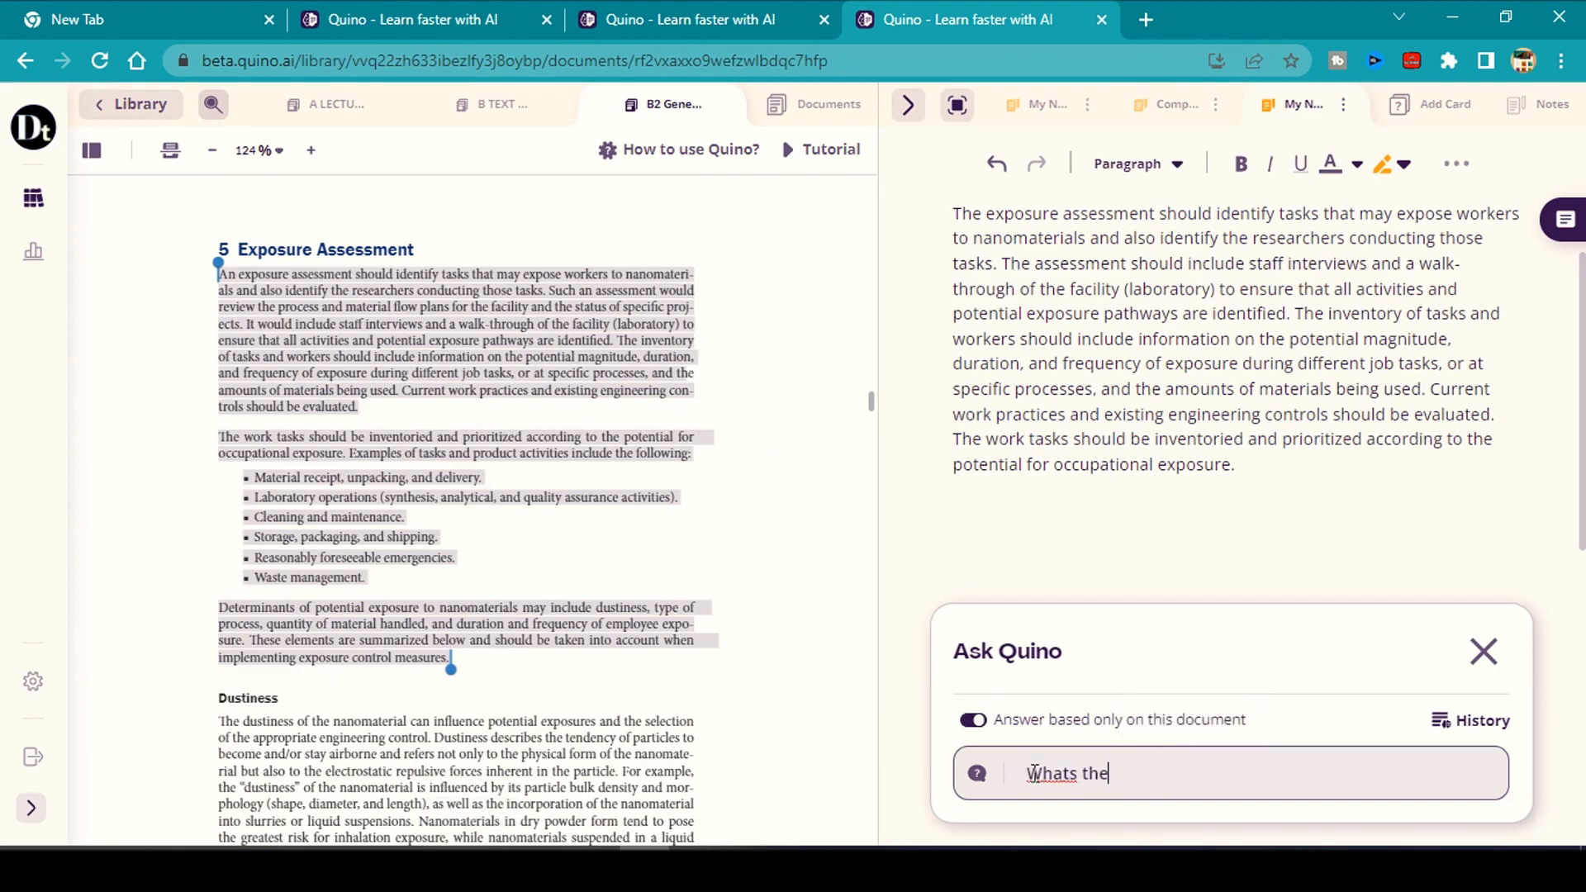
{"action": "key", "text": "Return"}
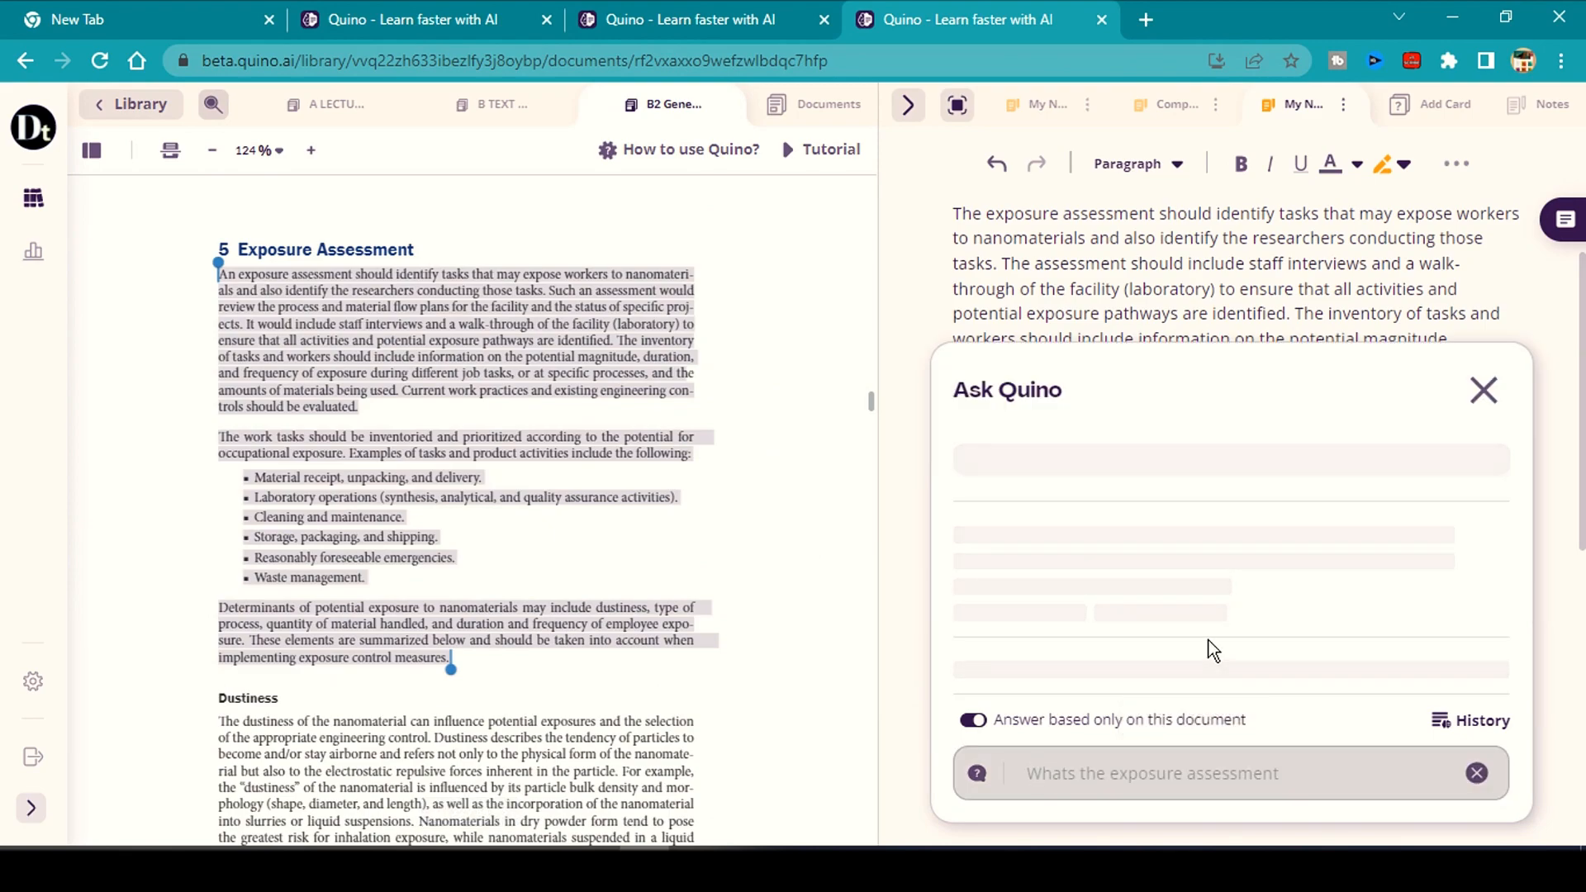
{"action": "key", "text": "Return"}
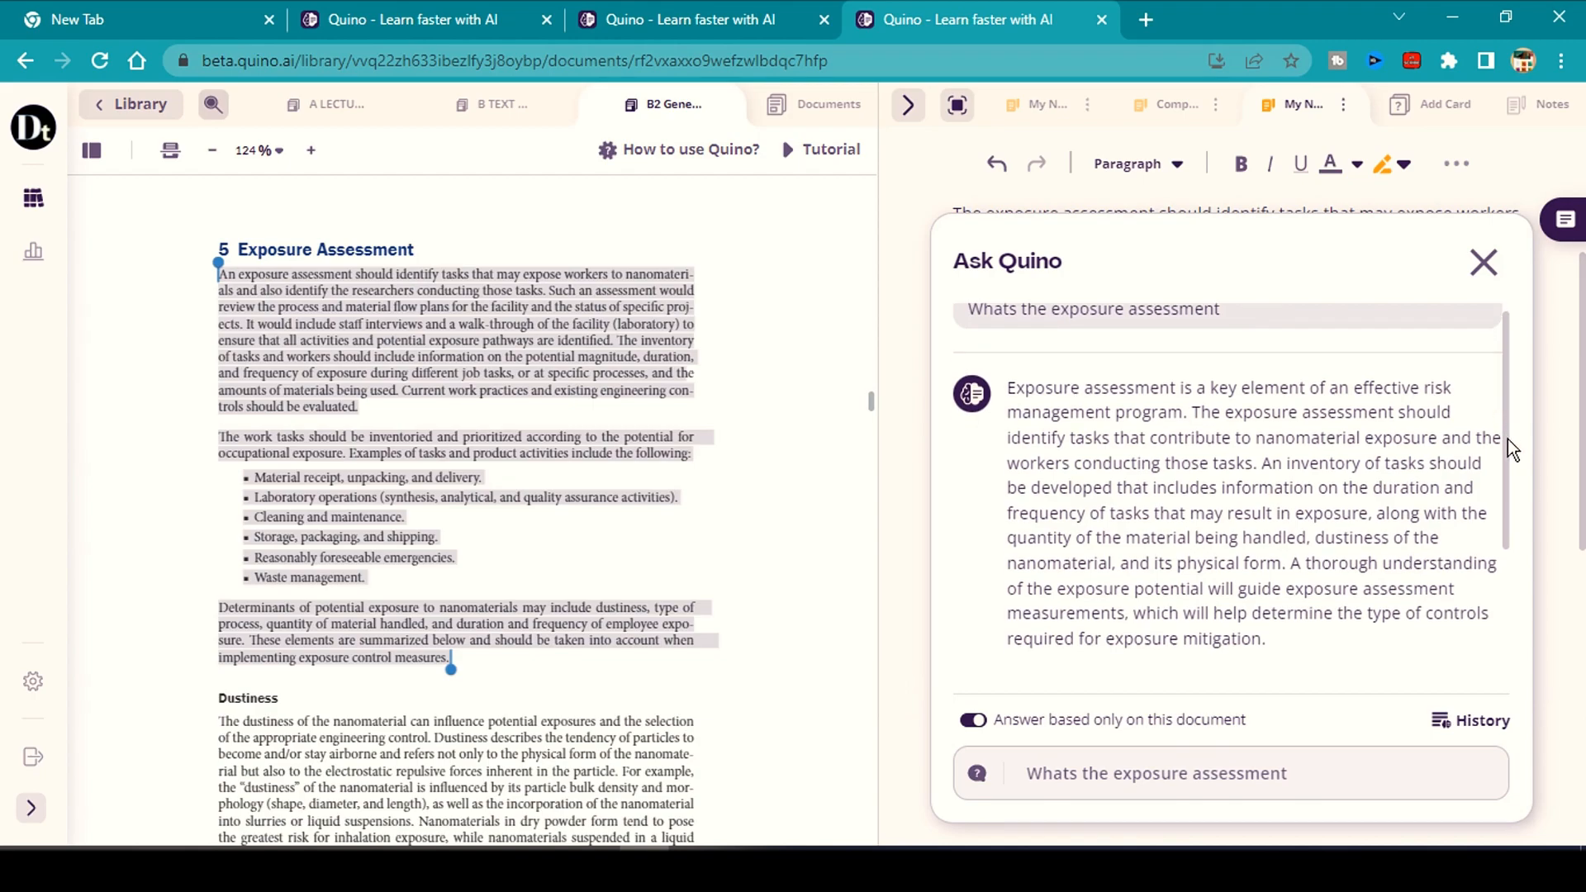
Open the answer's cited source passages on pages 19, 29 and 48.
{"action": "left_click", "coordinate": [1299, 637]}
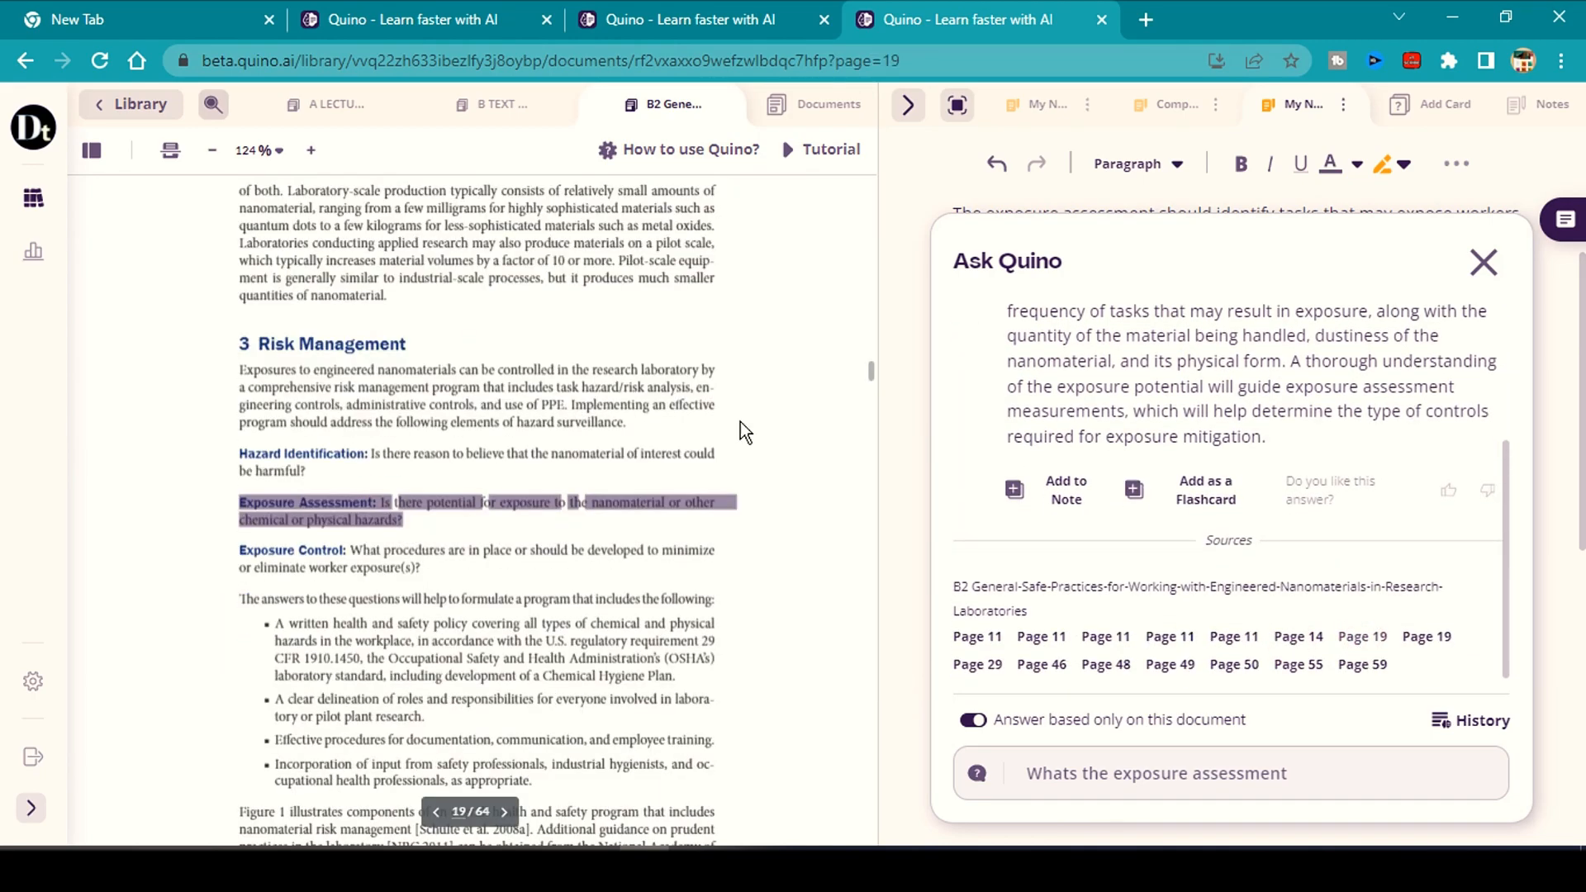
{"action": "left_click", "coordinate": [978, 664]}
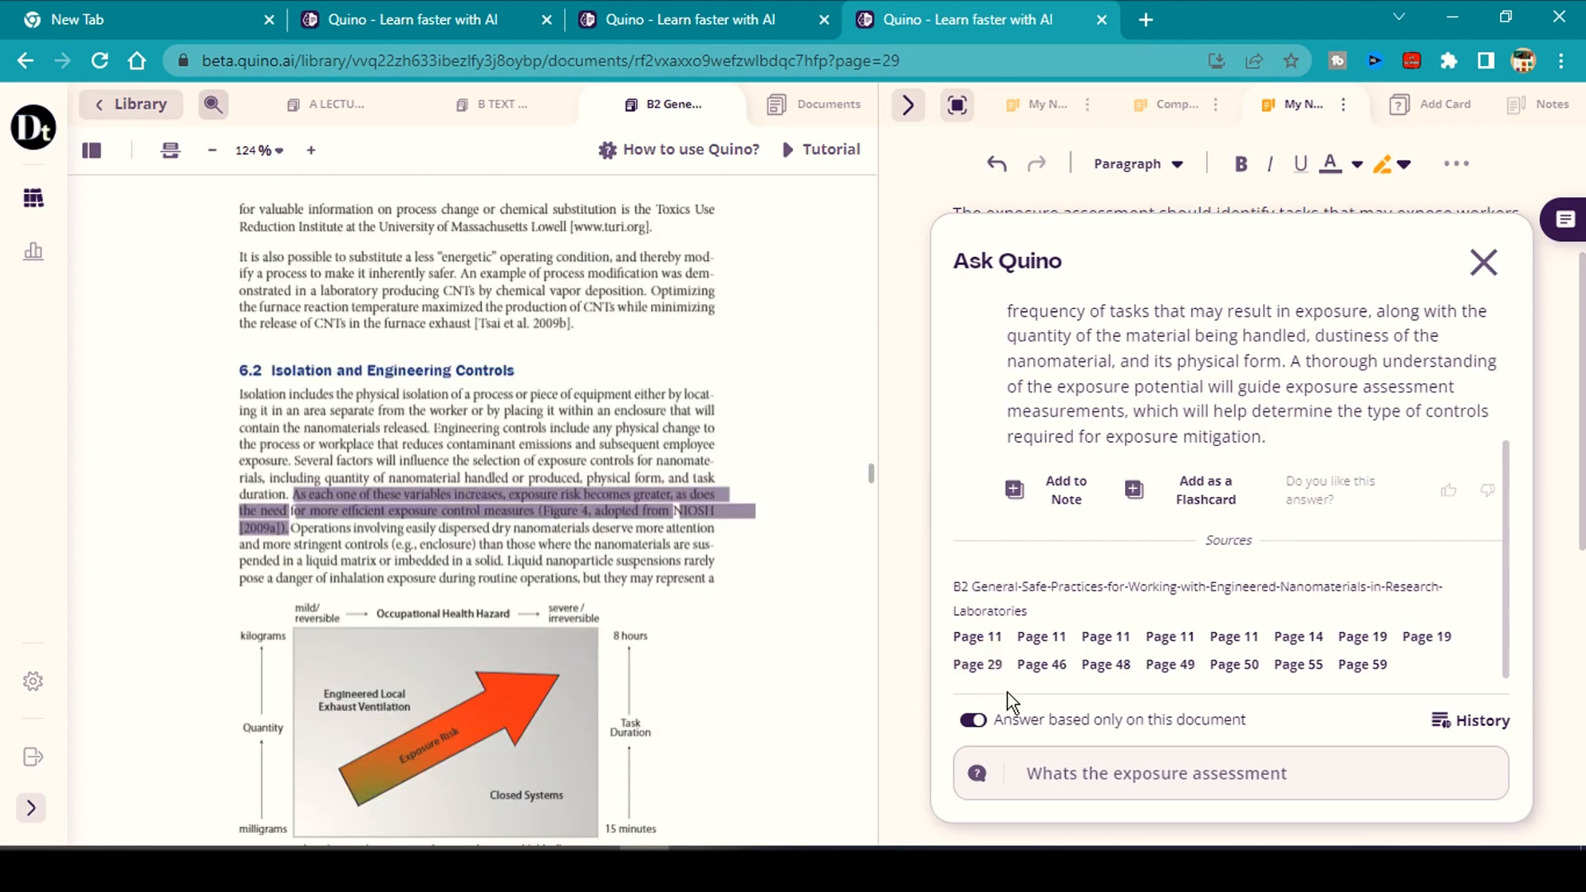
{"action": "left_click", "coordinate": [1041, 664]}
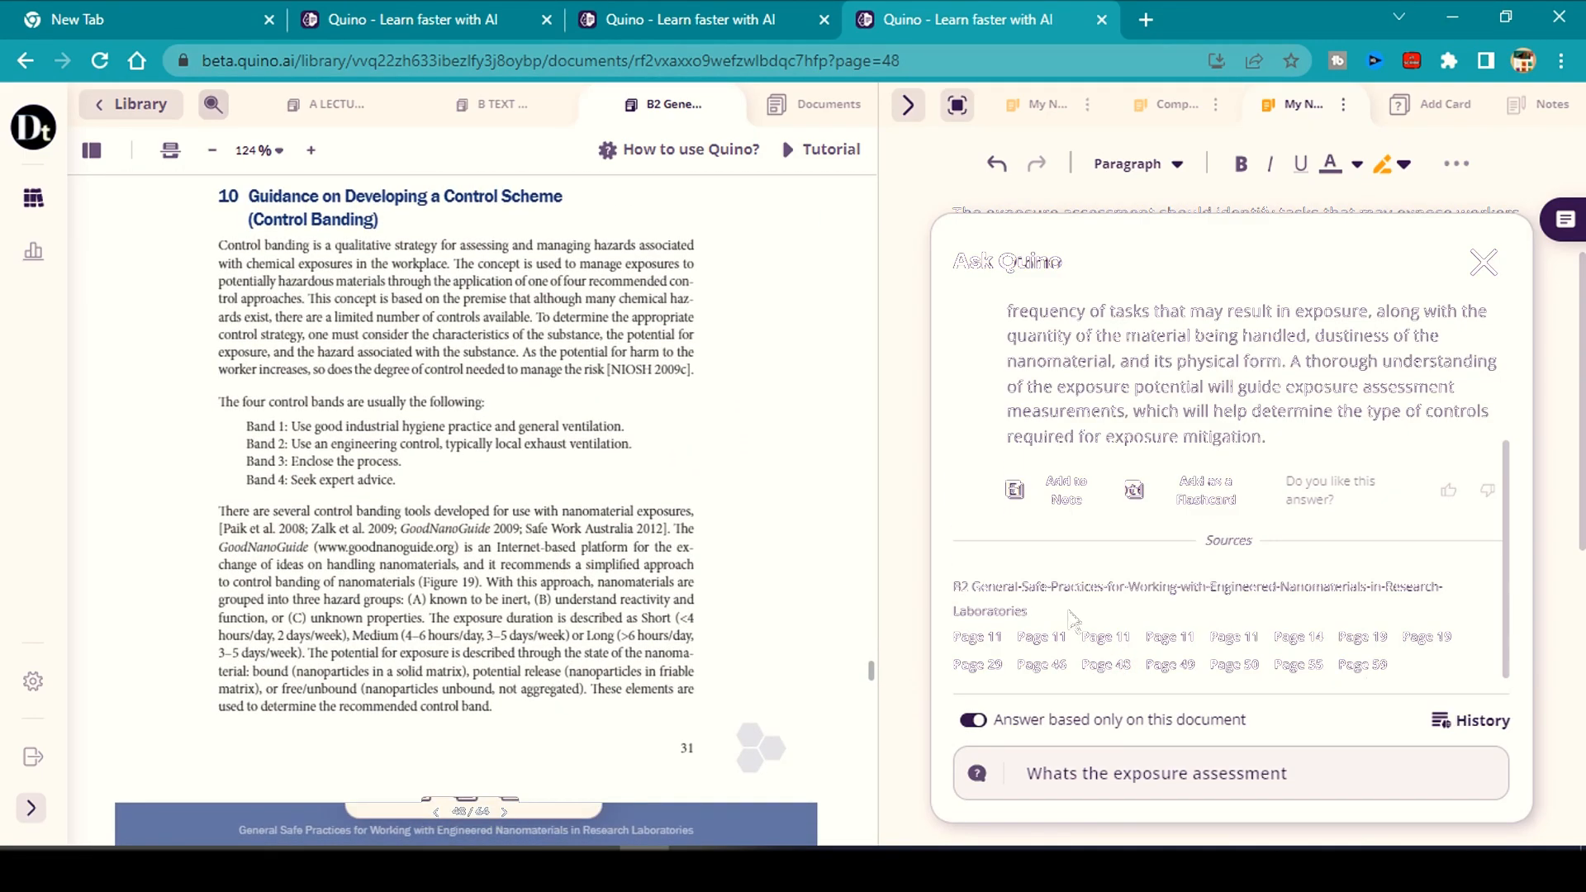
Ask 'why is control banding important' and add the answer to the note.
{"action": "type", "text": "why is control banding import"}
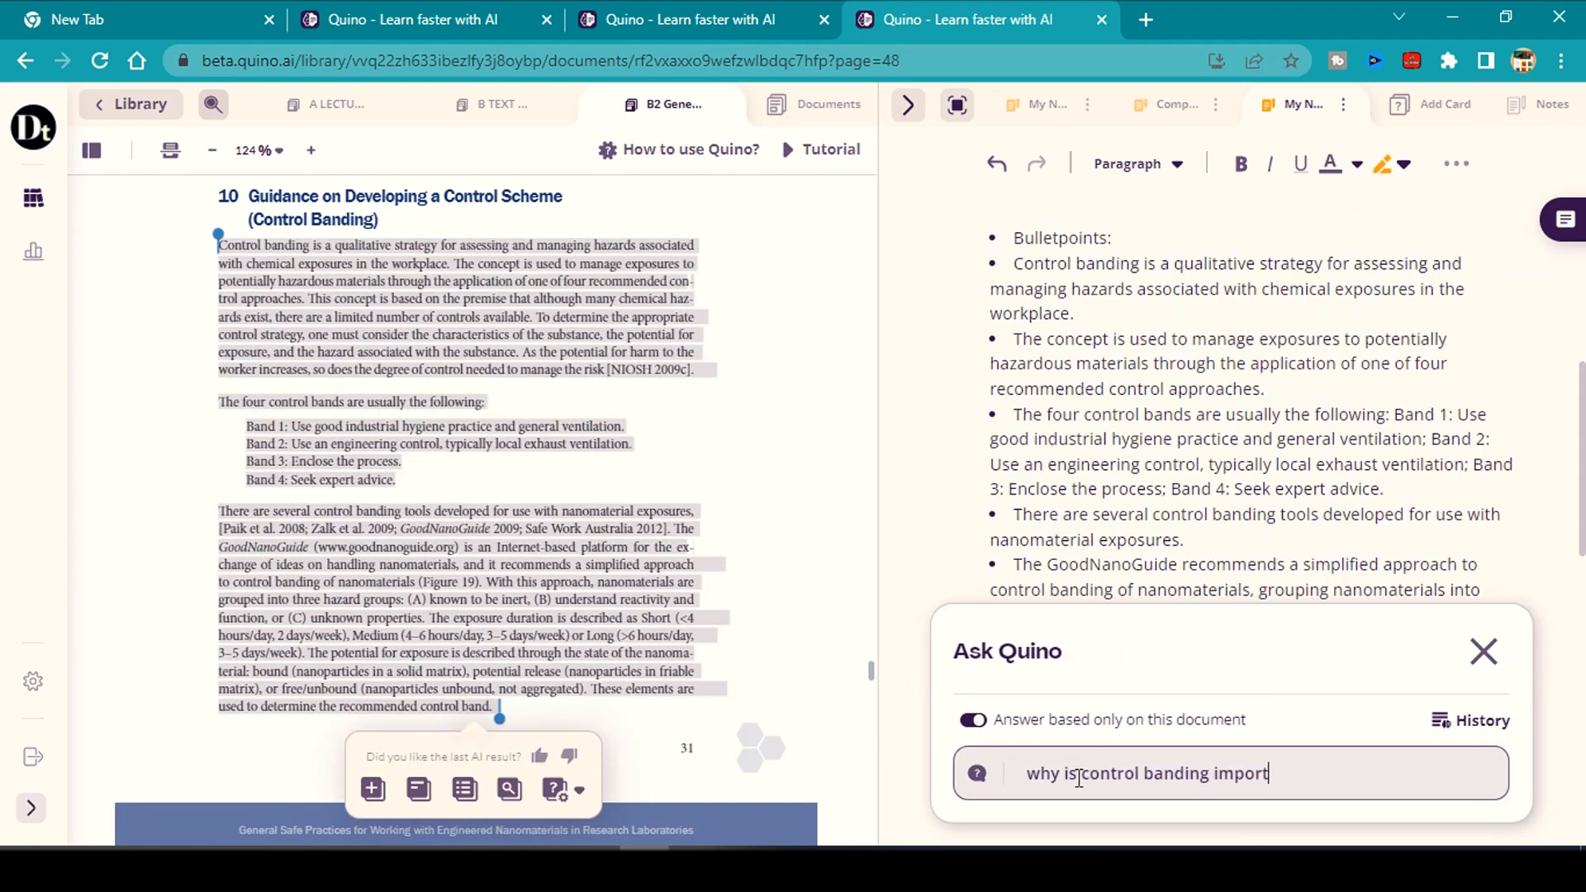
{"action": "key", "text": "Return"}
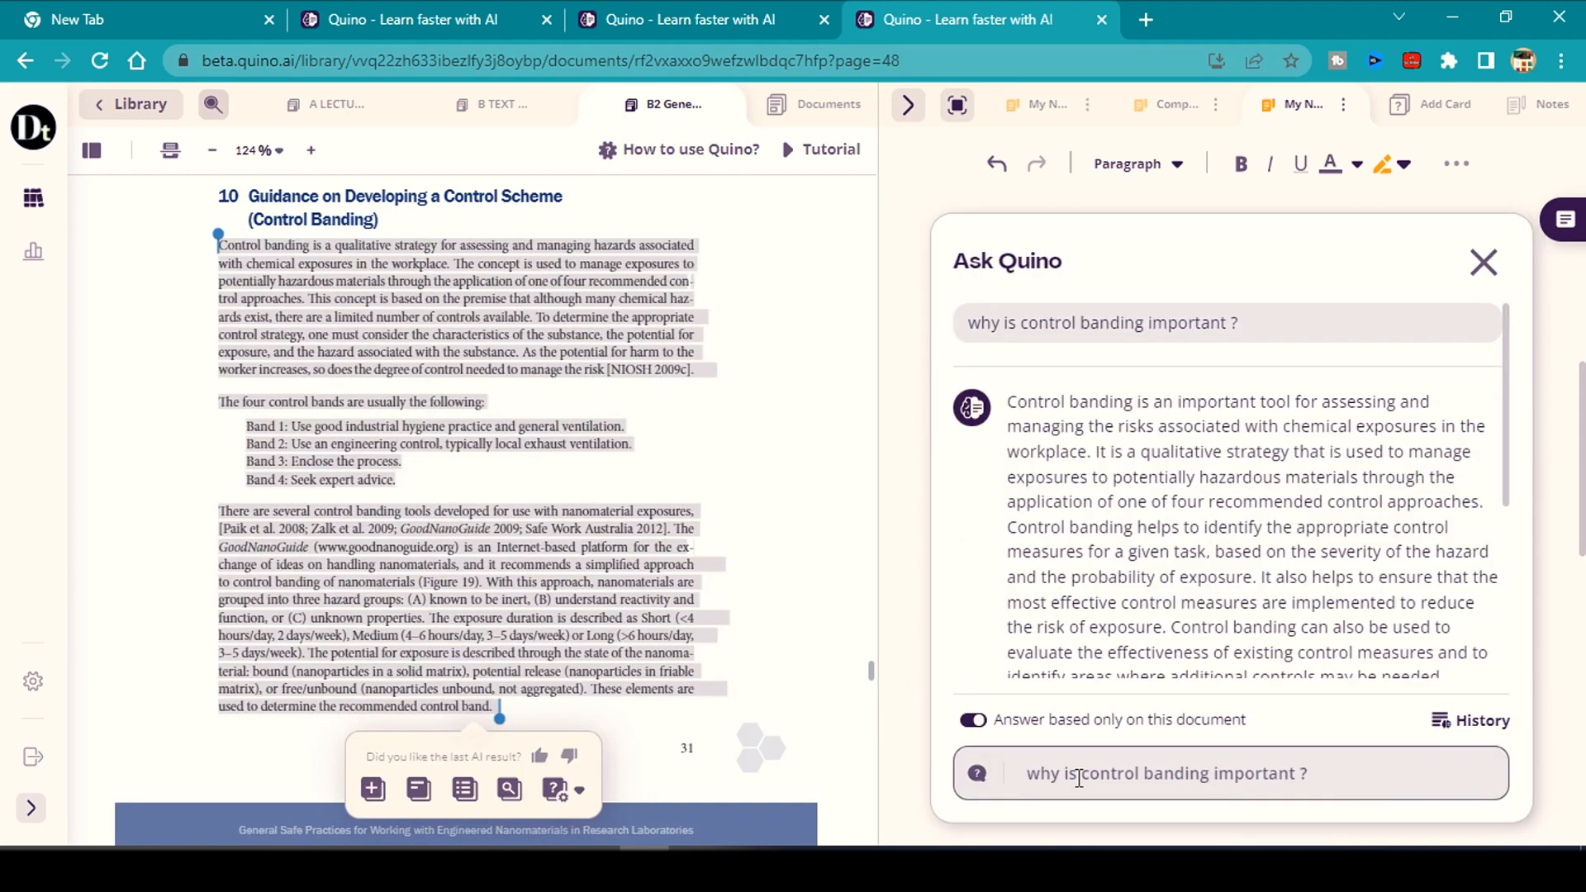
{"action": "scroll", "scroll_direction": "down", "scroll_amount": 3}
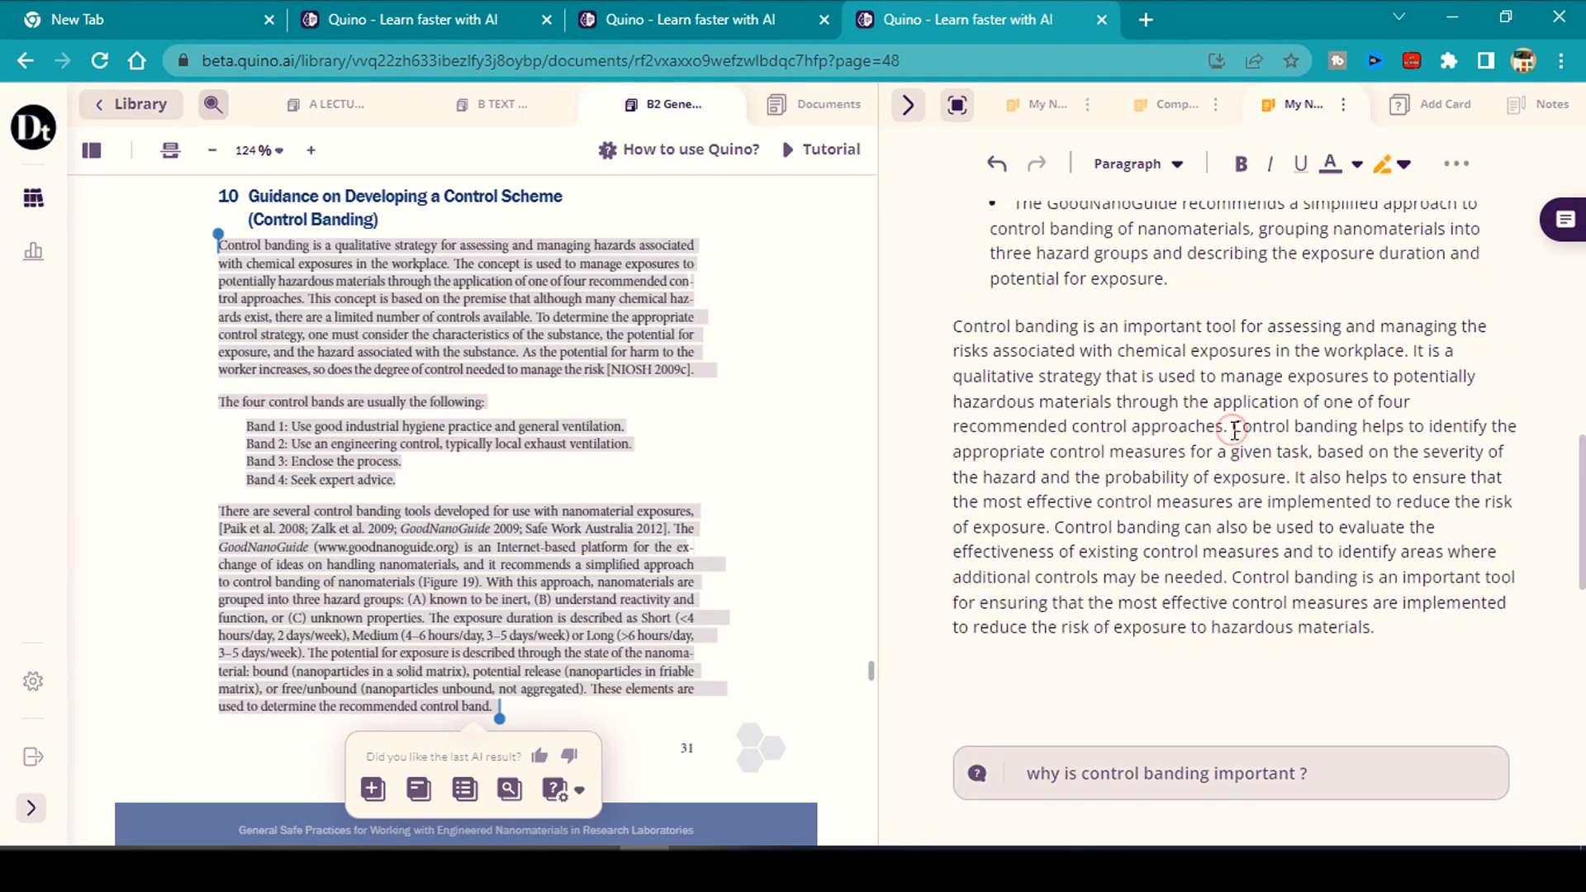
{"action": "scroll", "scroll_direction": "down", "scroll_amount": 3}
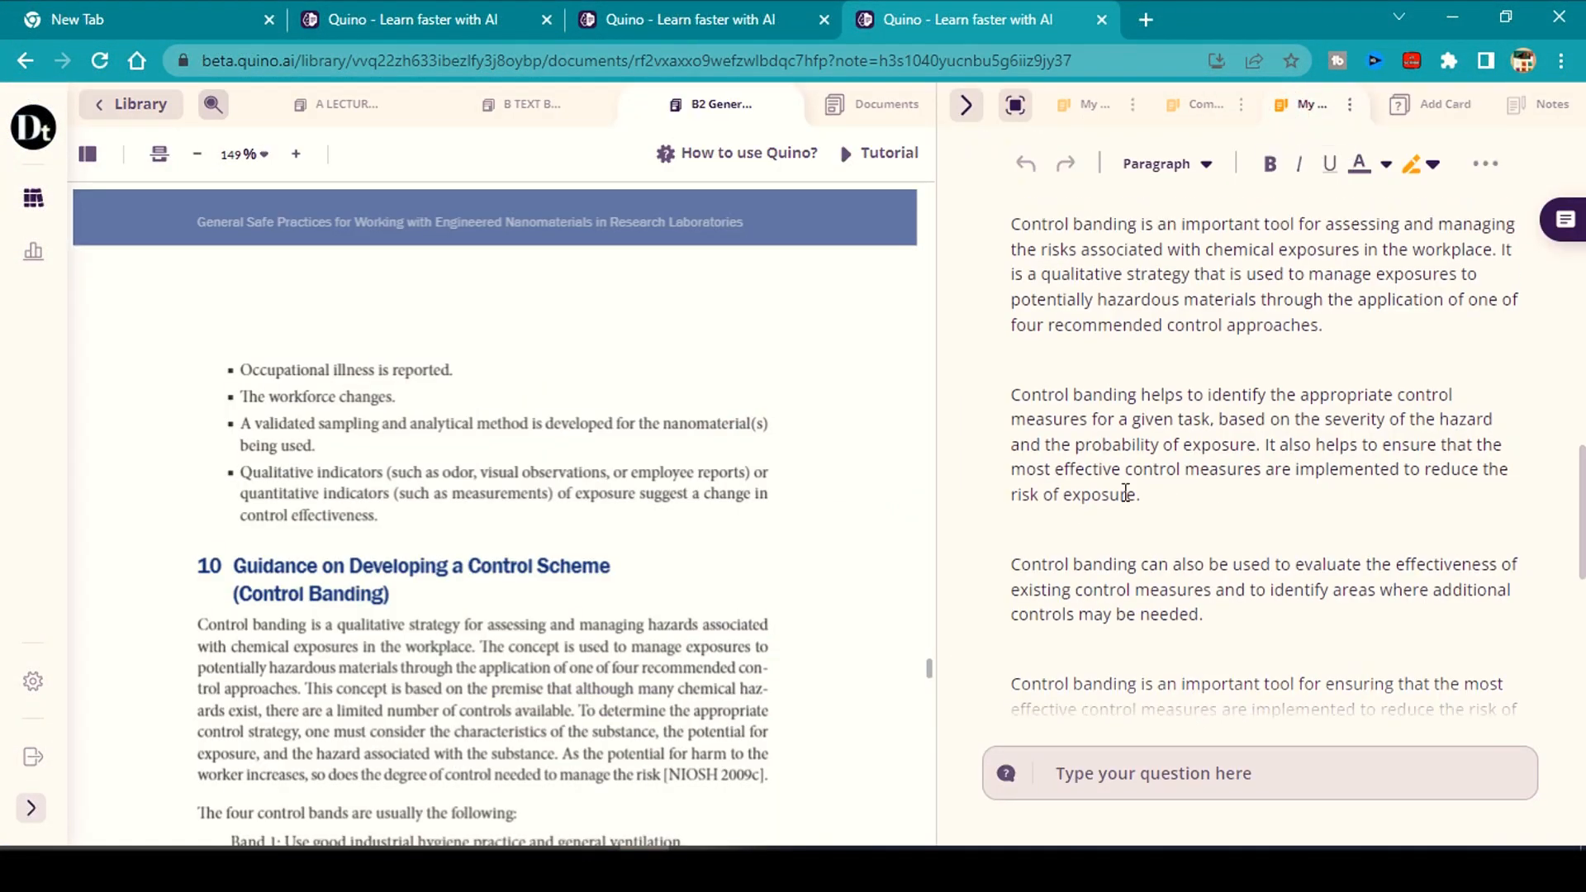
{"action": "left_click", "coordinate": [1441, 104]}
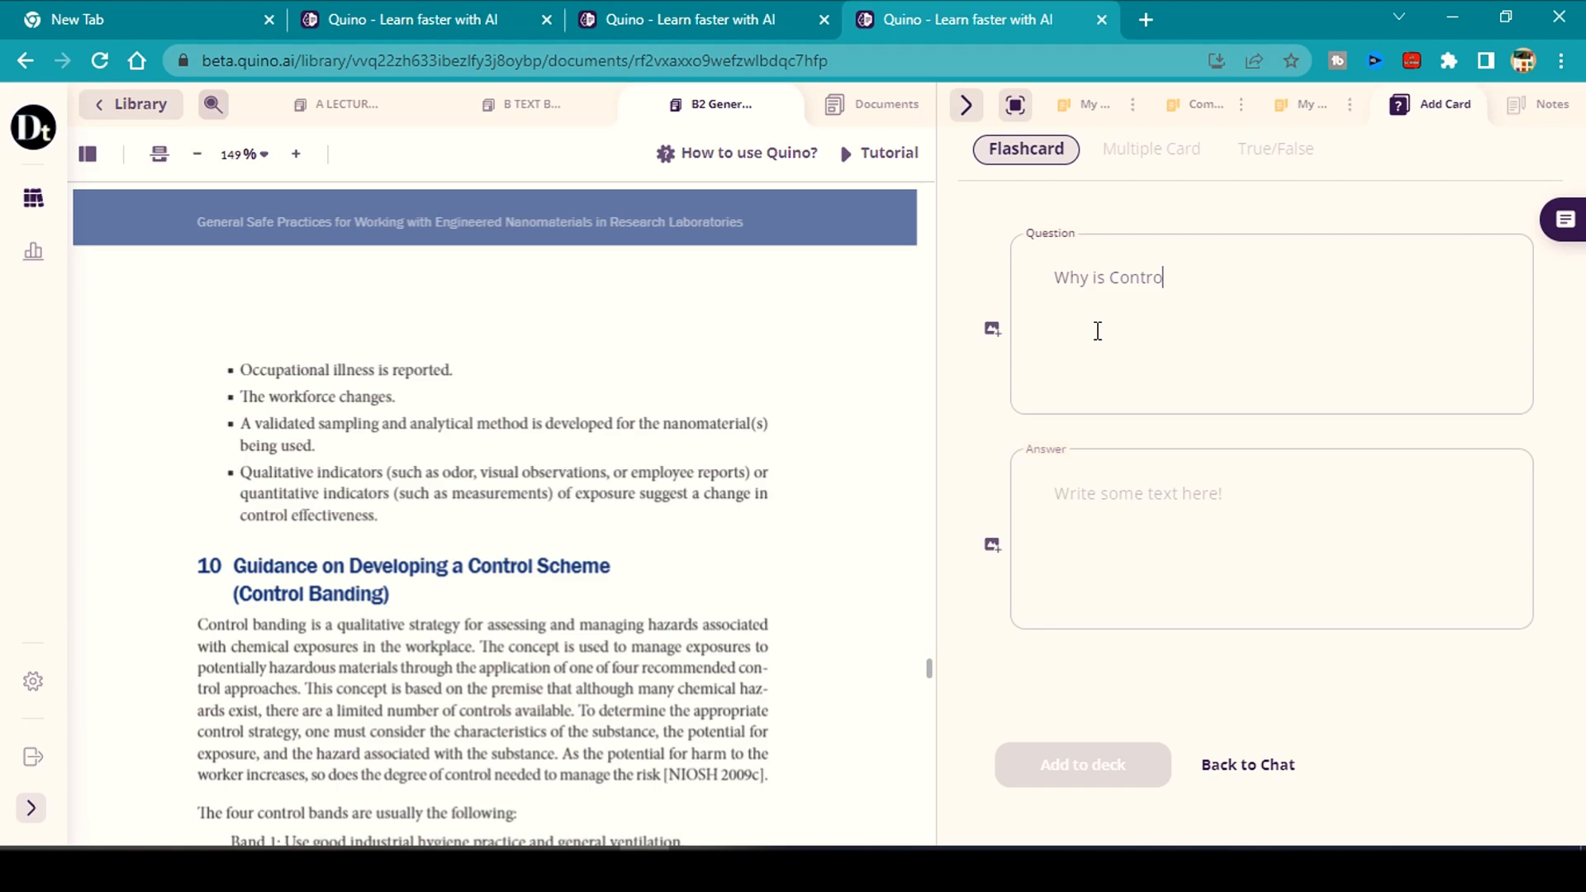
Add a flashcard asking 'What is exposure assessment?' to the deck.
{"action": "left_click", "coordinate": [1307, 104]}
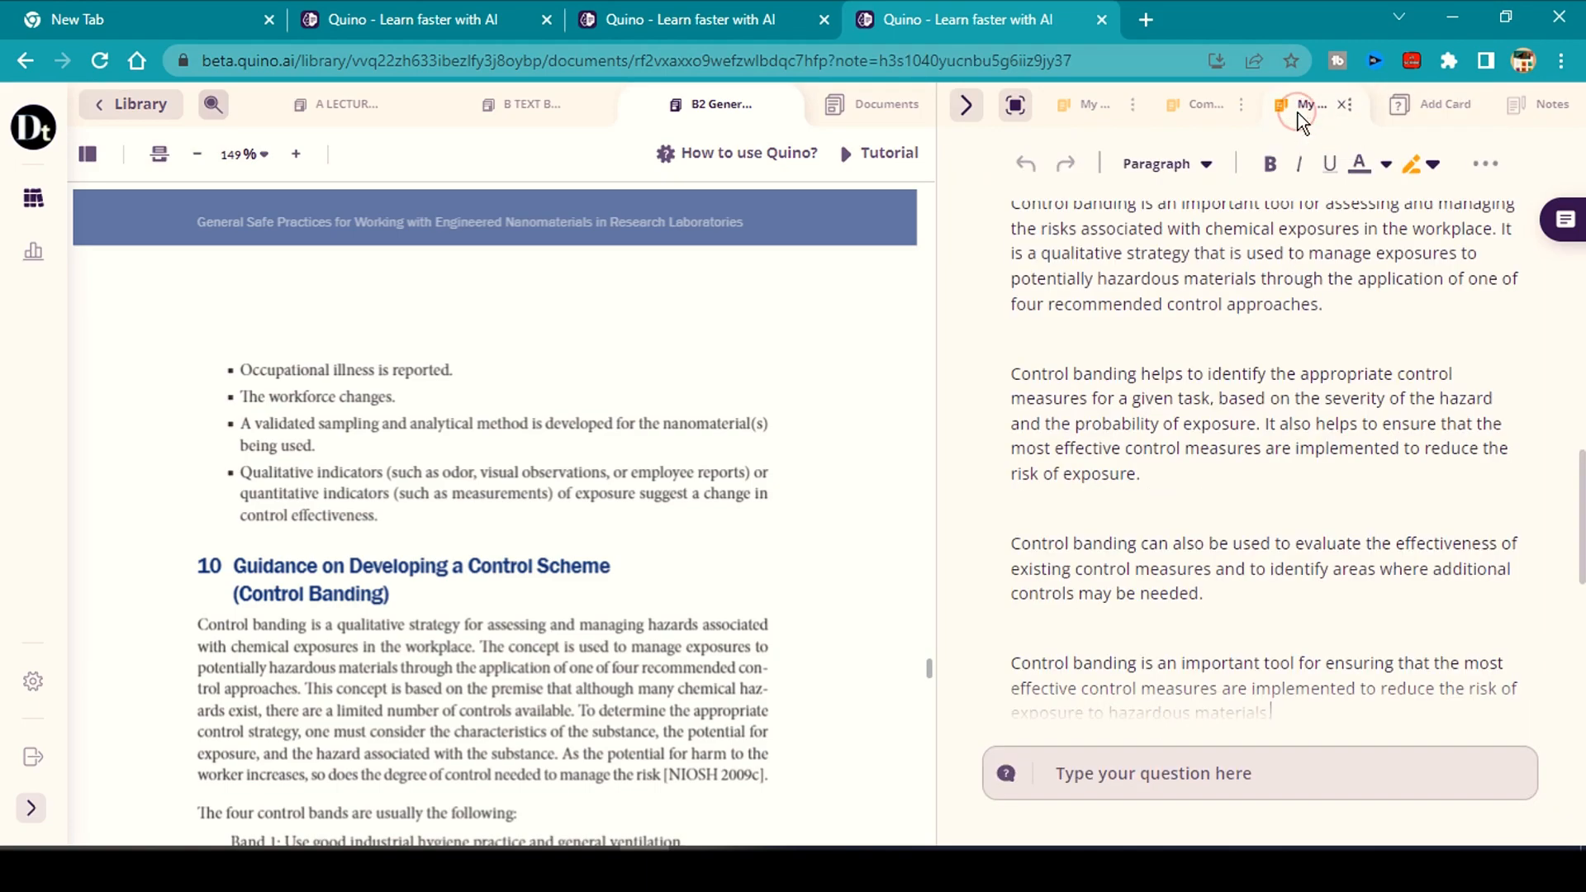
{"action": "left_click", "coordinate": [1446, 105]}
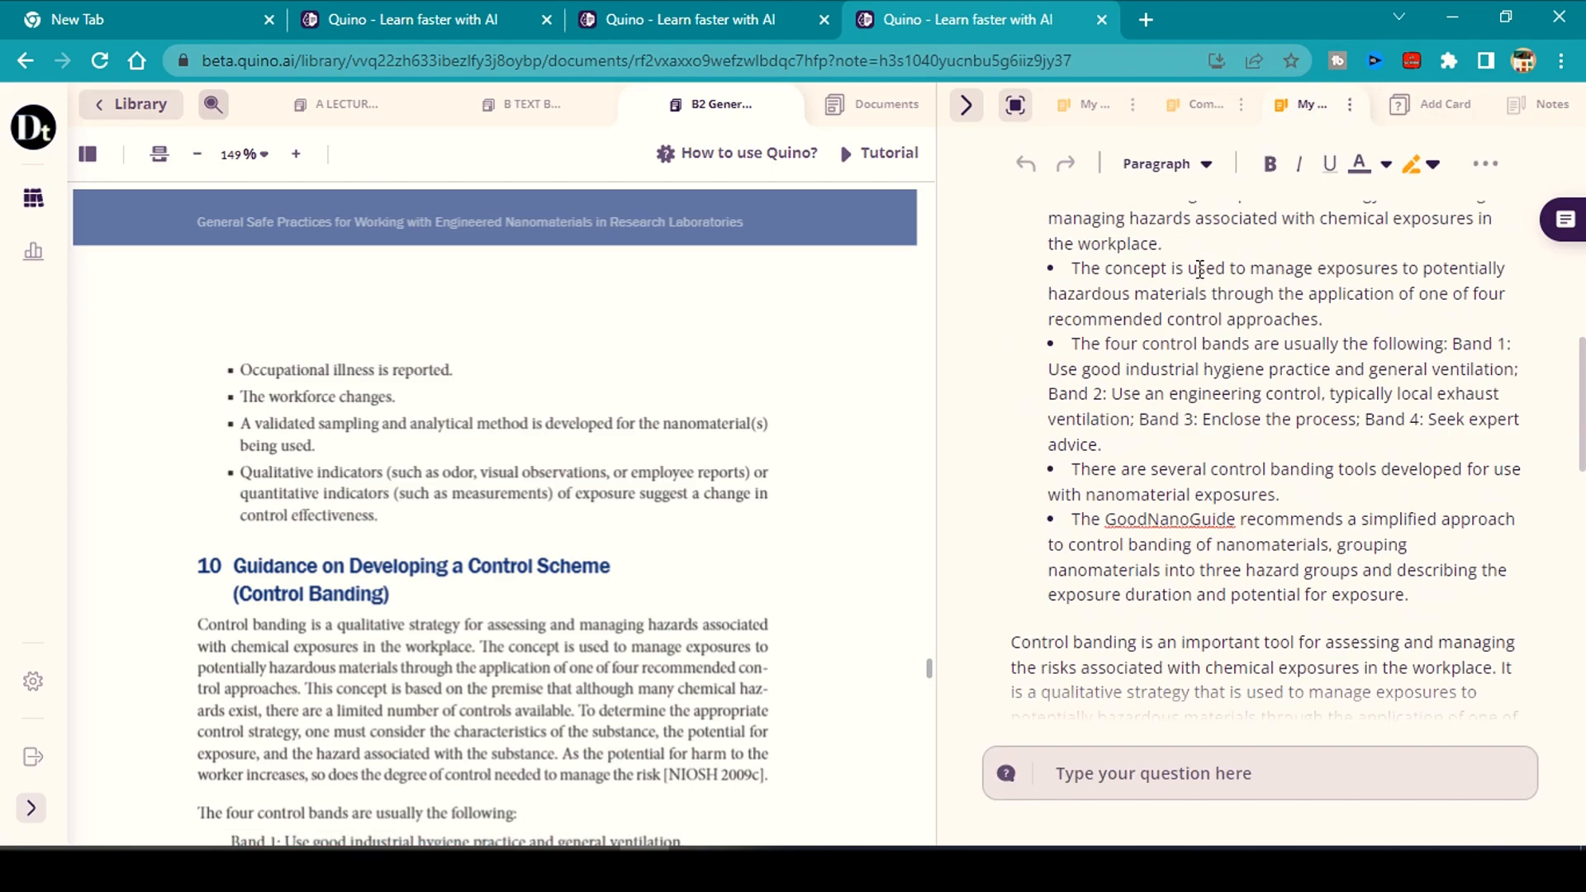
{"action": "left_click", "coordinate": [1441, 104]}
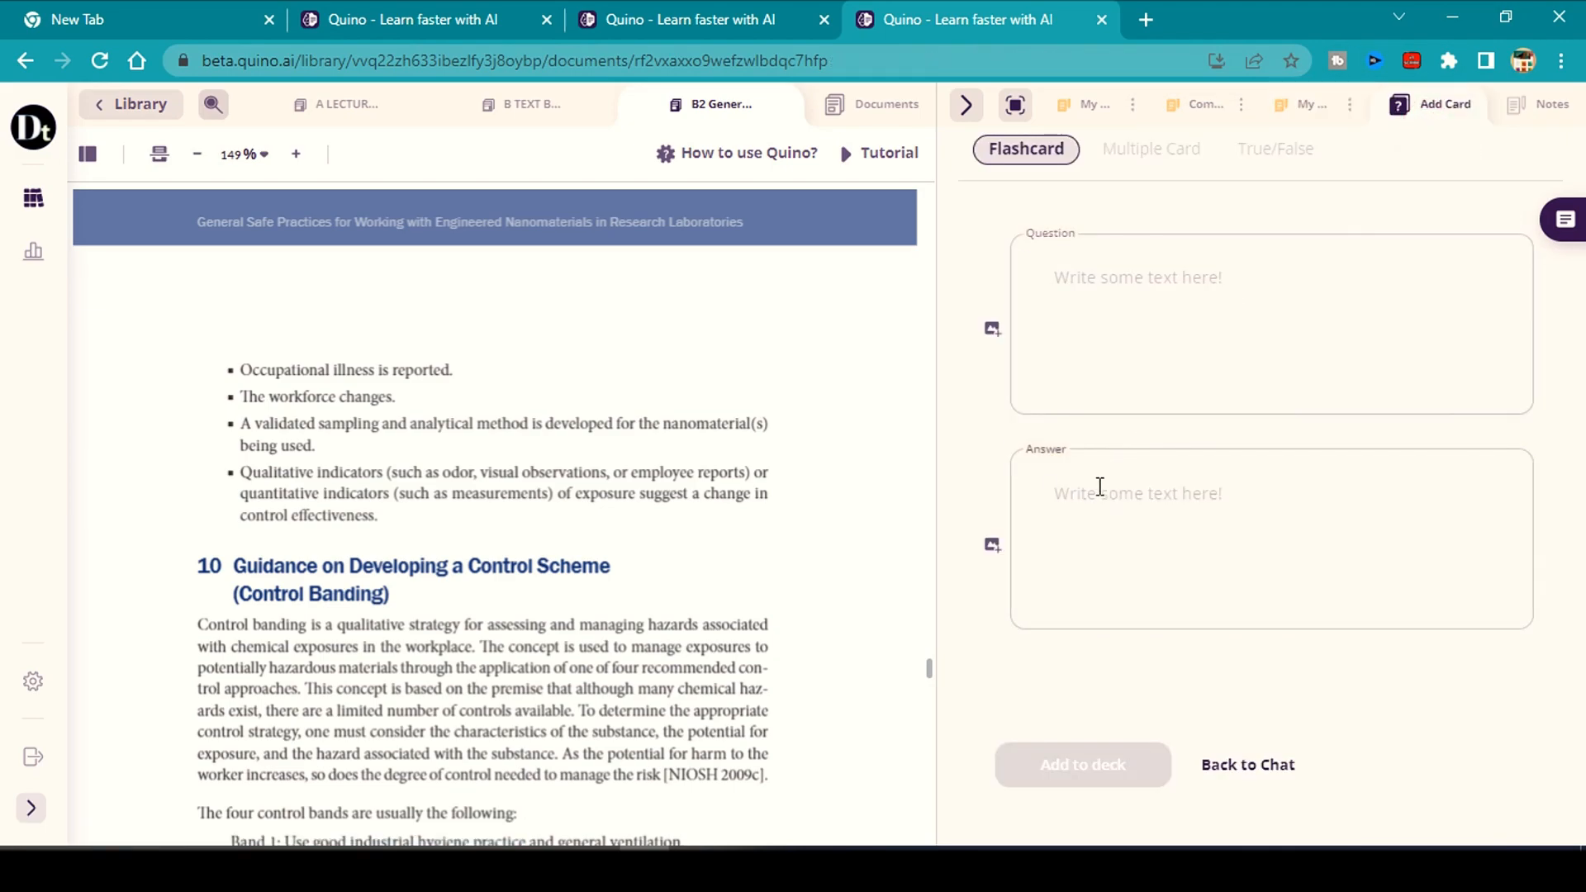
{"action": "type", "text": "What i"}
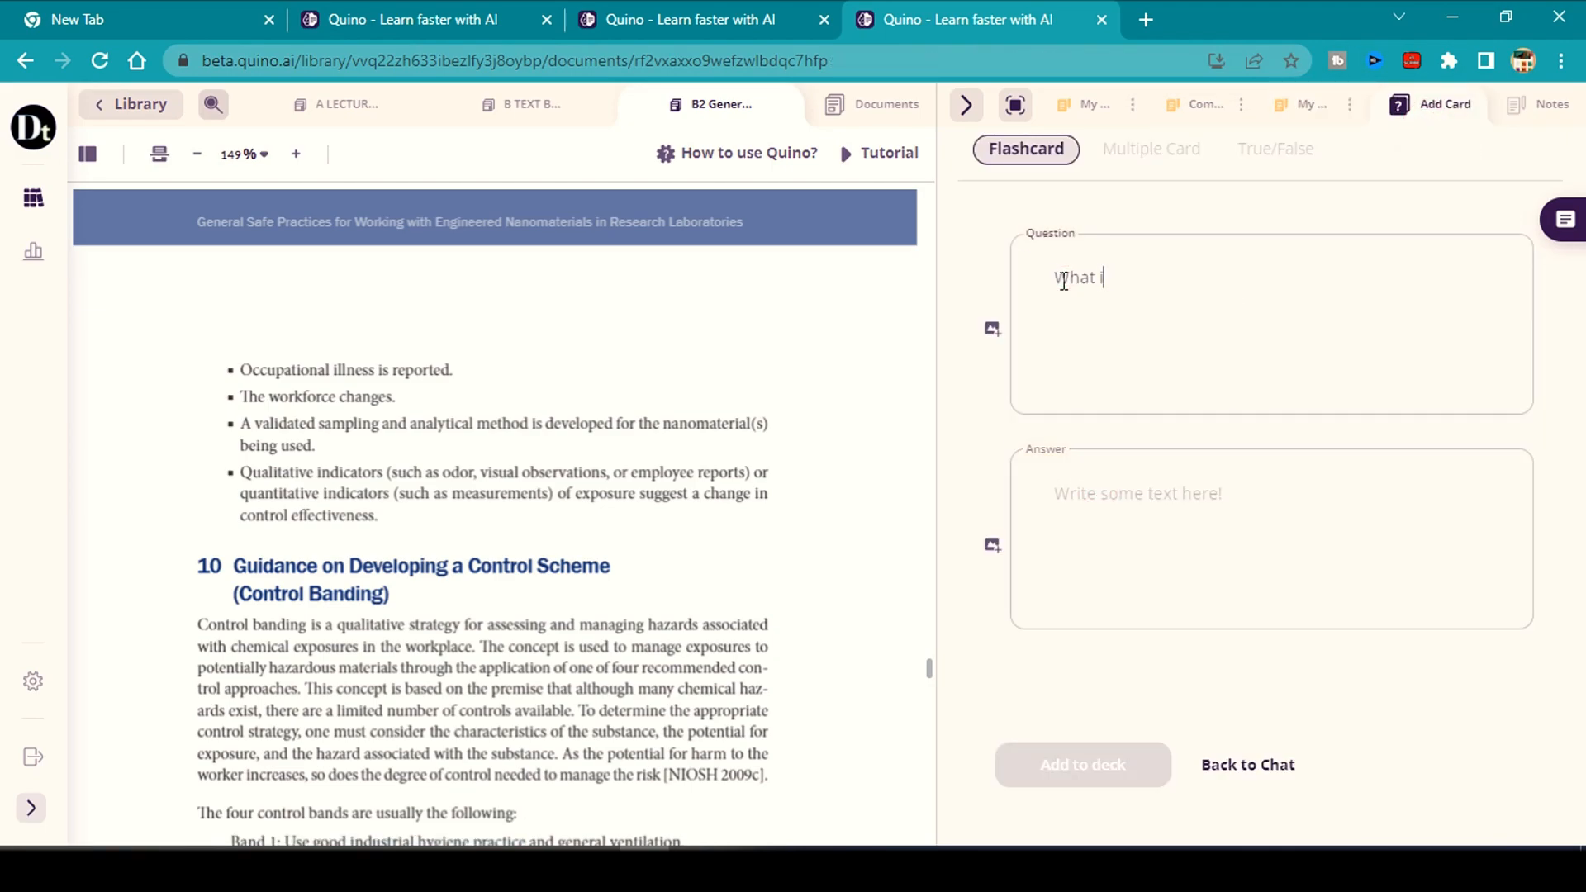
{"action": "type", "text": "is exposure assessment"}
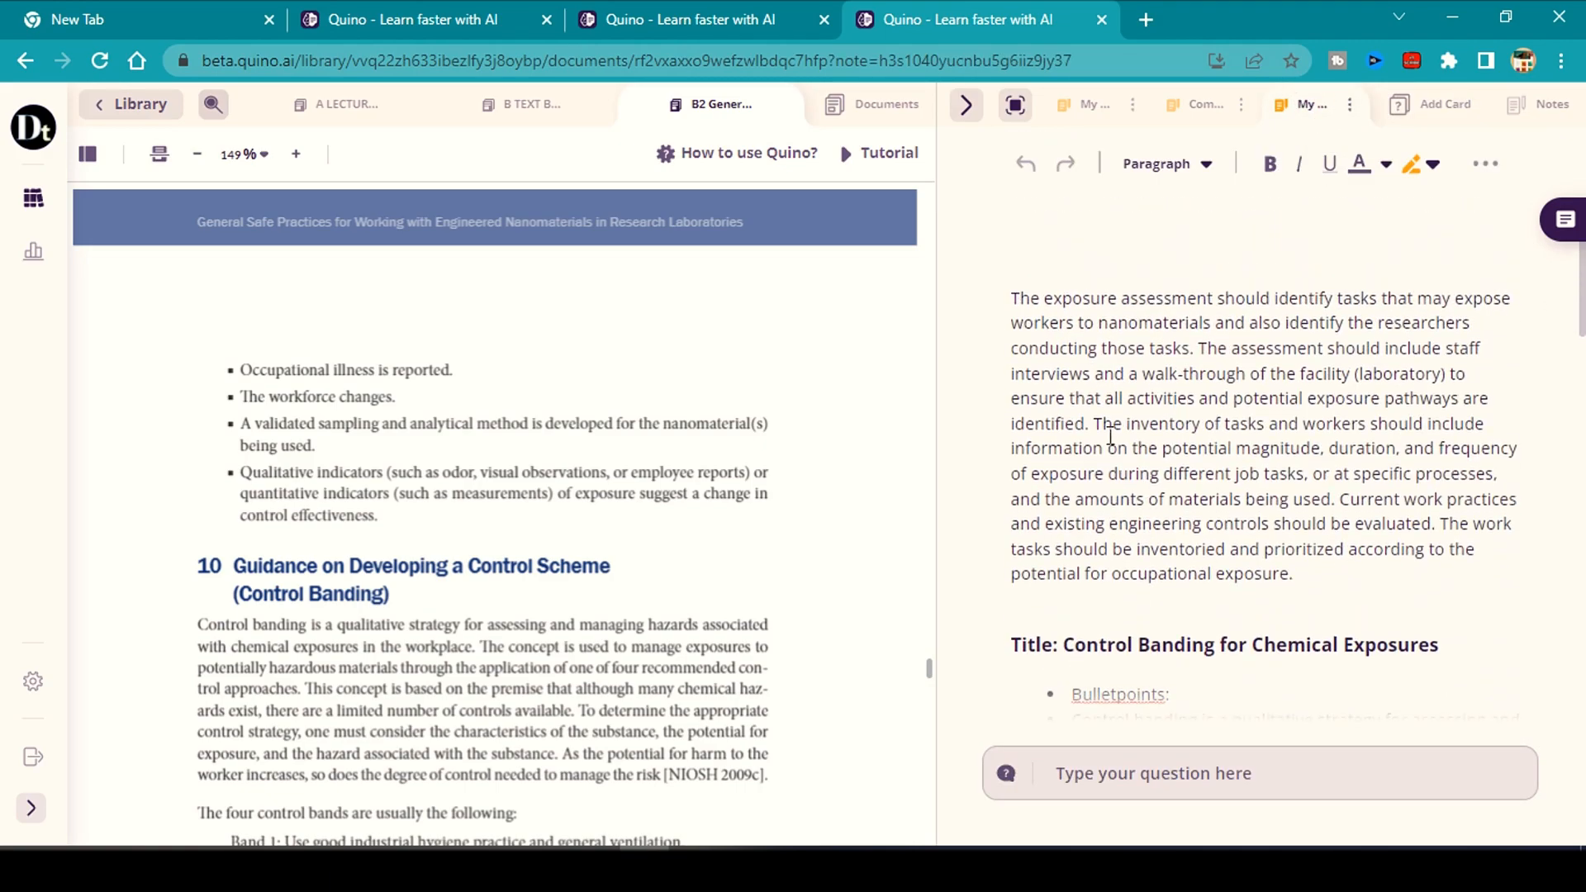
{"action": "left_click", "coordinate": [1442, 104]}
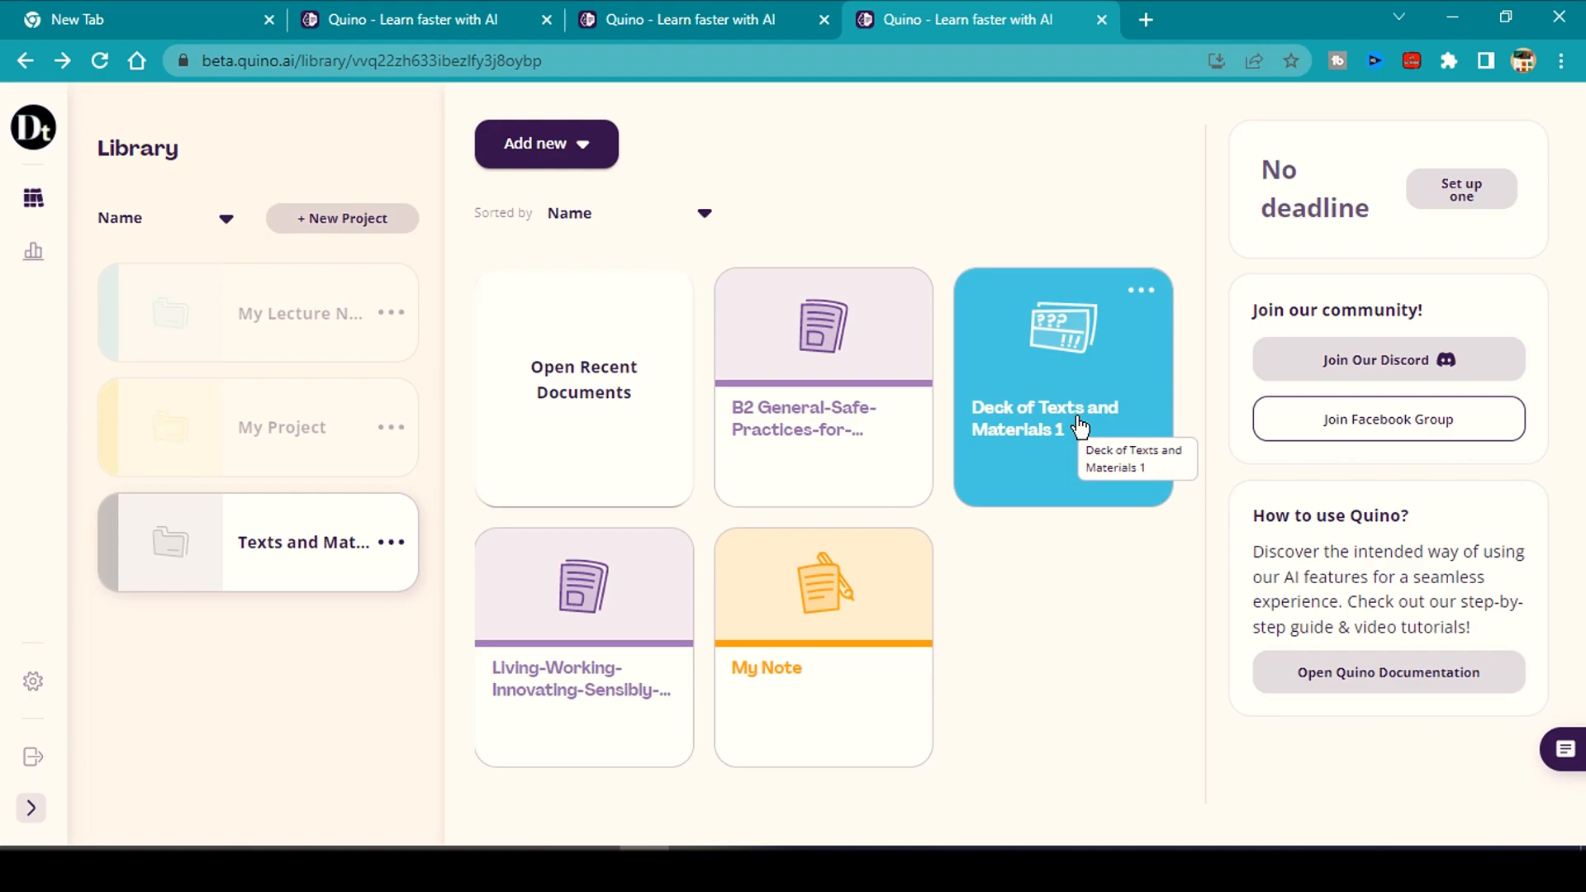
Open 'Deck of Texts and Materials 1' from the Library to view its two flashcards.
{"action": "left_click", "coordinate": [1062, 415]}
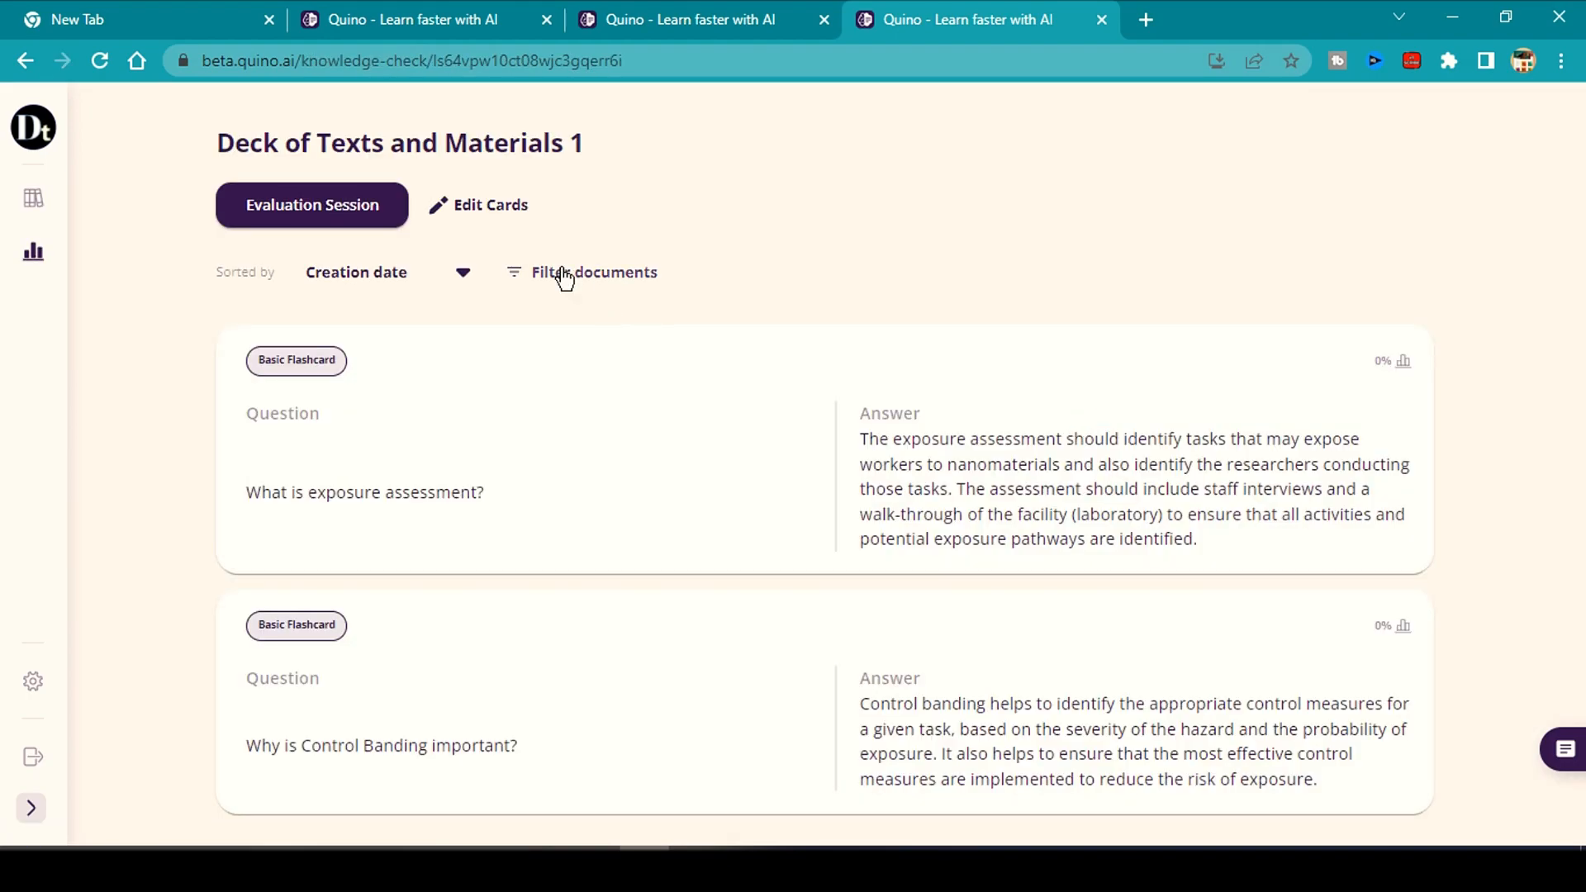
{"action": "mouse_move", "coordinate": [460, 438]}
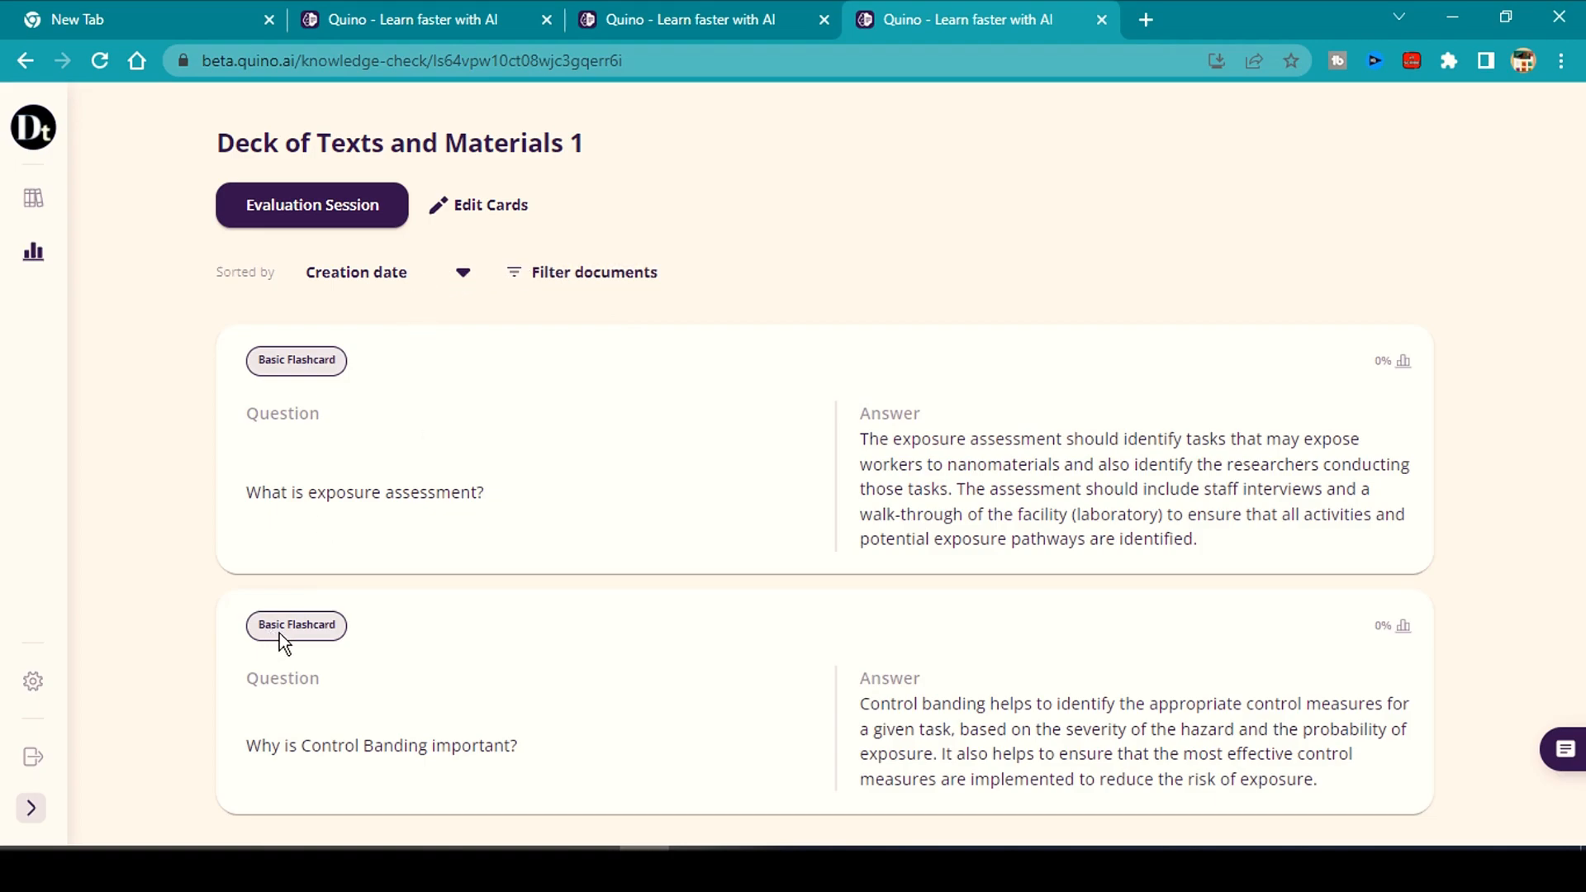
{"action": "mouse_move", "coordinate": [311, 204]}
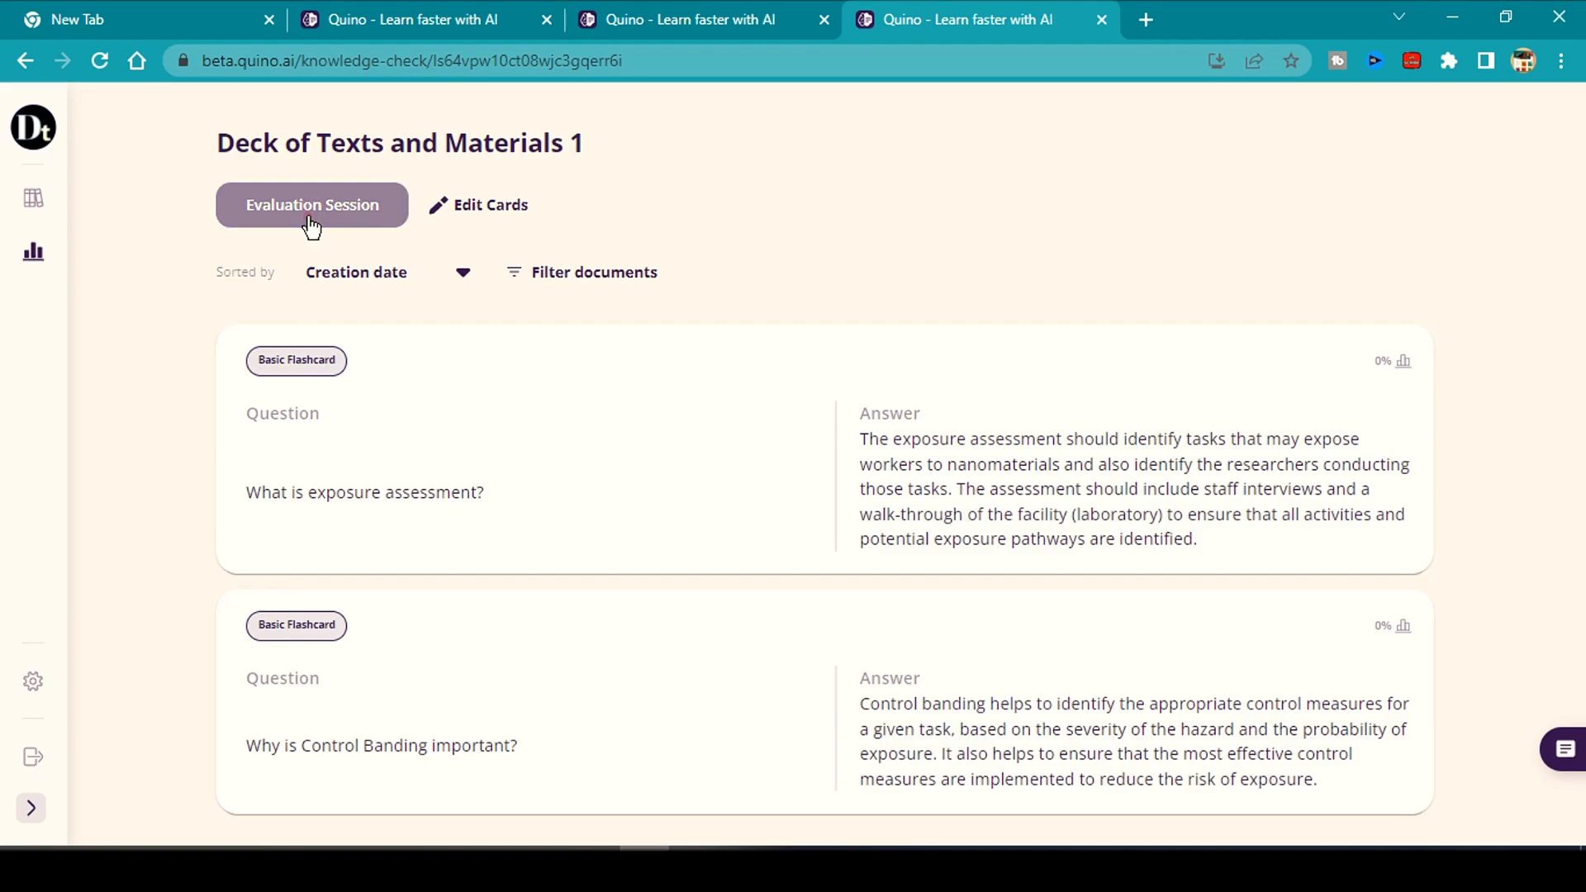
Run a three-card evaluation session, rating each card, ending at 66.67% right.
{"action": "left_click", "coordinate": [312, 204]}
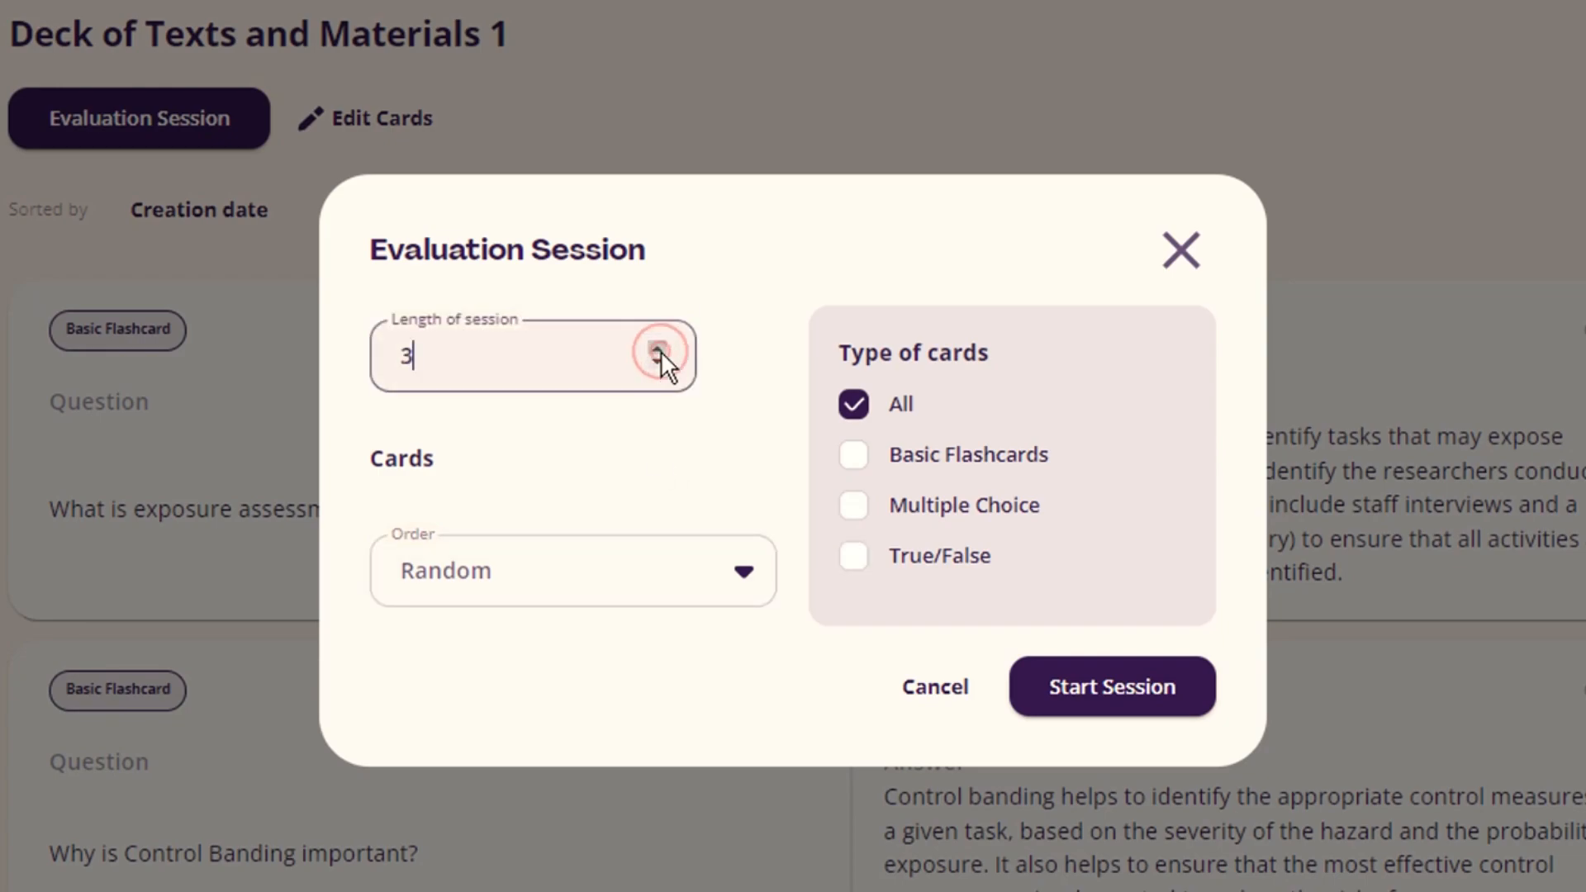
{"action": "left_click", "coordinate": [1111, 686]}
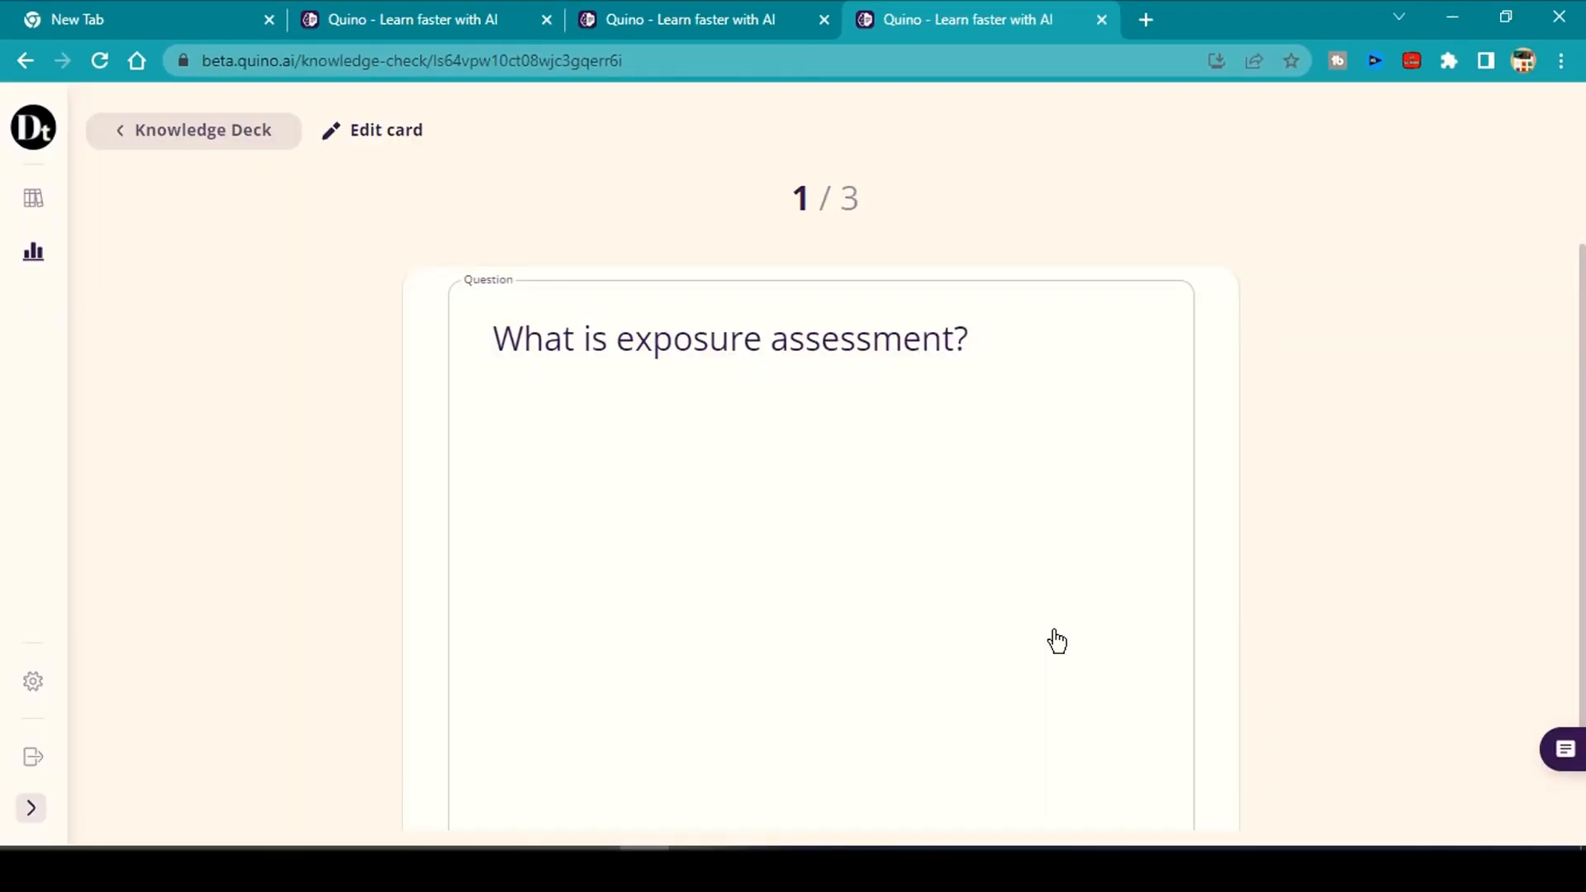
{"action": "scroll", "scroll_direction": "down", "scroll_amount": 3}
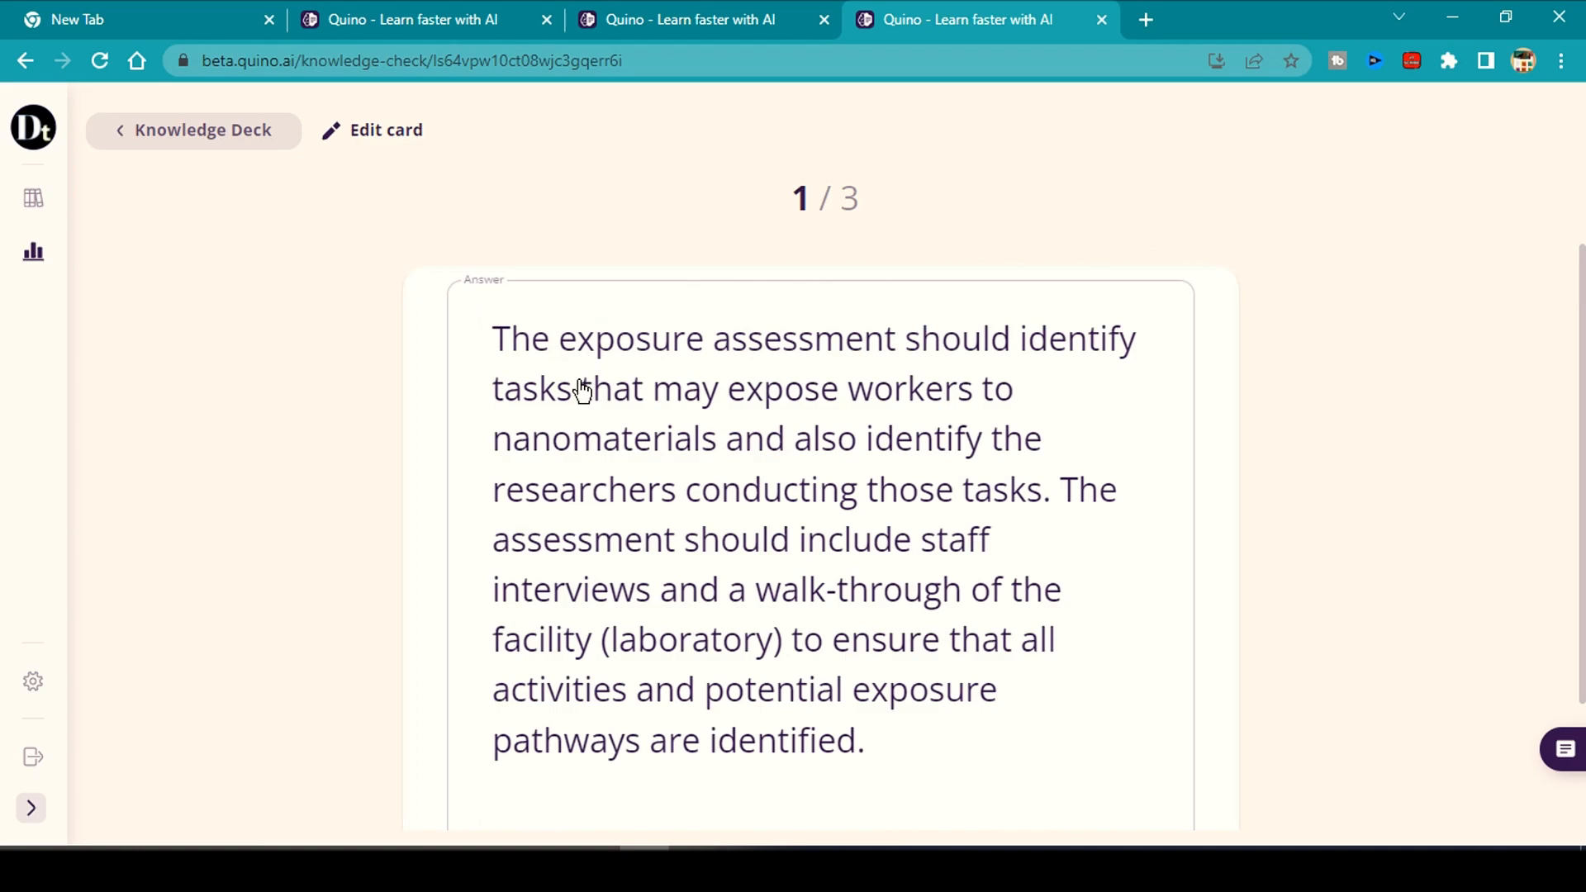
{"action": "scroll", "scroll_direction": "down", "scroll_amount": 3}
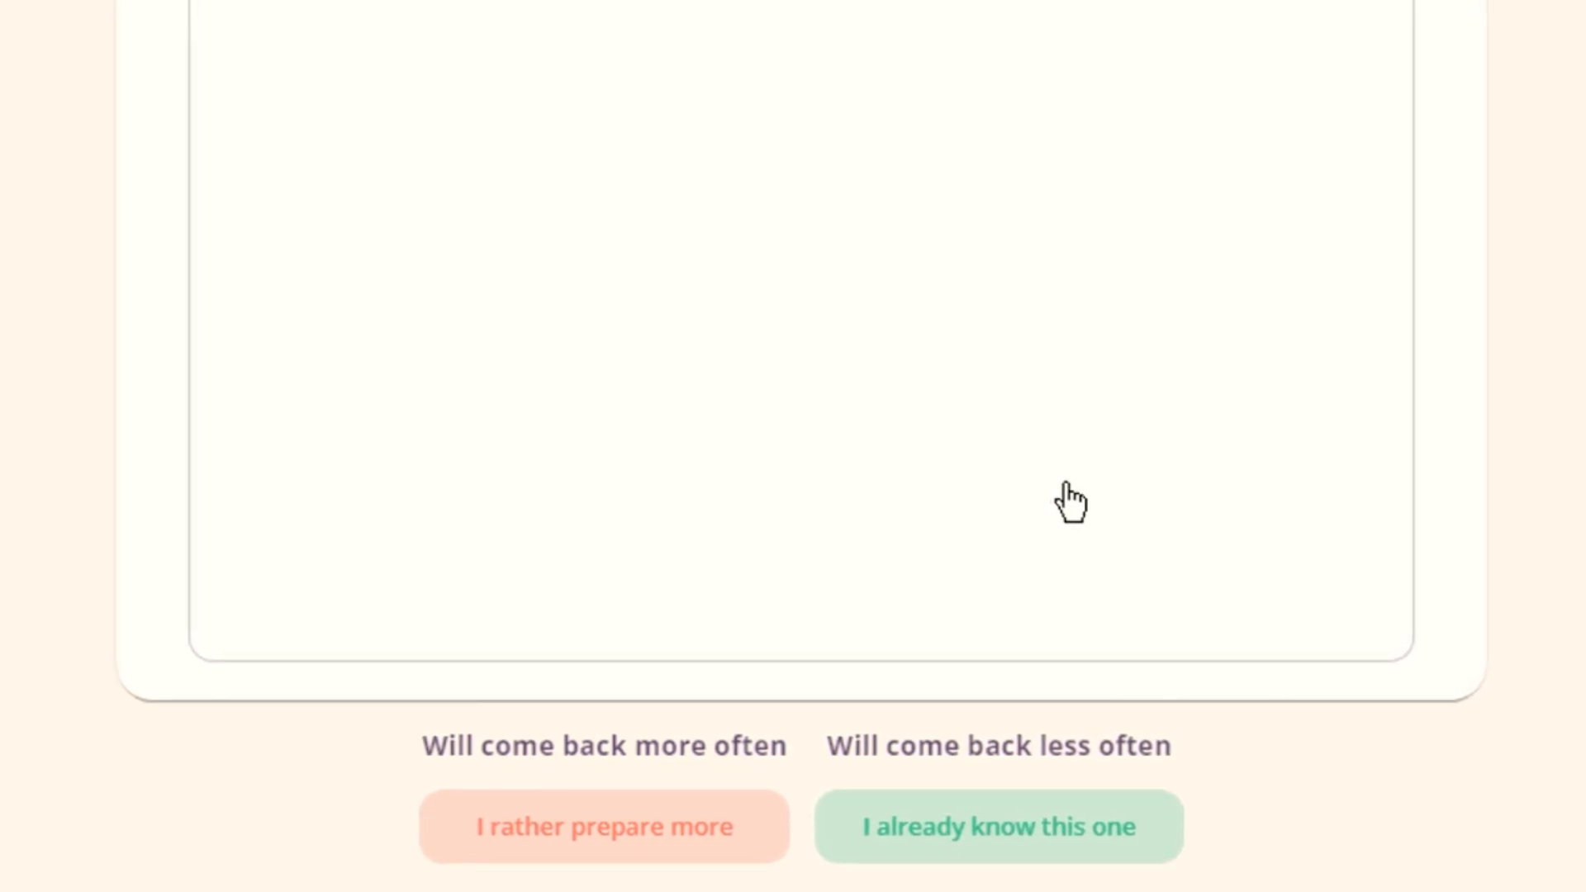
{"action": "mouse_move", "coordinate": [1005, 828]}
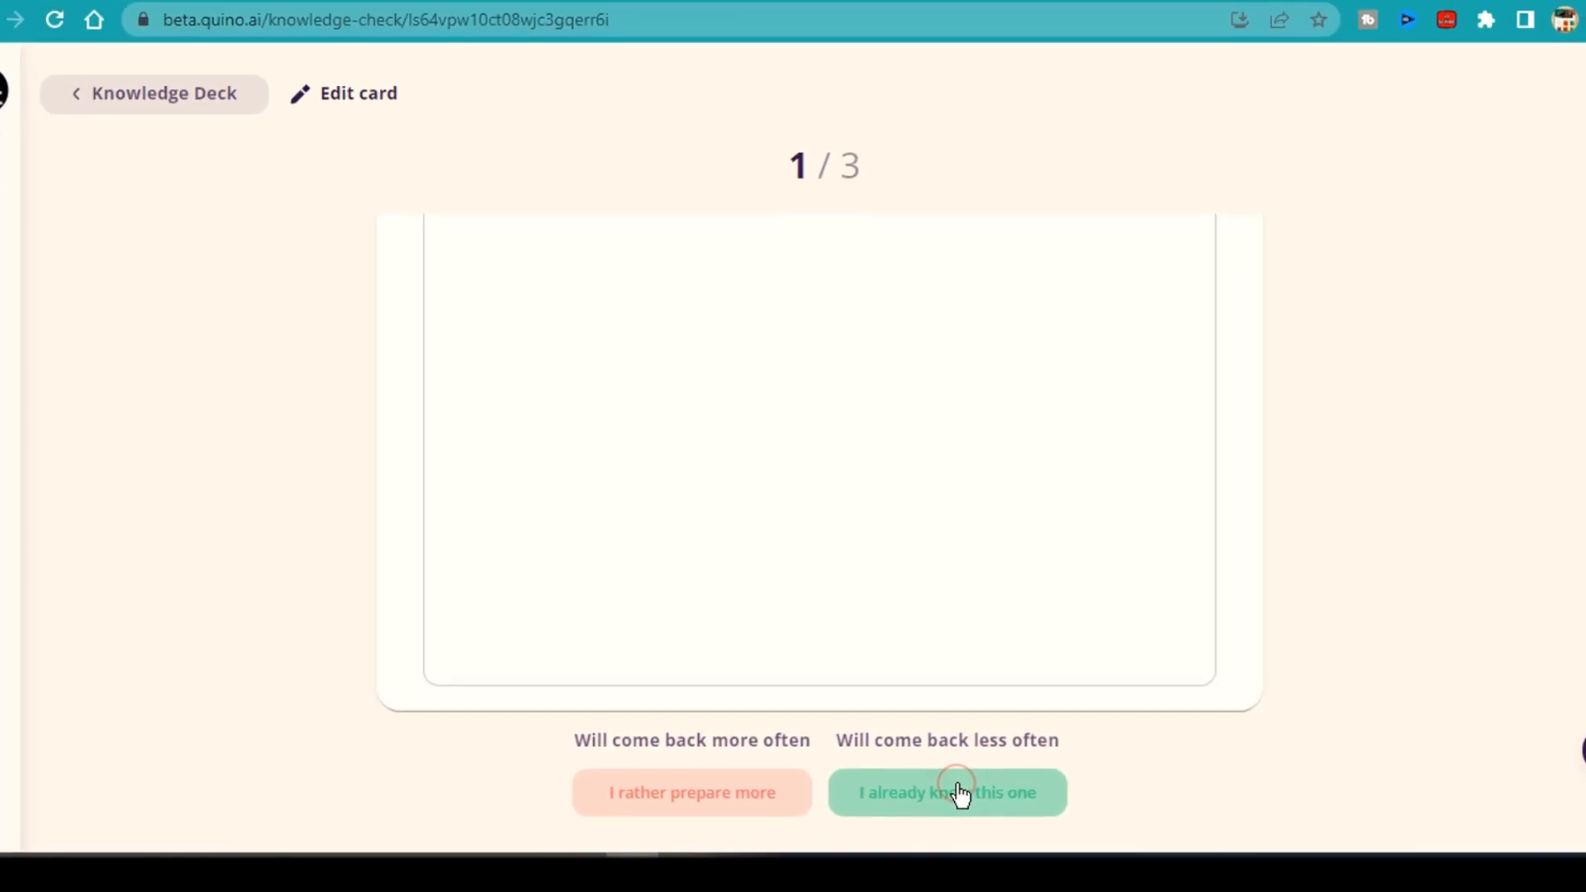
{"action": "left_click", "coordinate": [946, 793]}
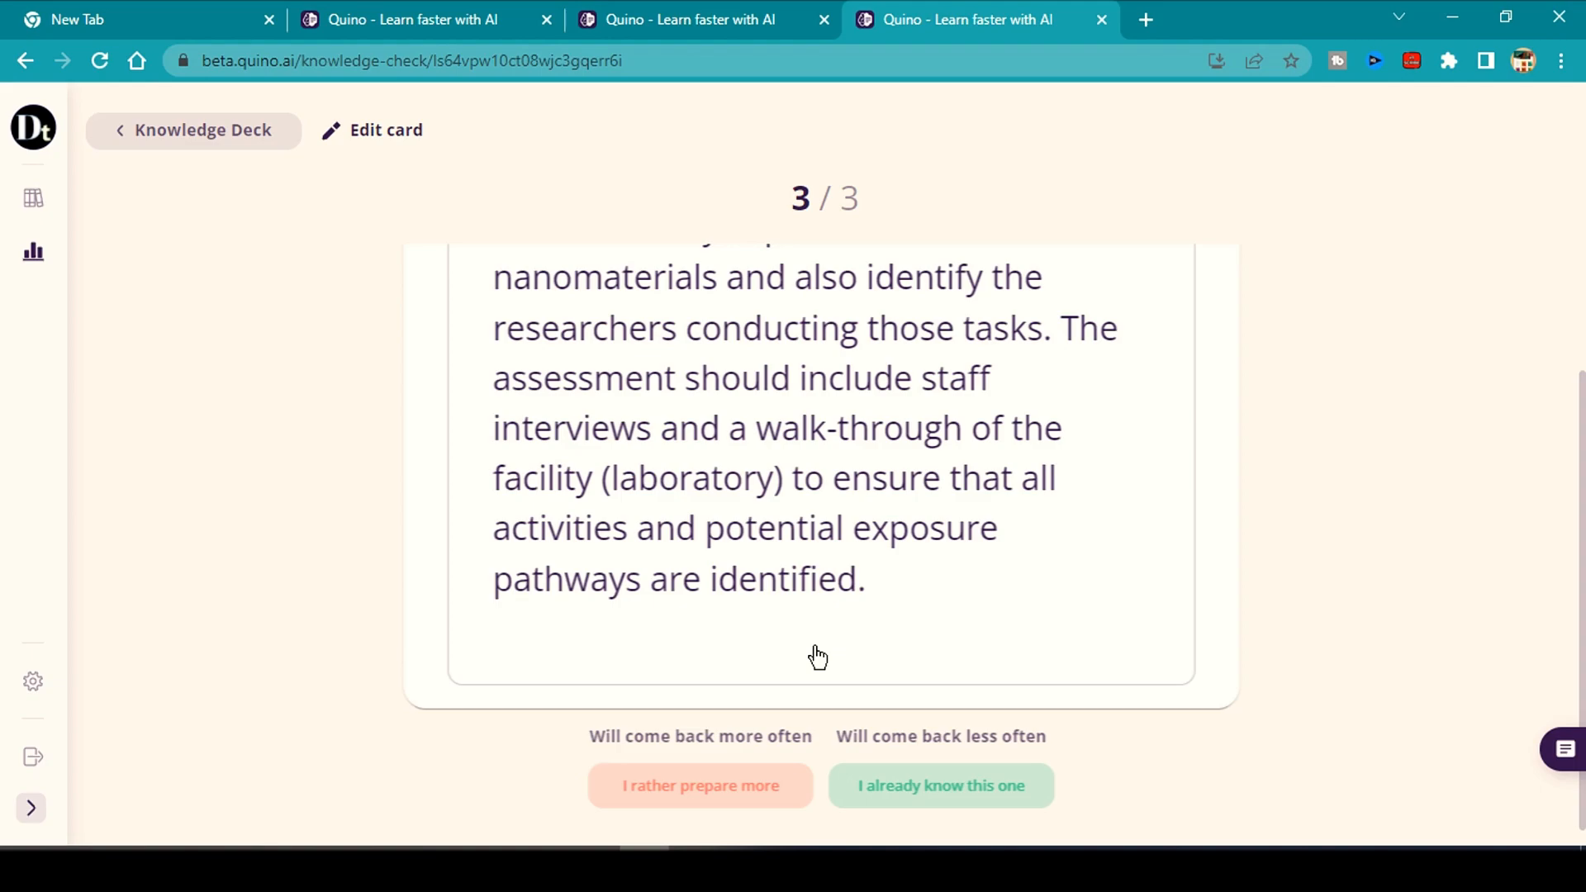
{"action": "left_click", "coordinate": [940, 785]}
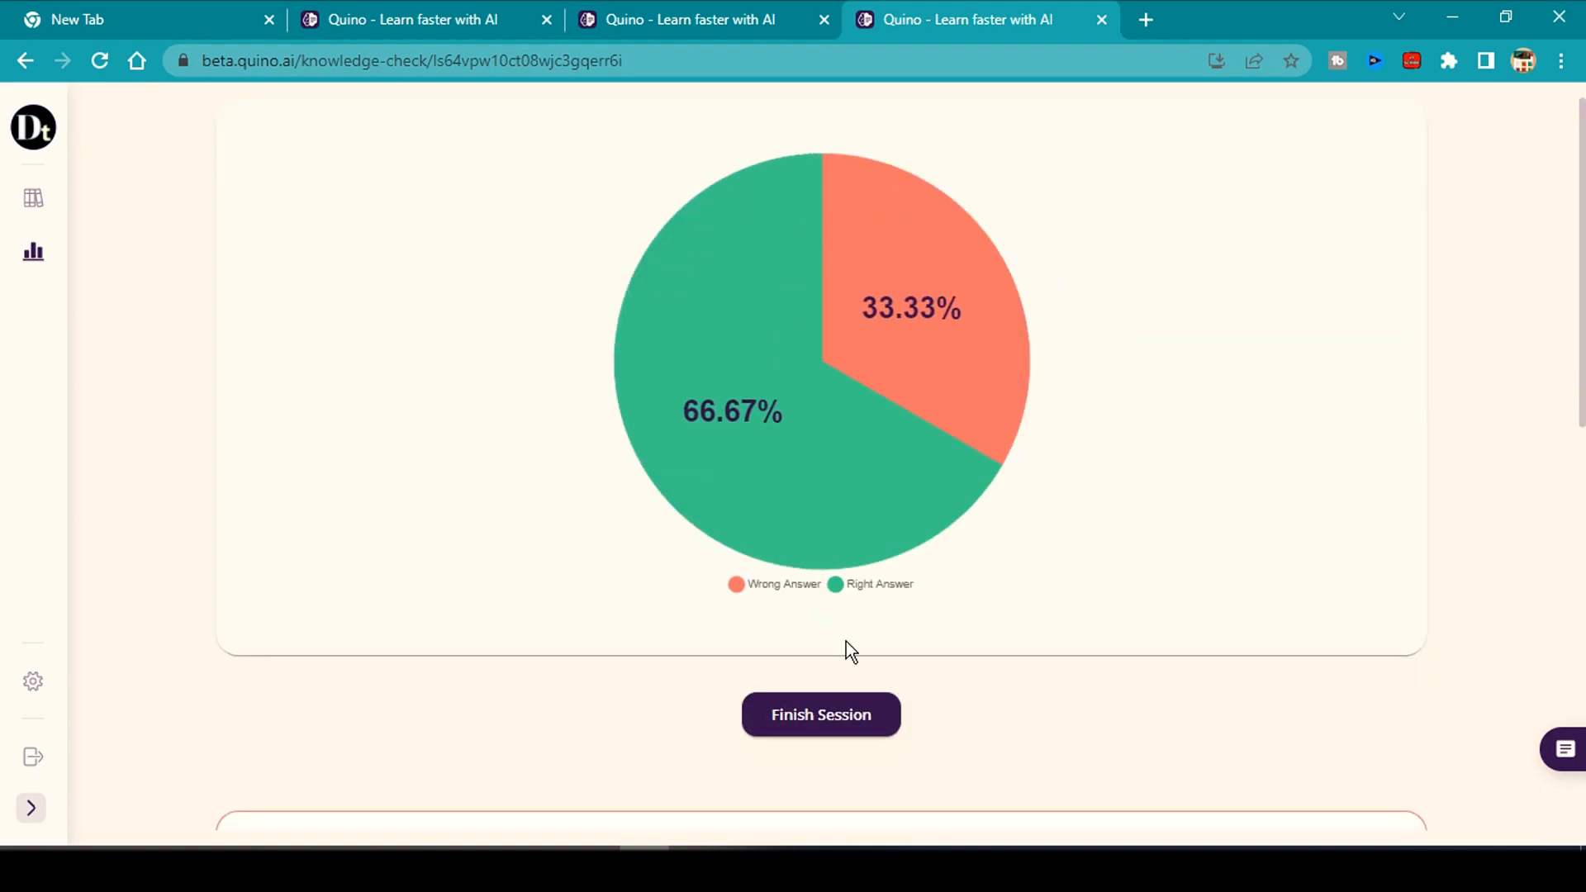
{"action": "scroll", "scroll_direction": "down", "scroll_amount": 3}
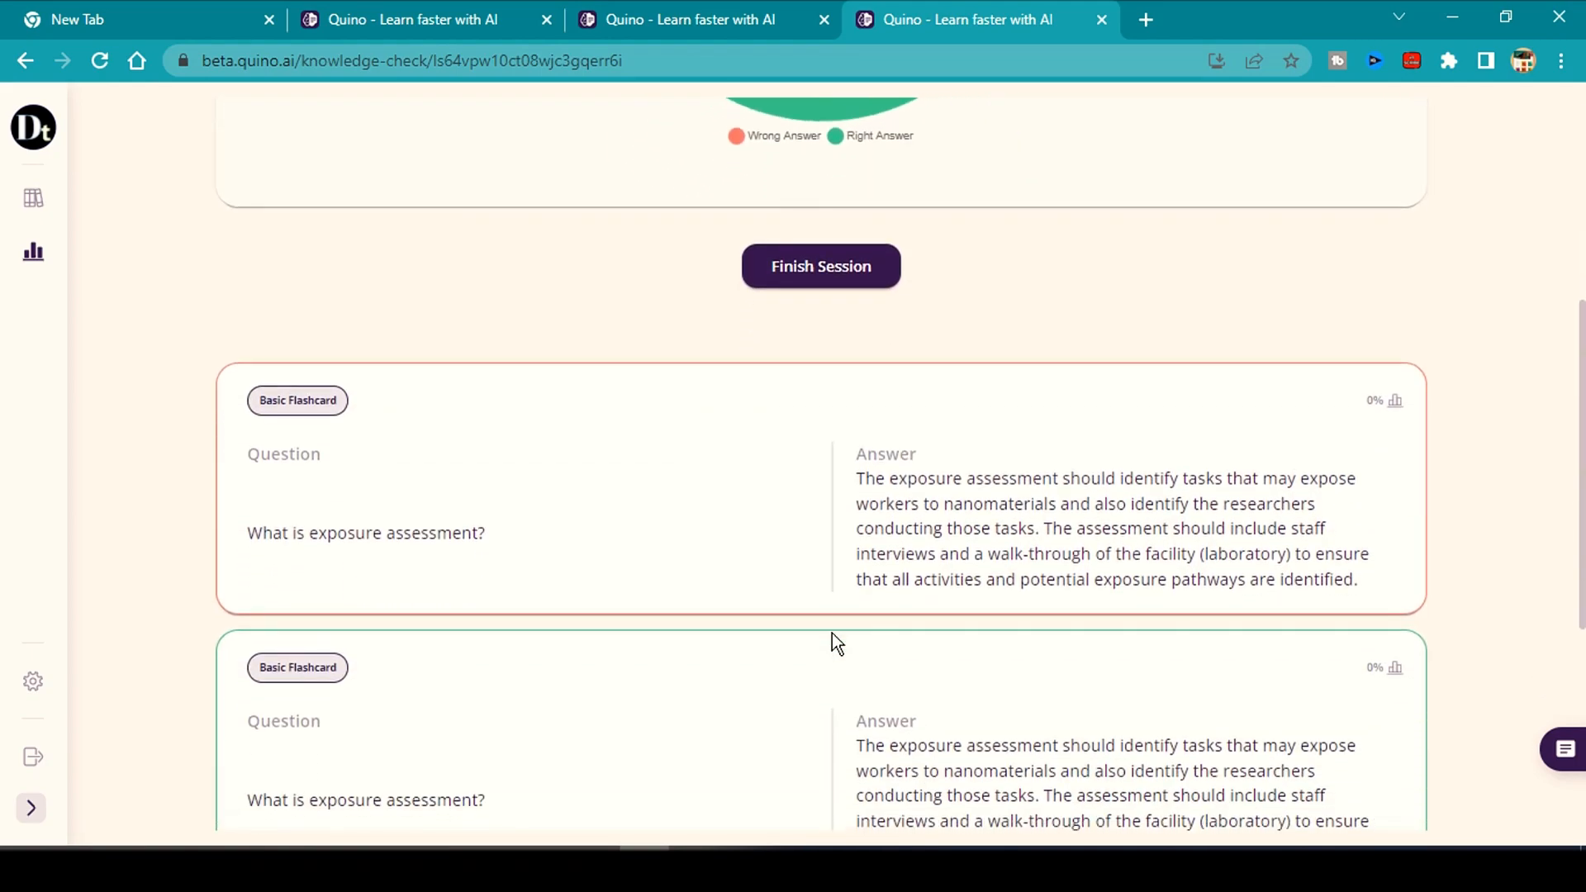
{"action": "scroll", "scroll_direction": "up", "scroll_amount": 3}
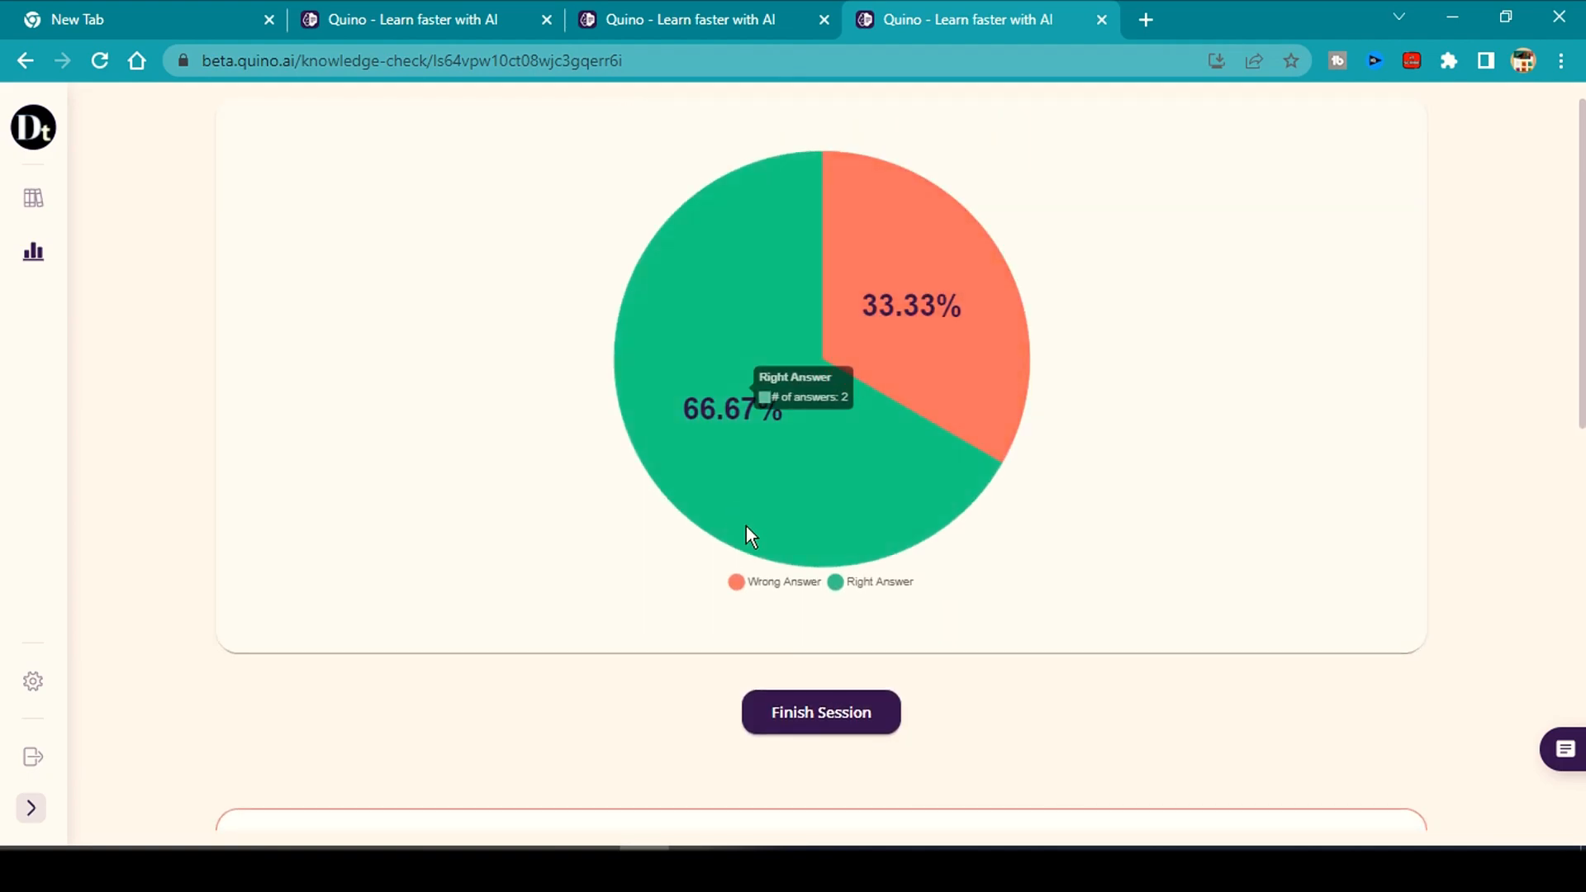
{"action": "mouse_move", "coordinate": [976, 358]}
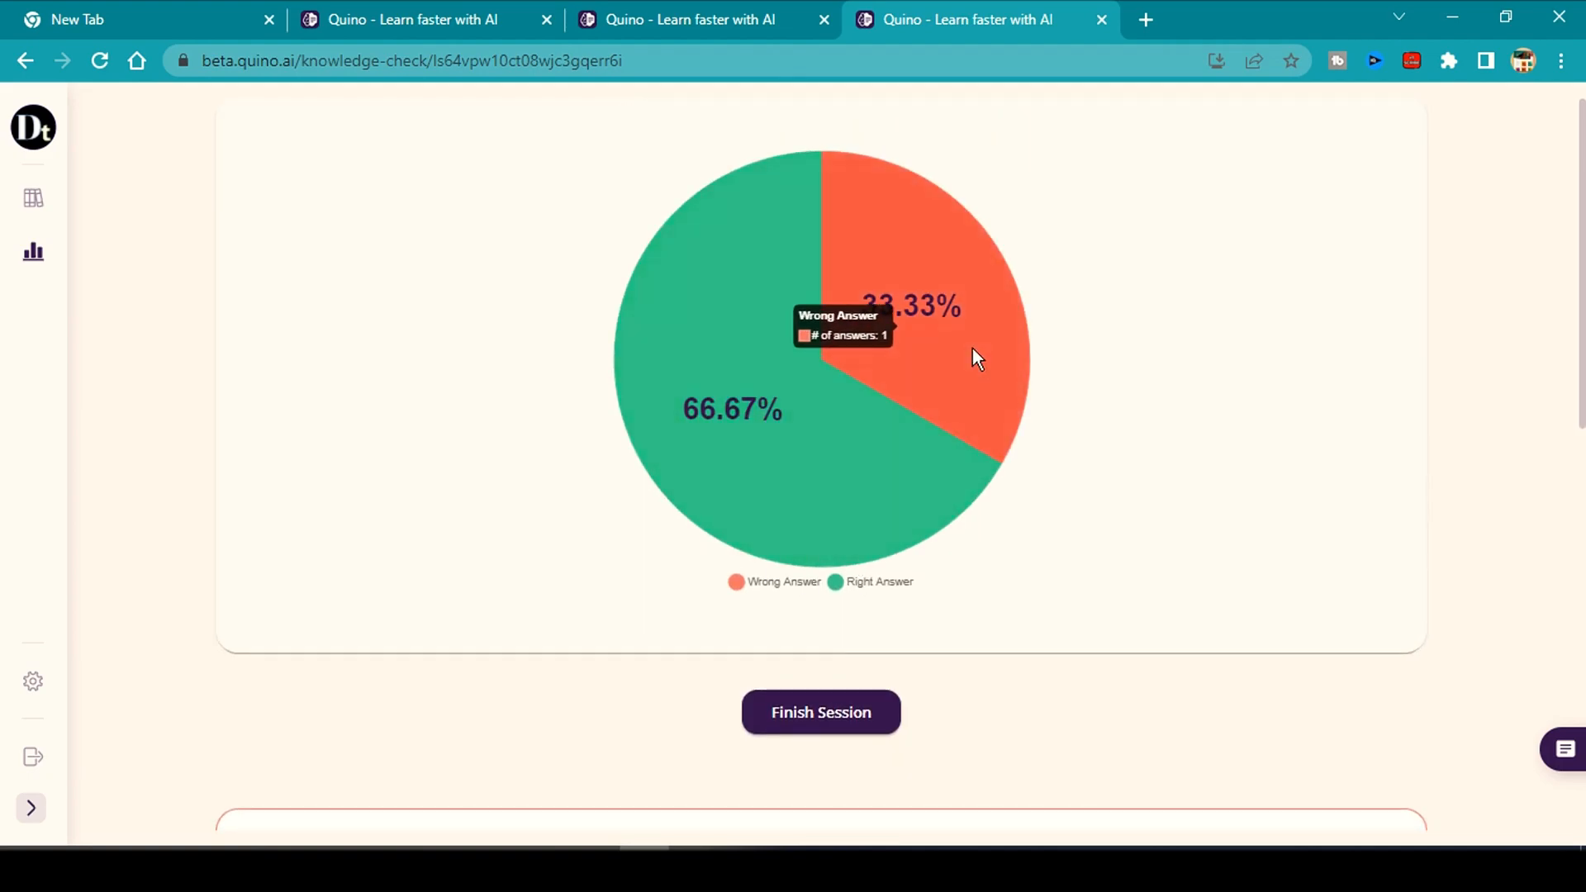
{"action": "scroll", "scroll_direction": "down", "scroll_amount": 3}
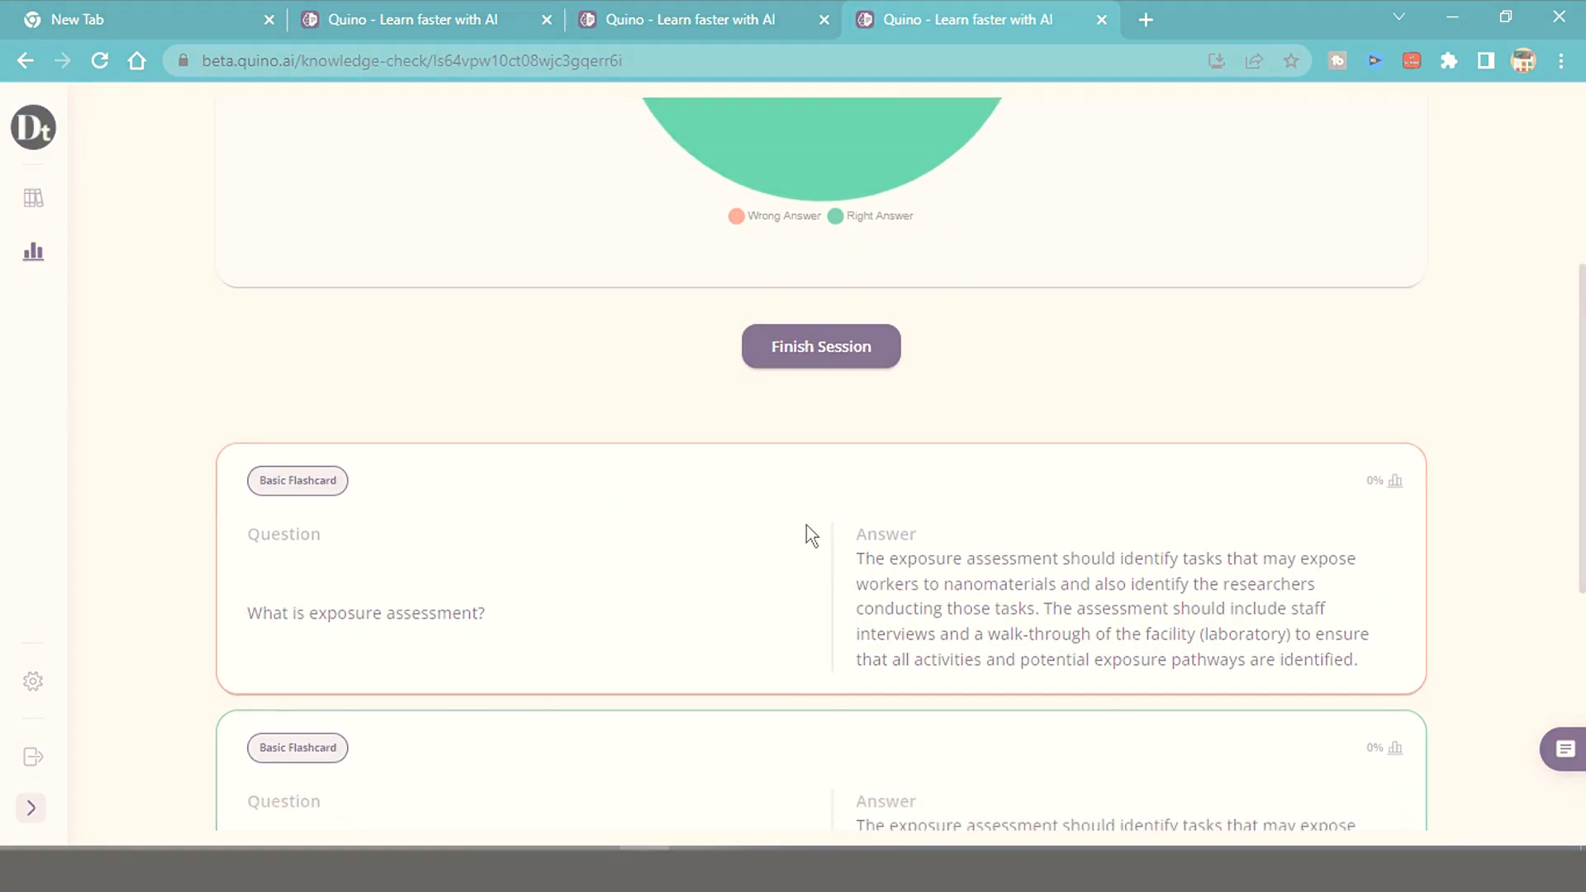